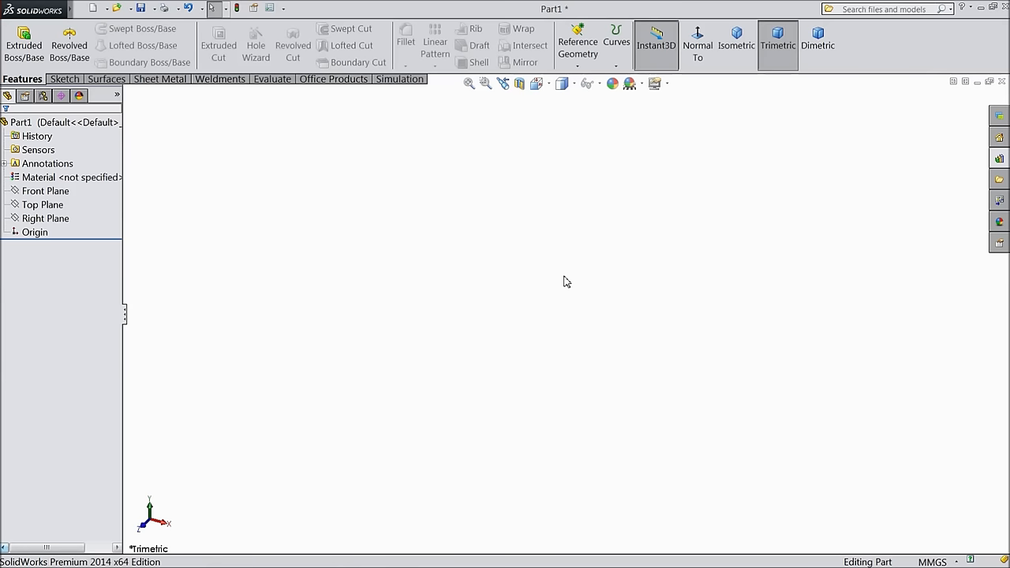
mouse_move(554, 283)
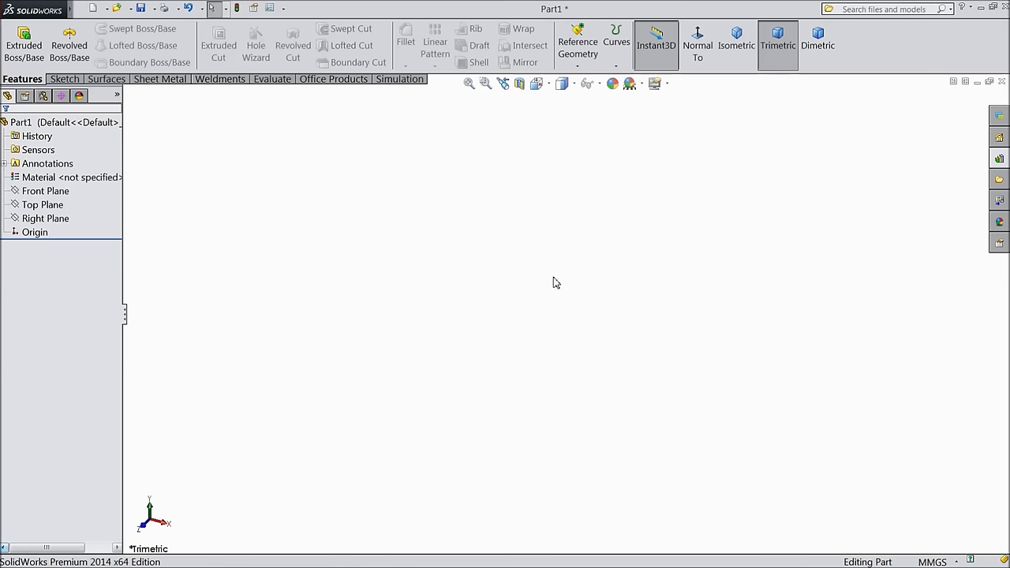
mouse_move(212, 244)
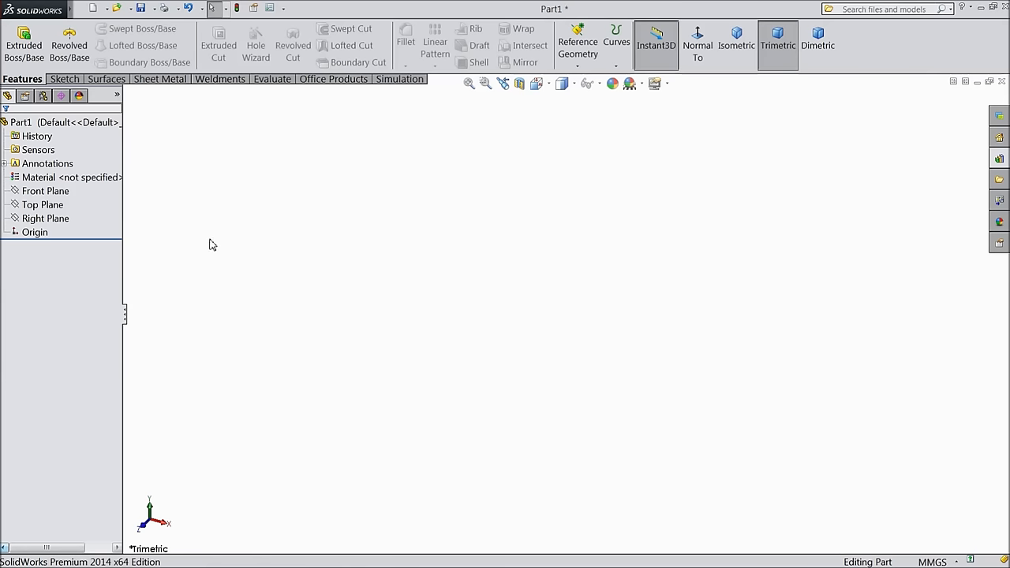
Step: Start a Front Plane sketch and pick the Centerpoint Arc tool
left_click(45, 191)
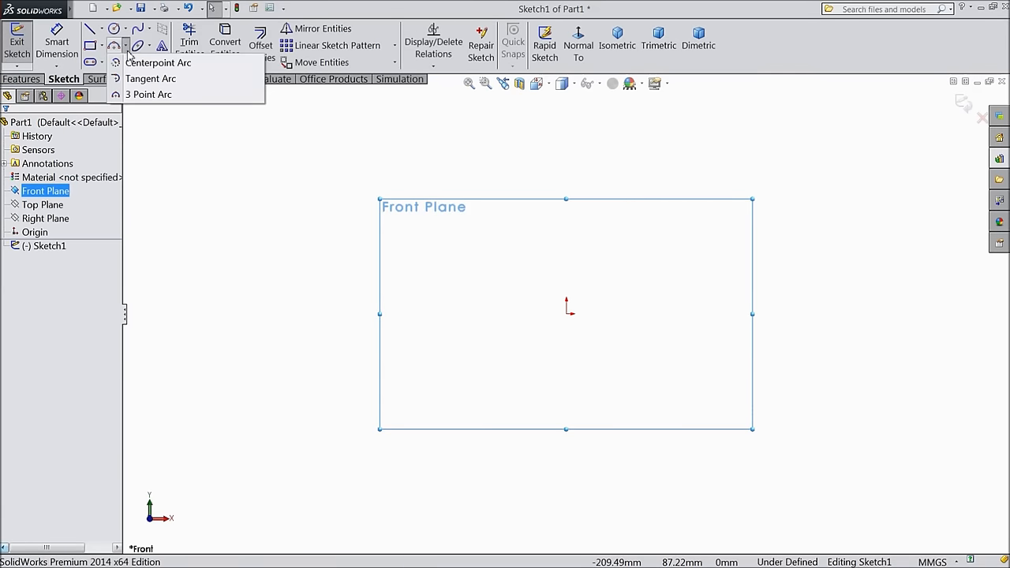
left_click(158, 62)
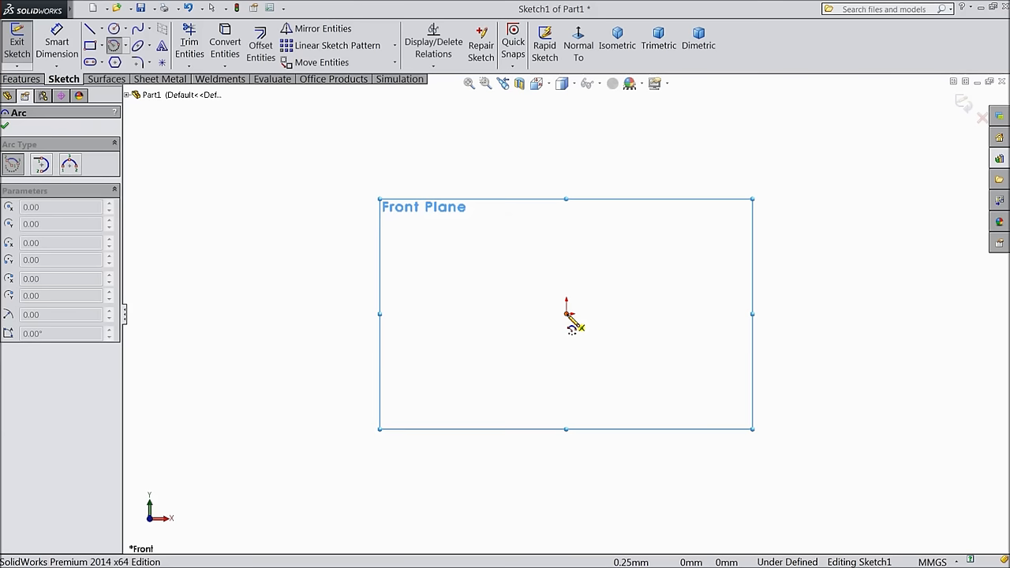
mouse_move(552, 346)
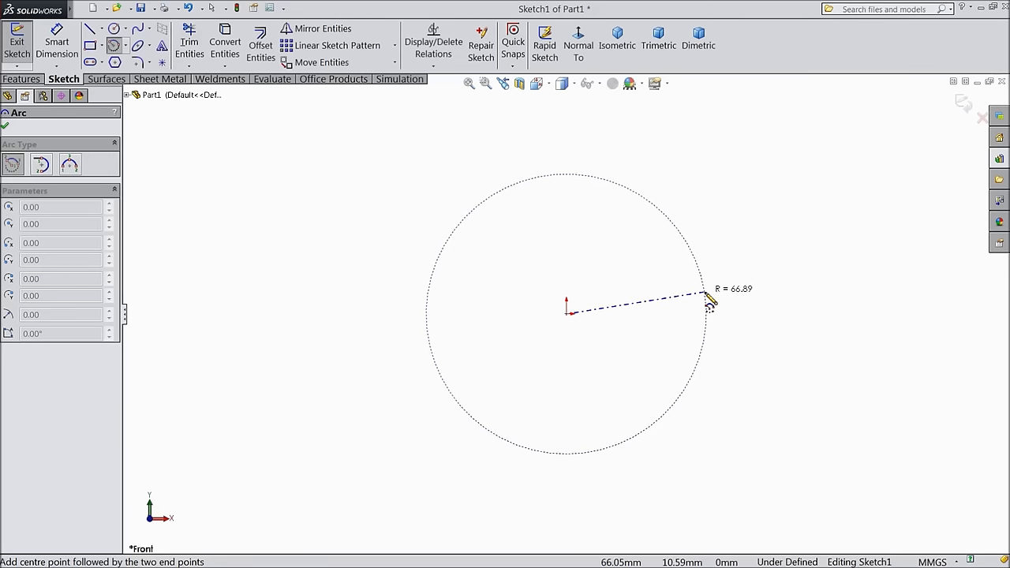
mouse_move(571, 164)
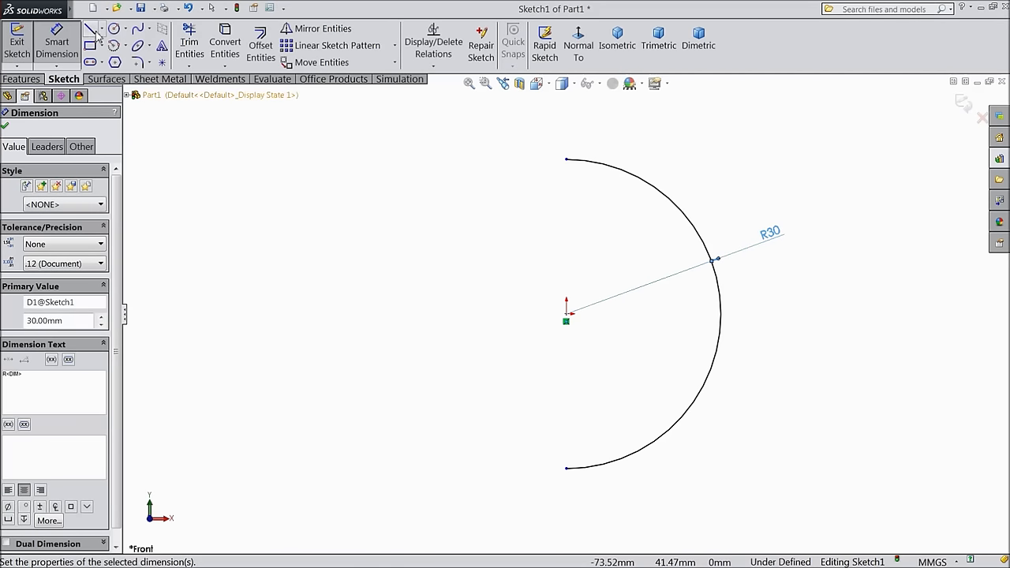
Step: Draw vertical and horizontal lines meeting the R30 arc and add a Vertical relation
left_click(92, 29)
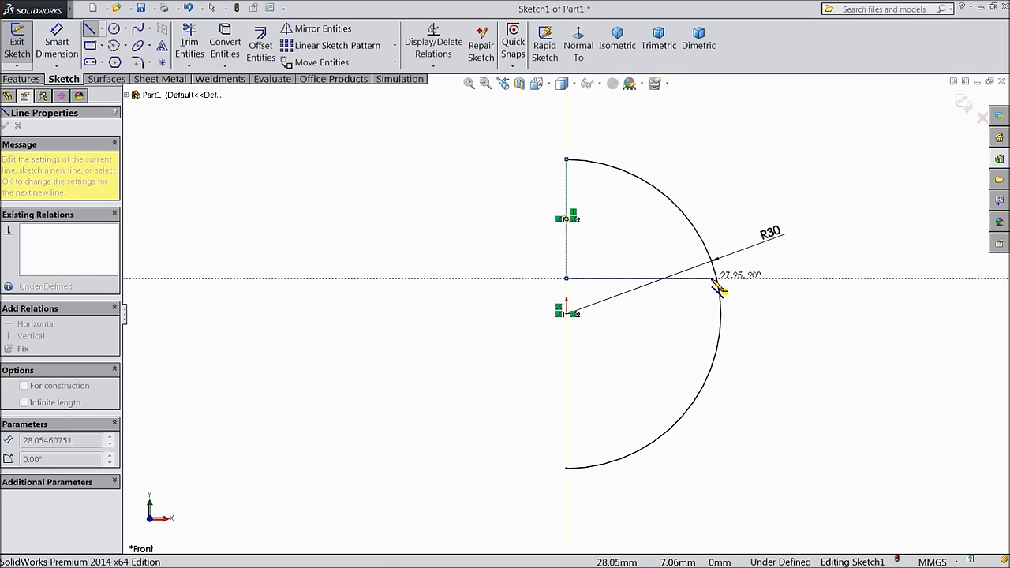
right_click(718, 288)
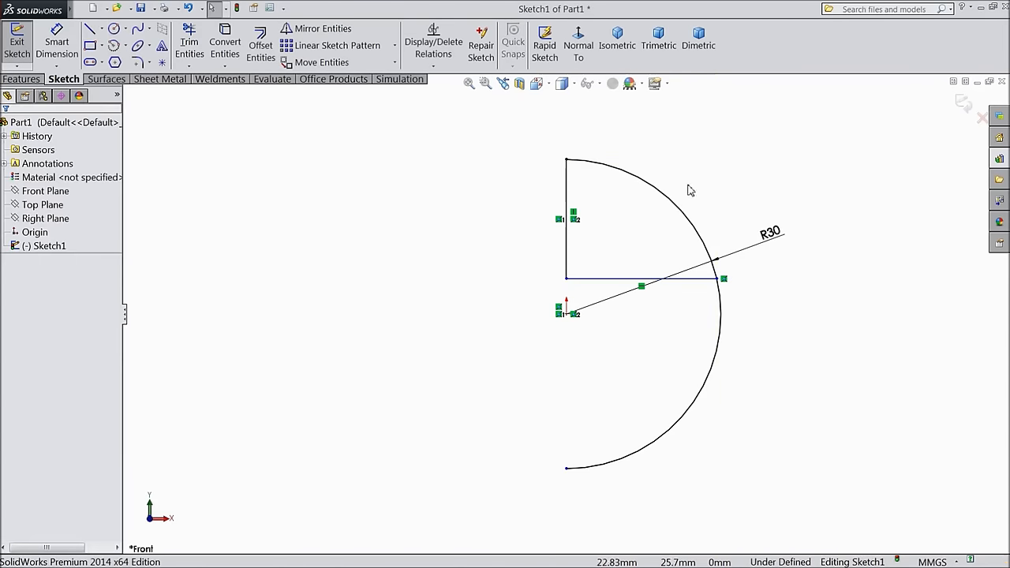
mouse_move(452, 254)
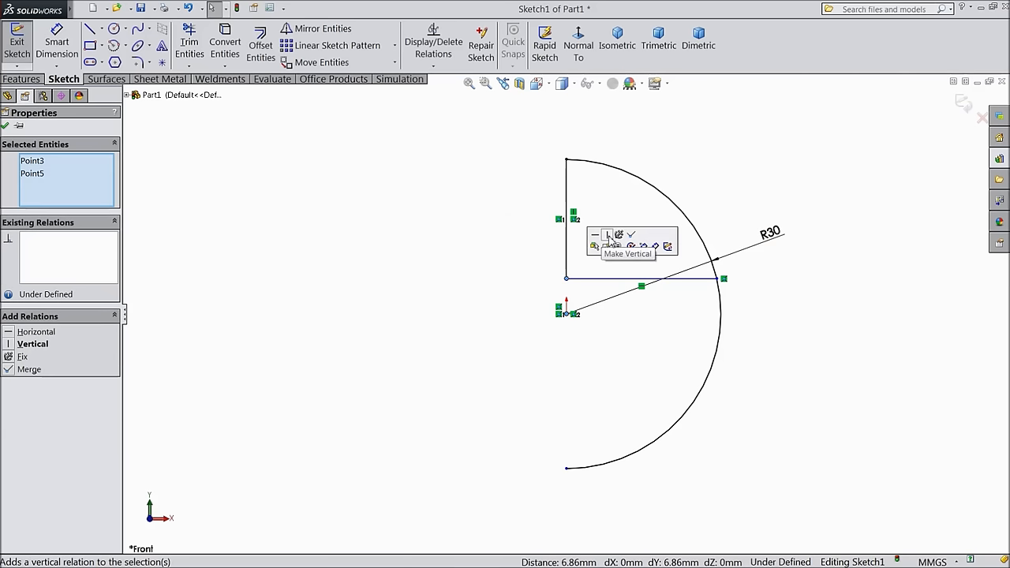
left_click(605, 235)
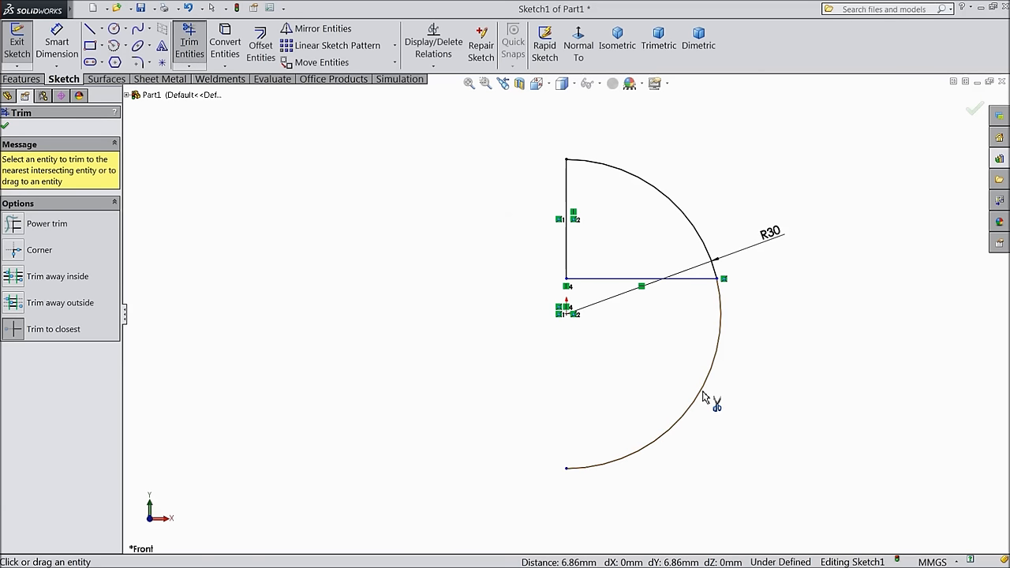
Step: Trim the arc's lower half and dimension the profile height at 24 mm
left_click(714, 398)
type("24")
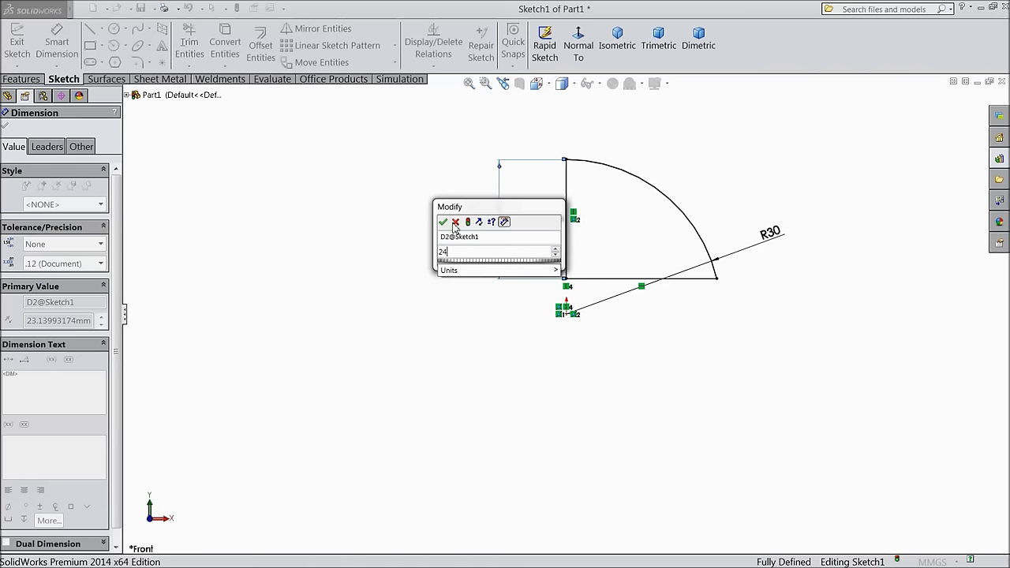
left_click(443, 221)
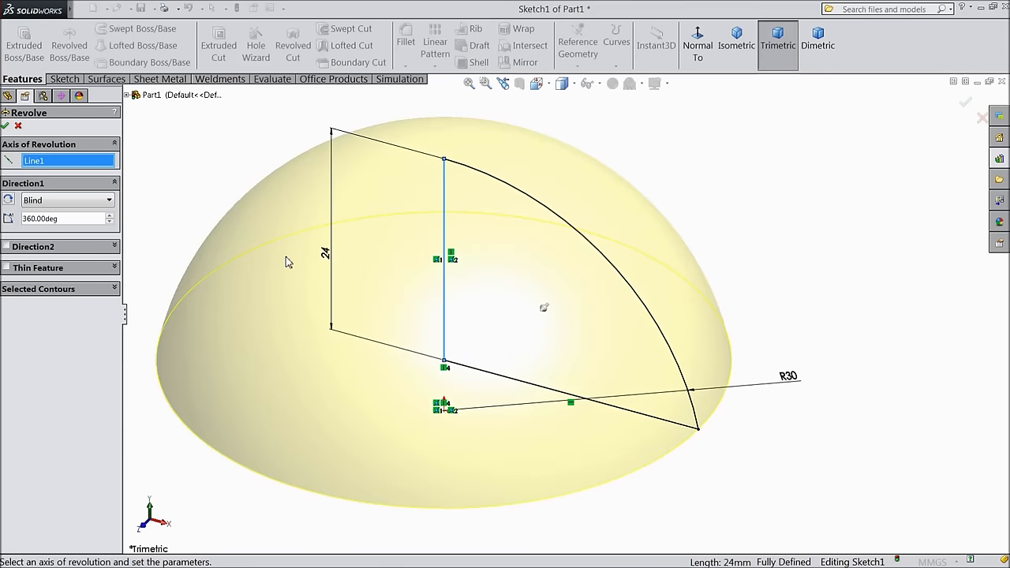
Step: Revolve the profile 360° into a dome and shell it outward 3.00 mm, open at the base
left_click(4, 126)
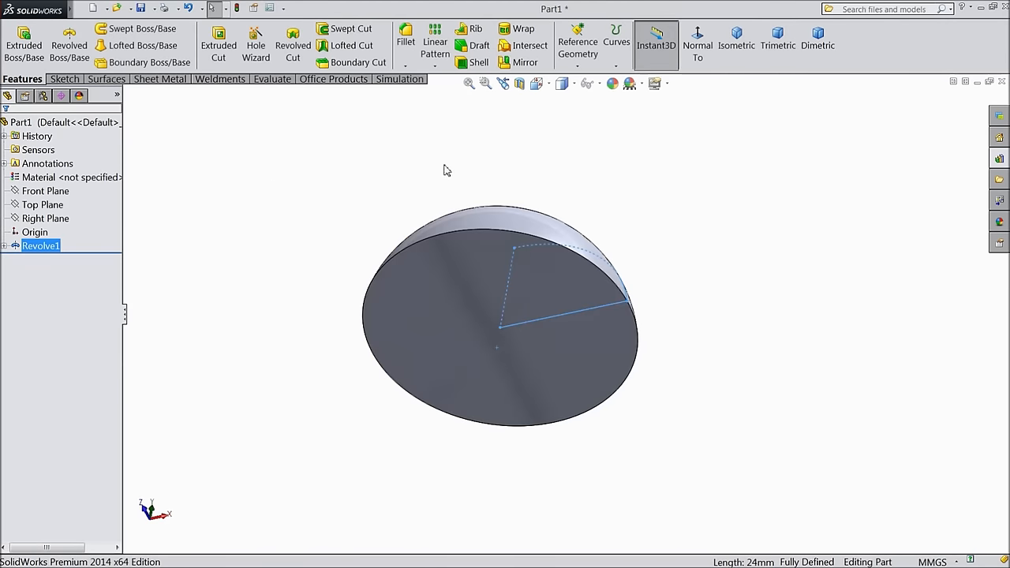
left_click(479, 62)
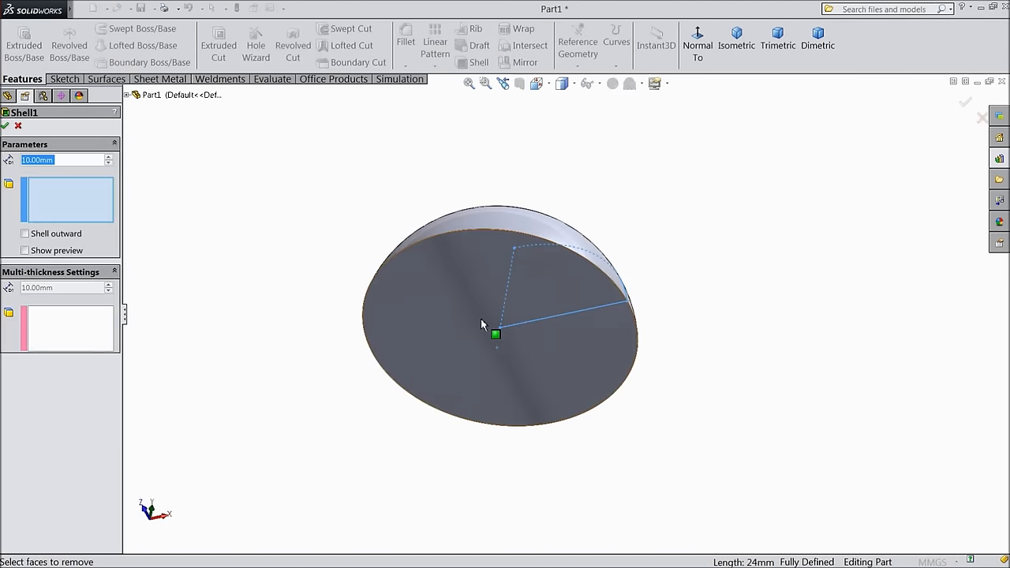
left_click(481, 323)
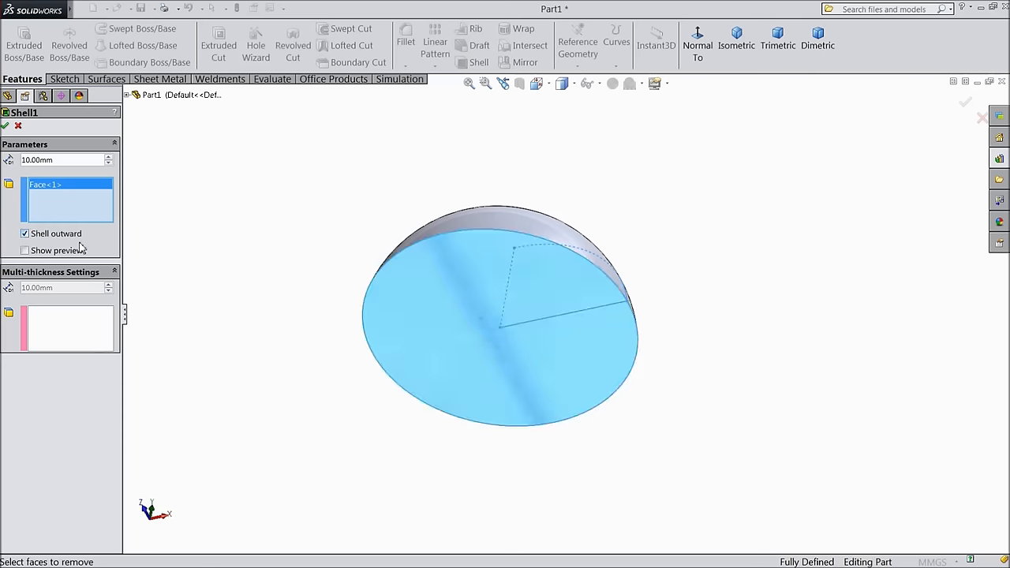
left_click(63, 159)
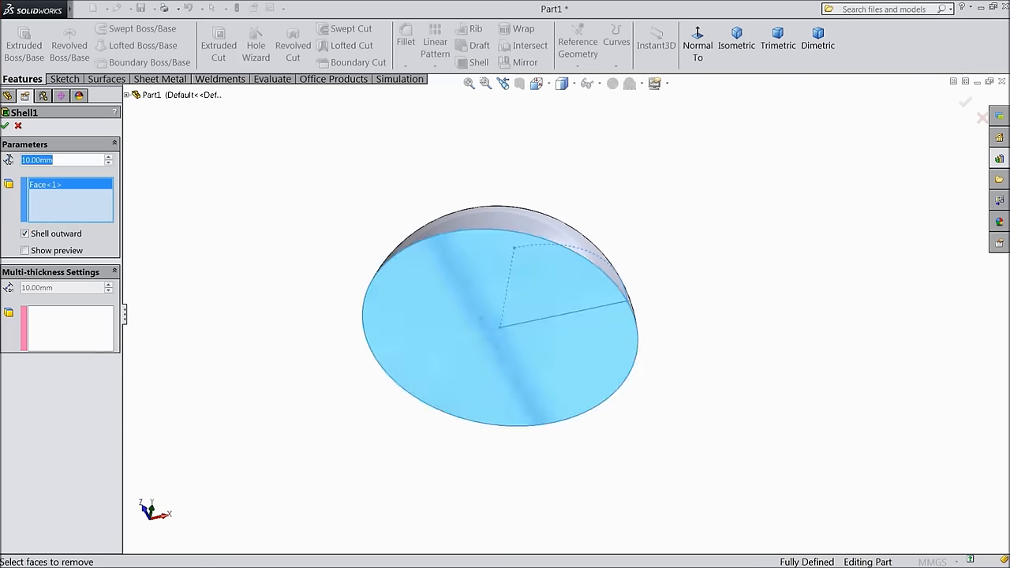
type("3.00mm")
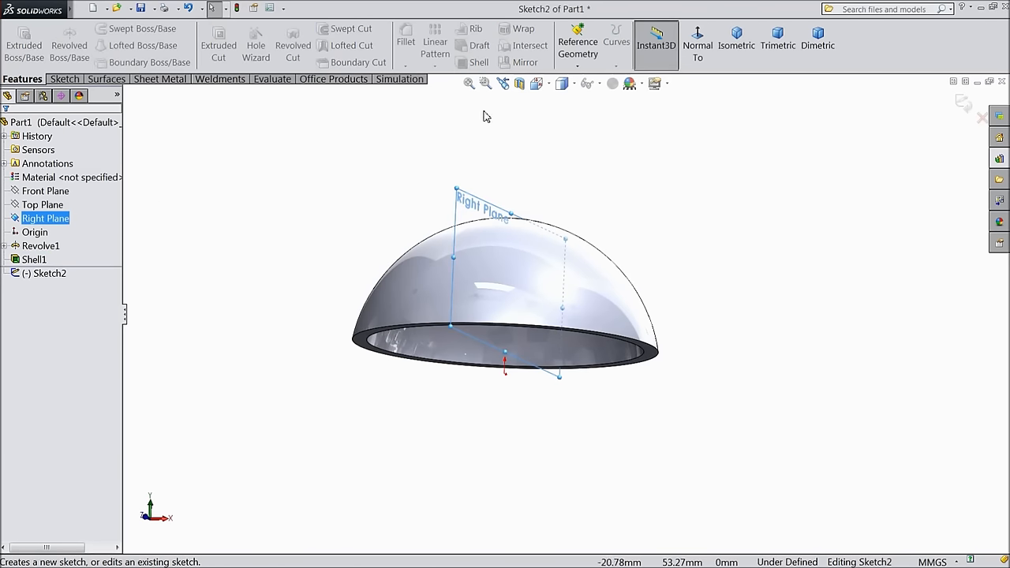
Step: Draw a circle centred on the origin and dimension it 20 mm diameter
left_click(698, 45)
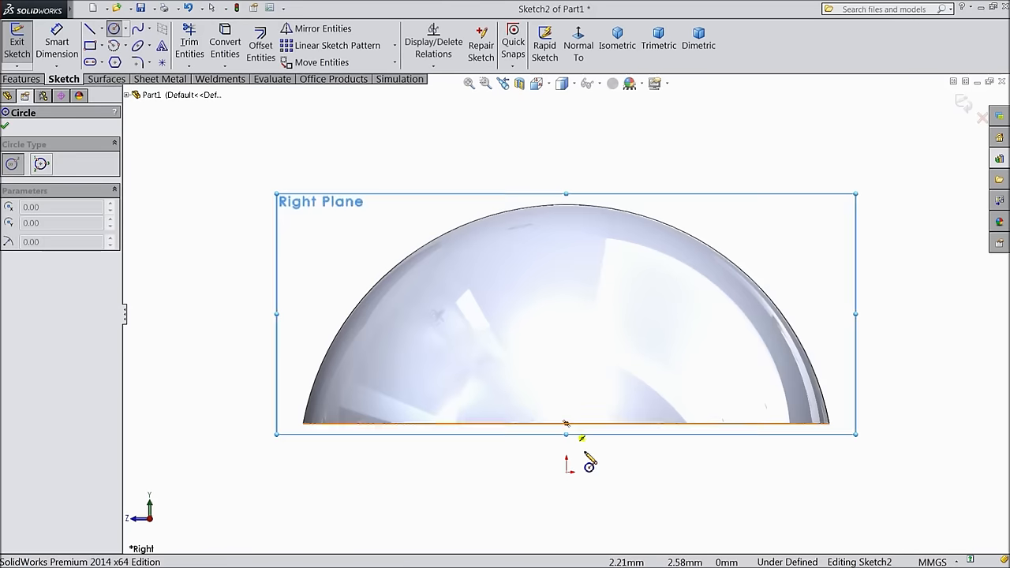
left_click_drag(566, 471, 541, 381)
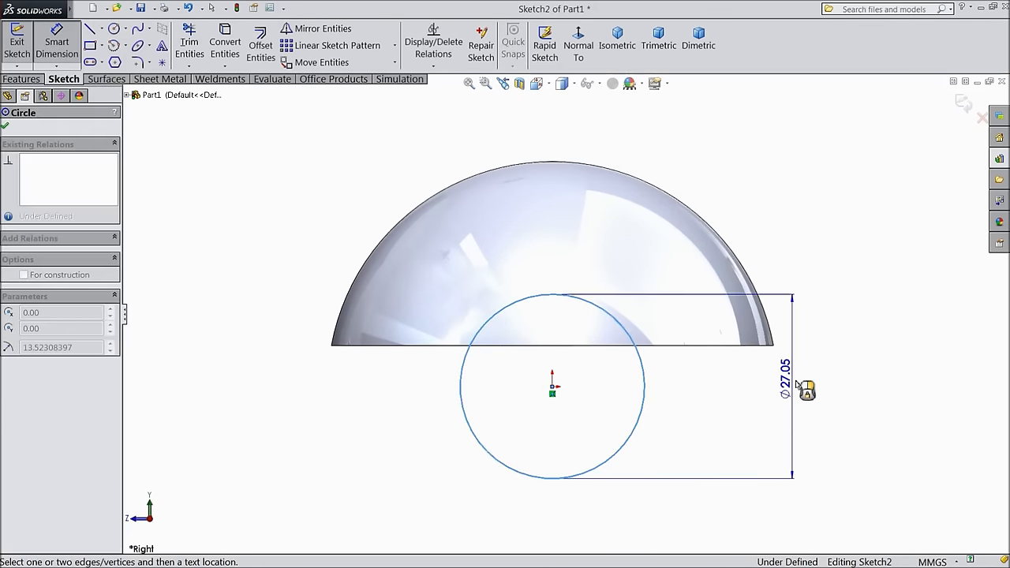
left_click(788, 387)
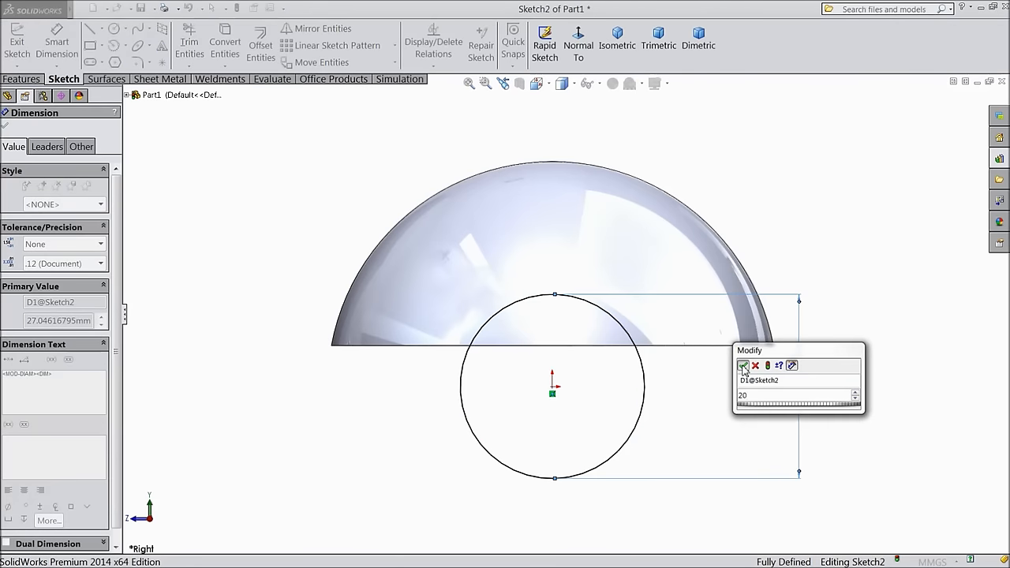
left_click(742, 365)
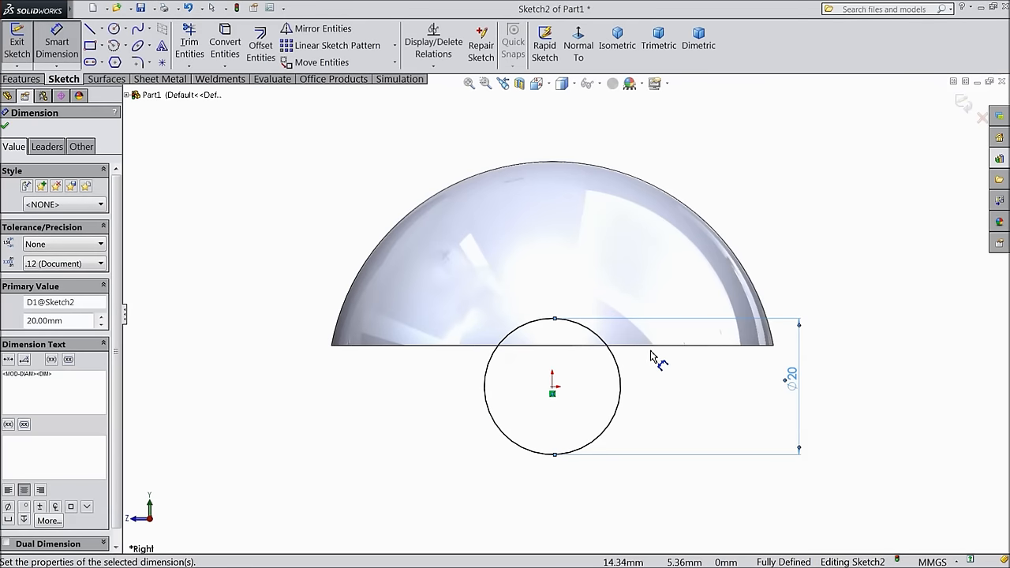
left_click(22, 78)
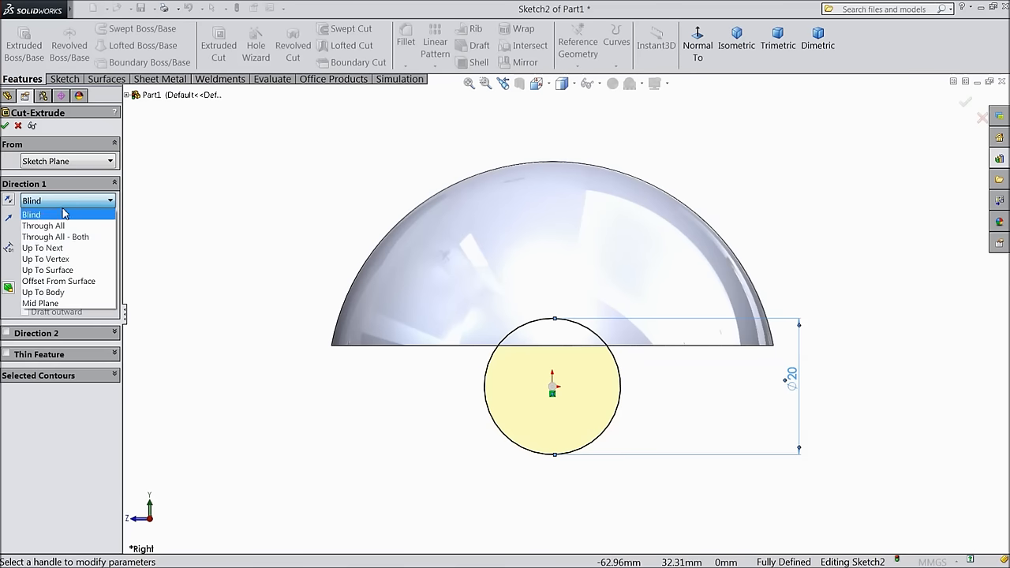
Step: Cut-extrude the 20 mm circle Through All to make the button hole
left_click(42, 247)
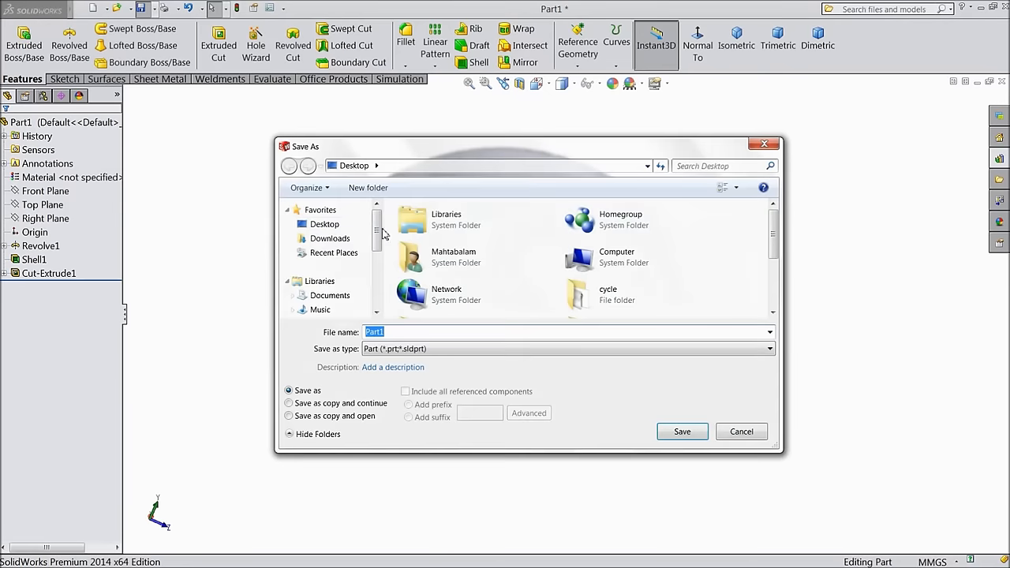
Step: Save the part as Part1 in a new Desktop folder named 'pokeball'
left_click(368, 187)
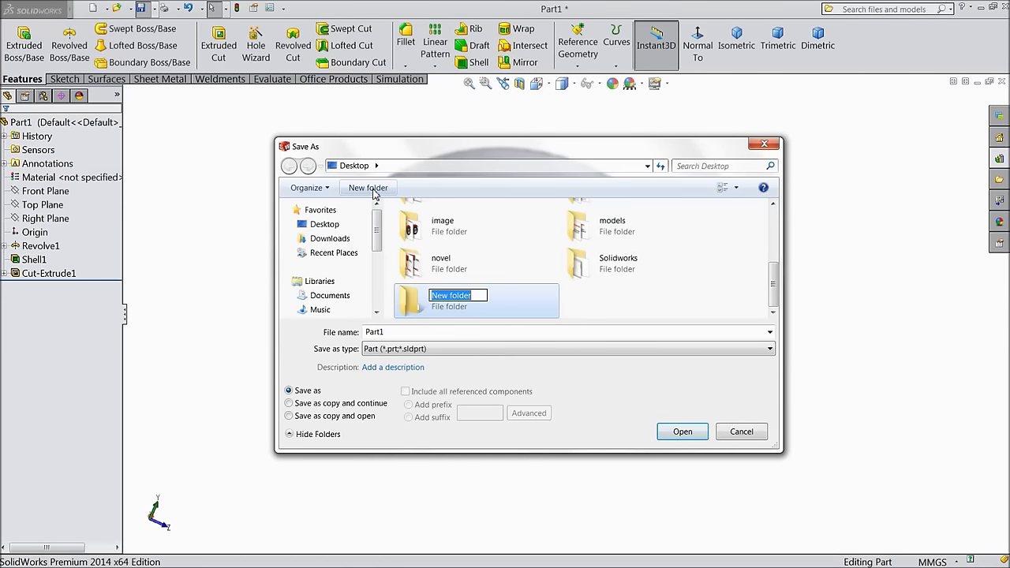
type("poke")
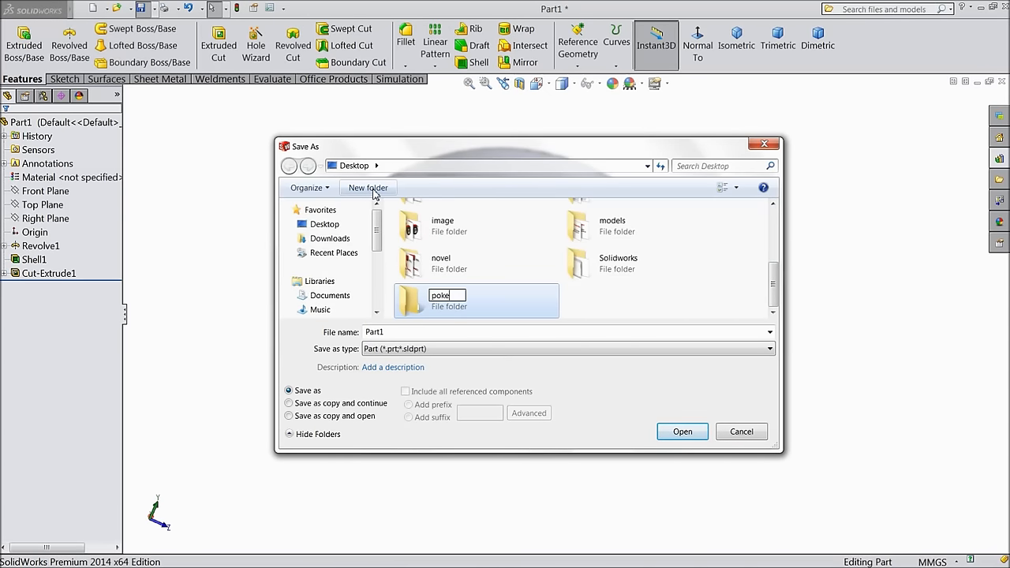
type("ball")
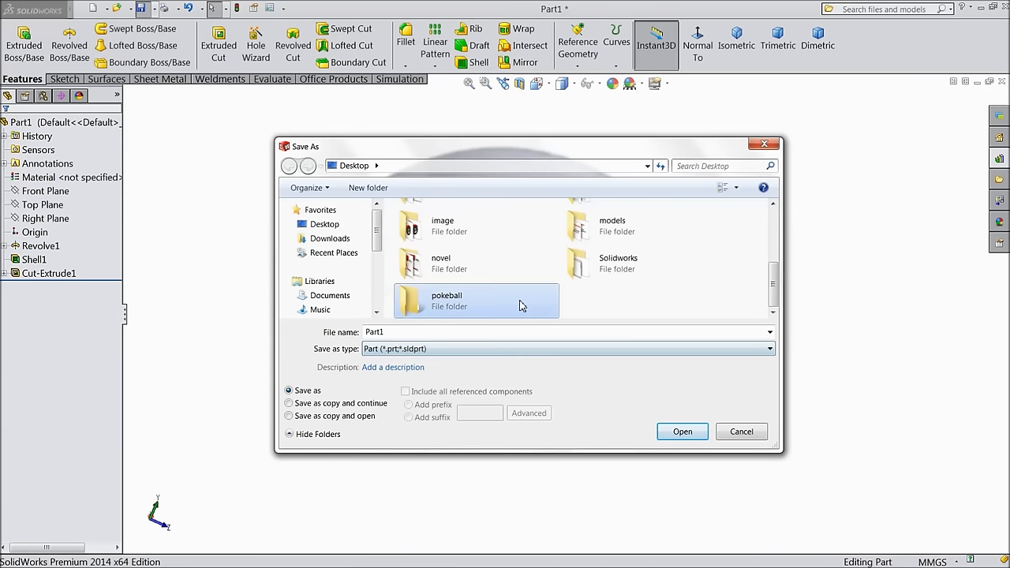
double_click(446, 299)
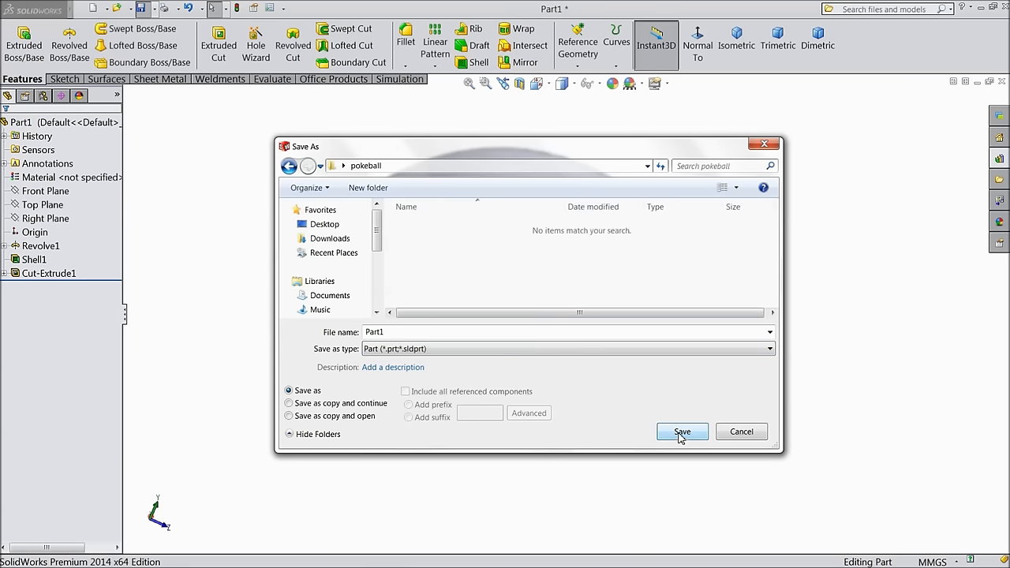
left_click(680, 431)
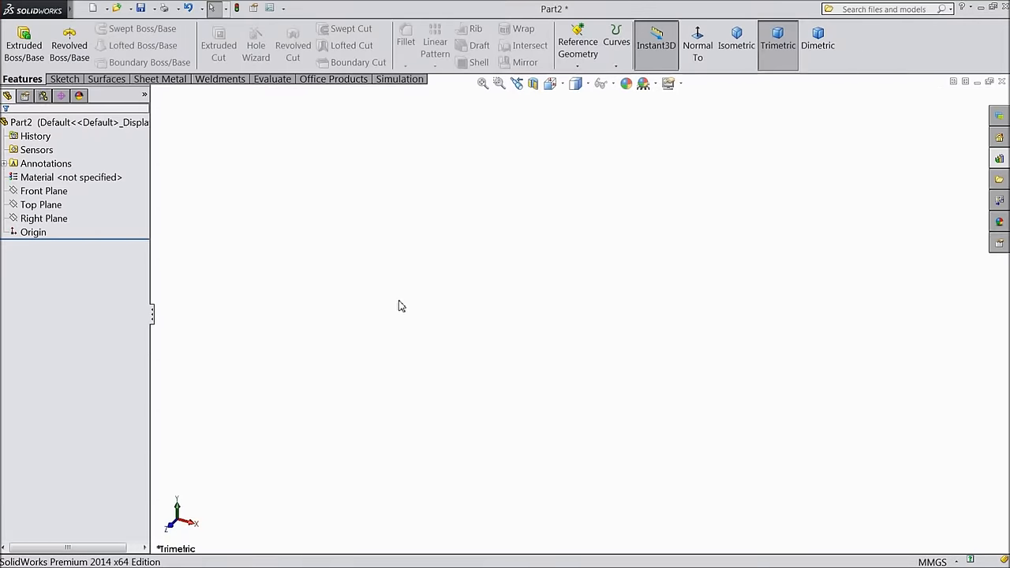
mouse_move(78, 201)
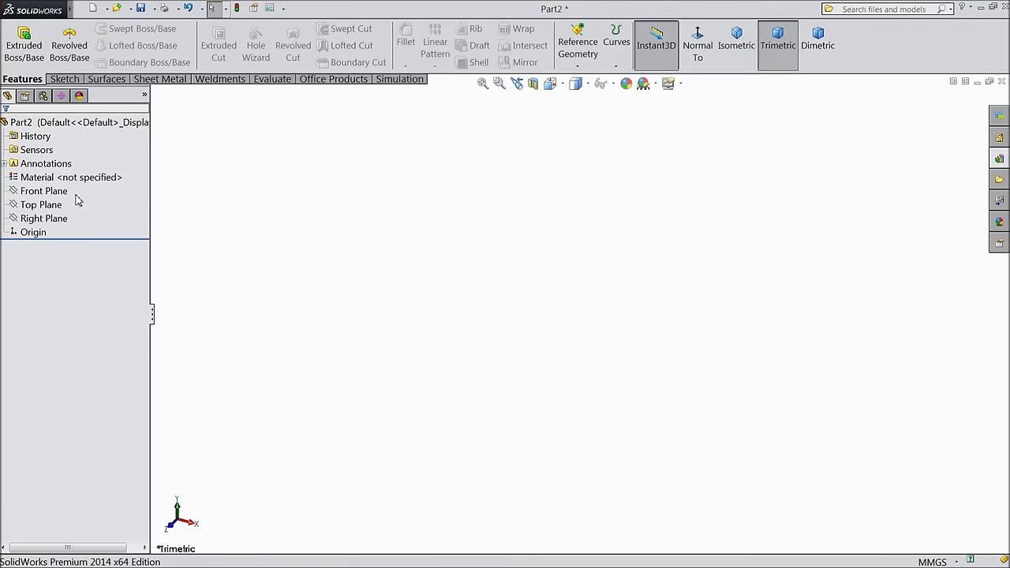
Step: Start a Front Plane sketch in Part2 and open the arc type list
left_click(43, 190)
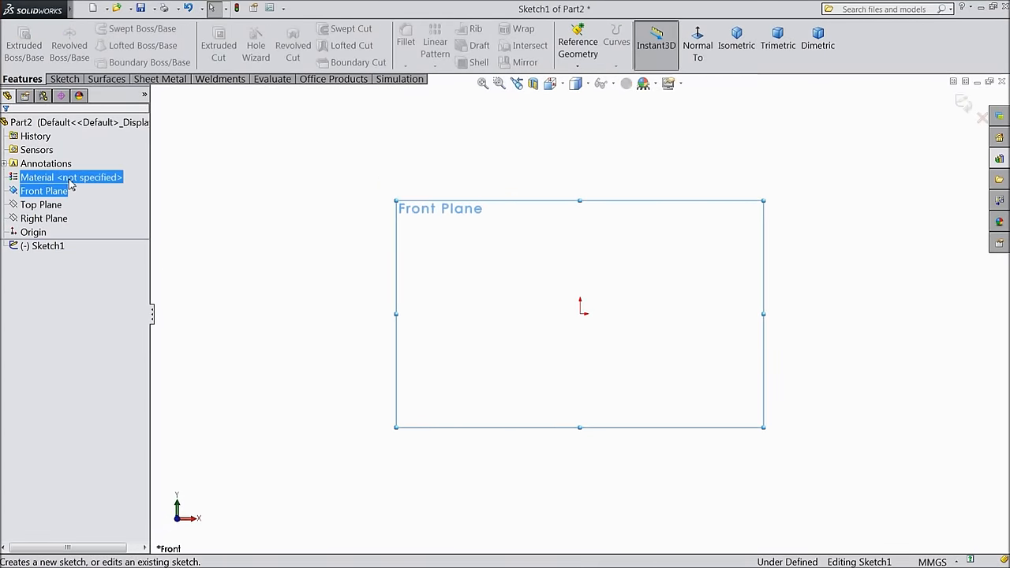
left_click(125, 48)
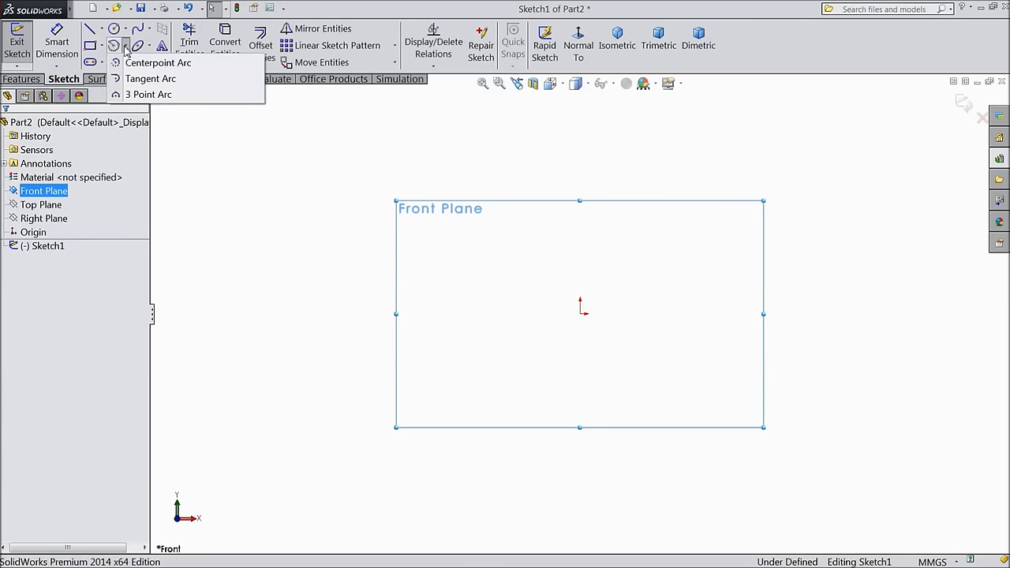
Step: Draw a centerpoint arc on the origin, dragging its lower end below the origin
left_click(158, 62)
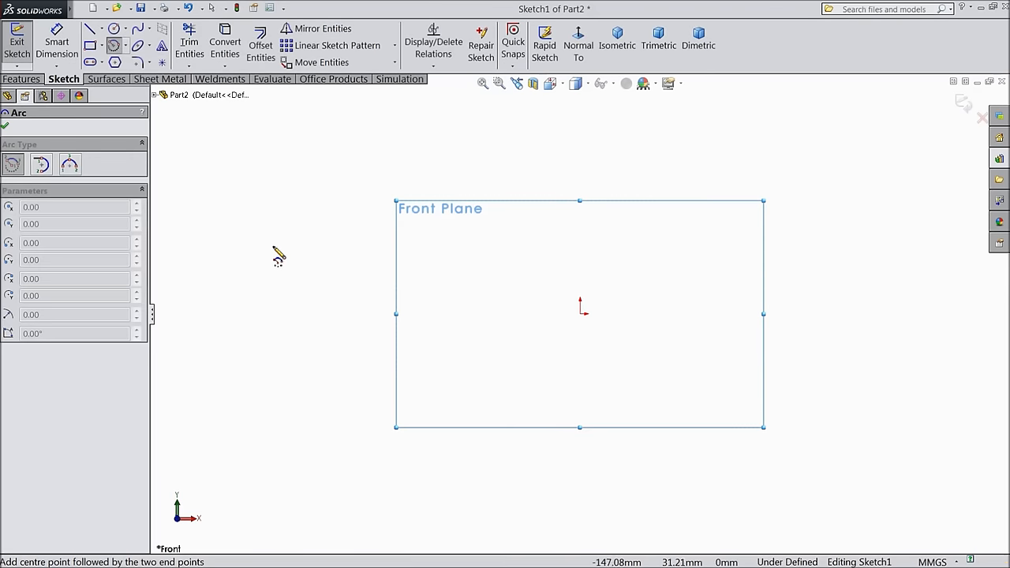
mouse_move(576, 340)
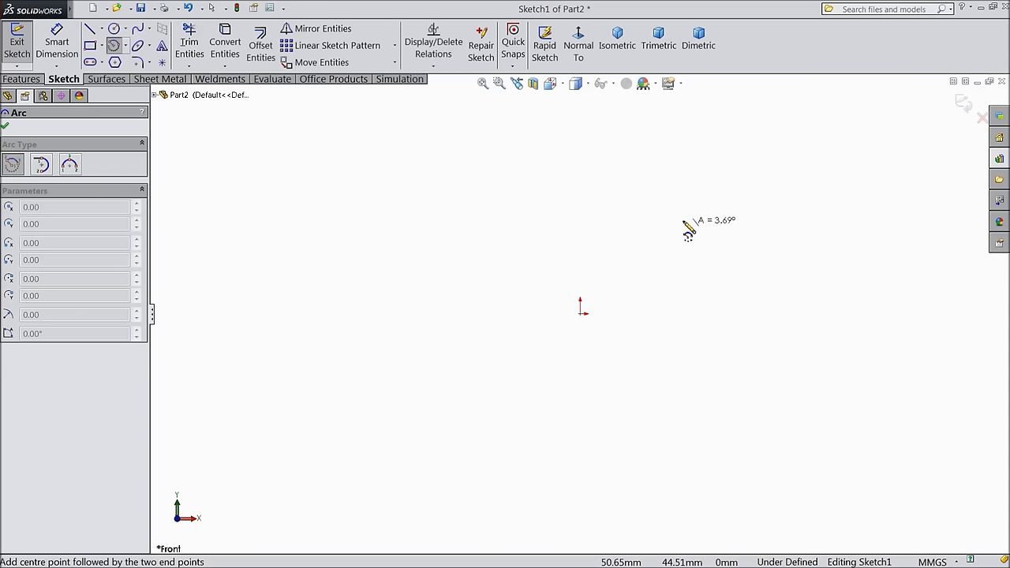
mouse_move(692, 236)
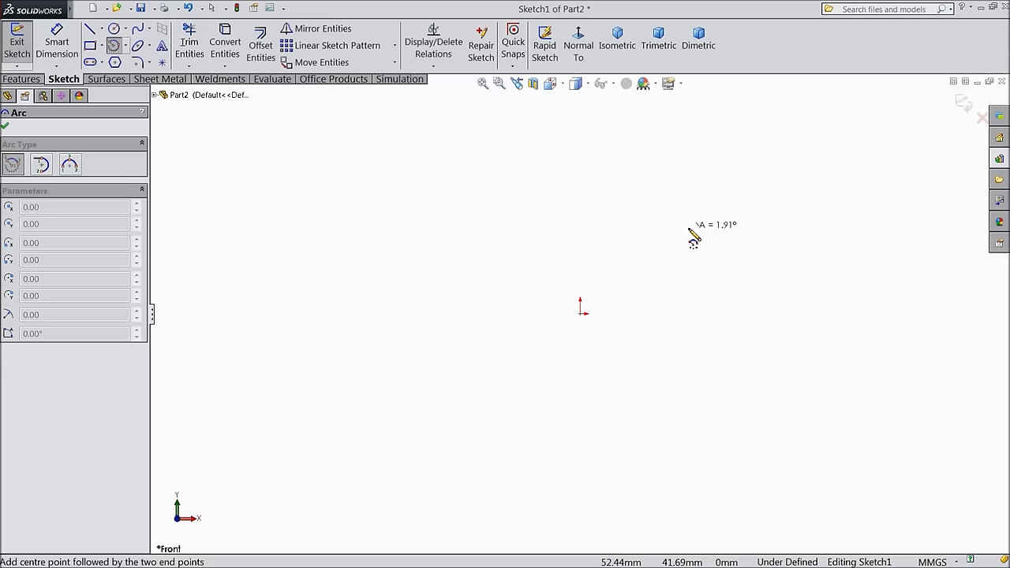
mouse_move(697, 232)
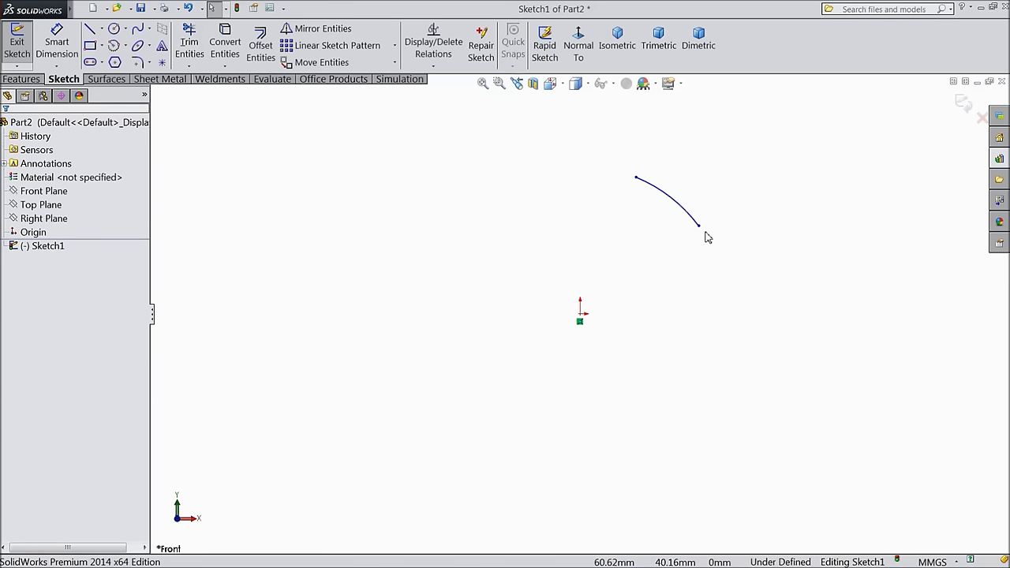
mouse_move(443, 189)
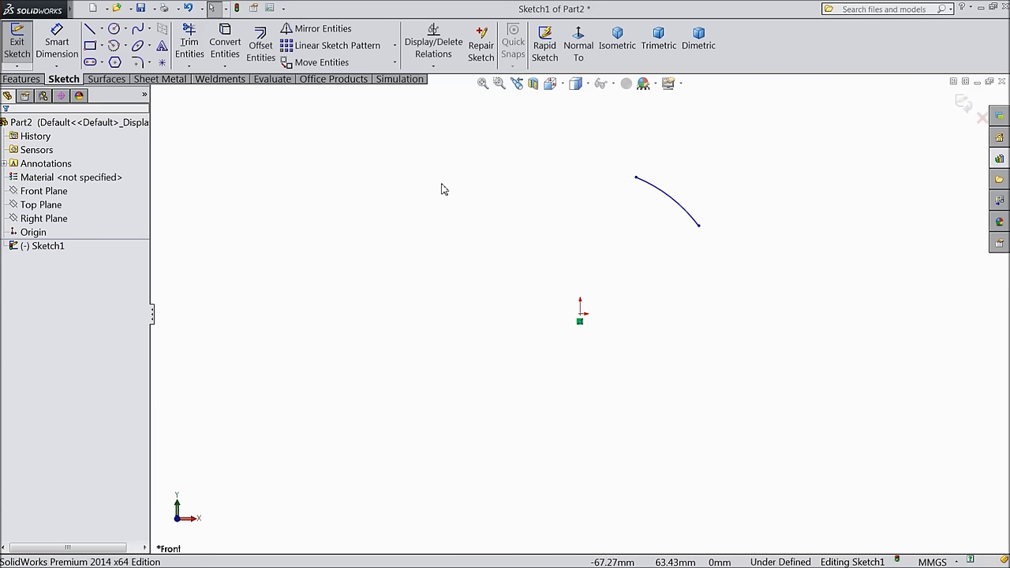
mouse_move(384, 163)
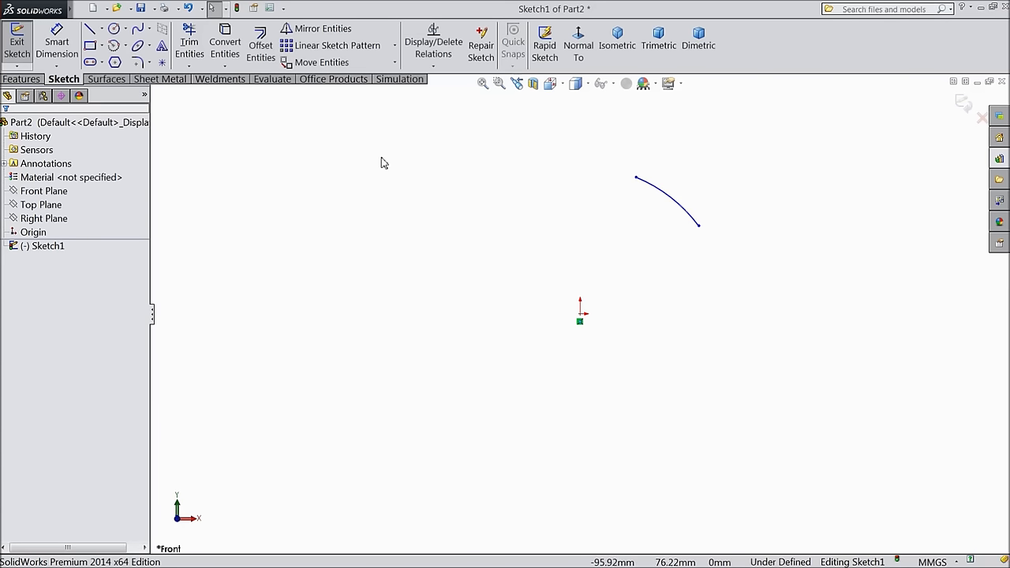
left_click_drag(698, 223, 706, 276)
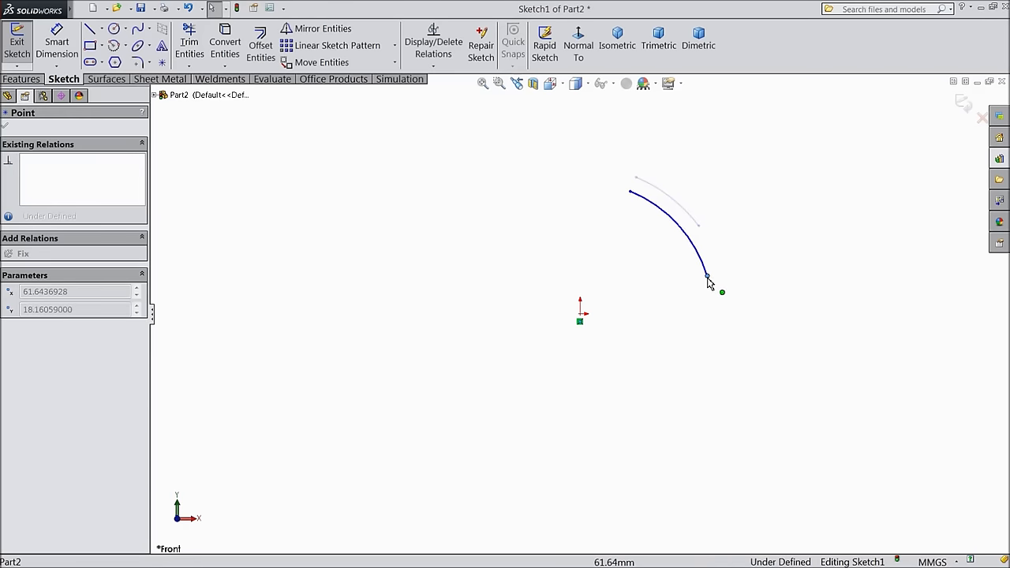
left_click_drag(706, 276, 698, 386)
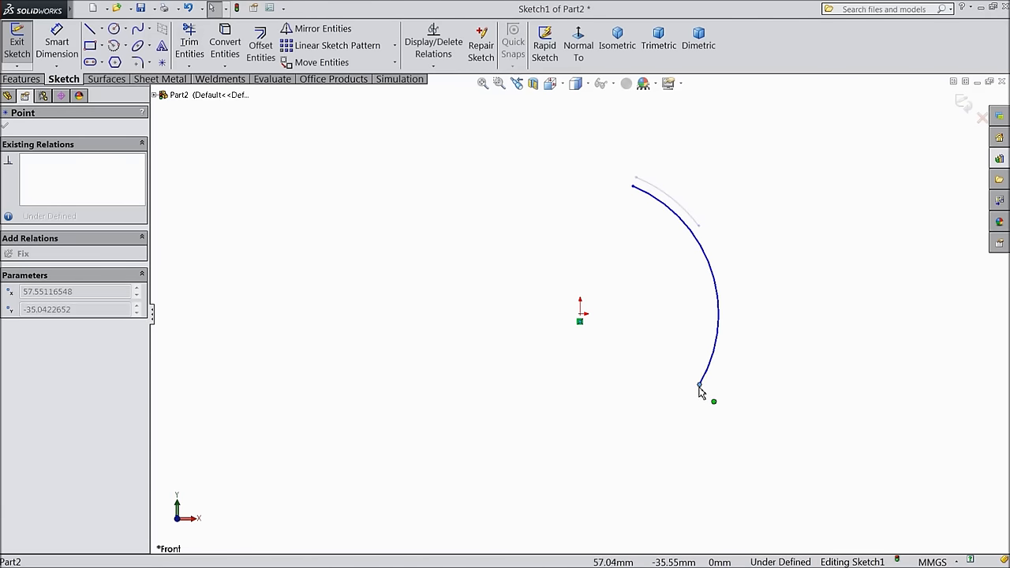
left_click_drag(698, 385, 639, 427)
type("30")
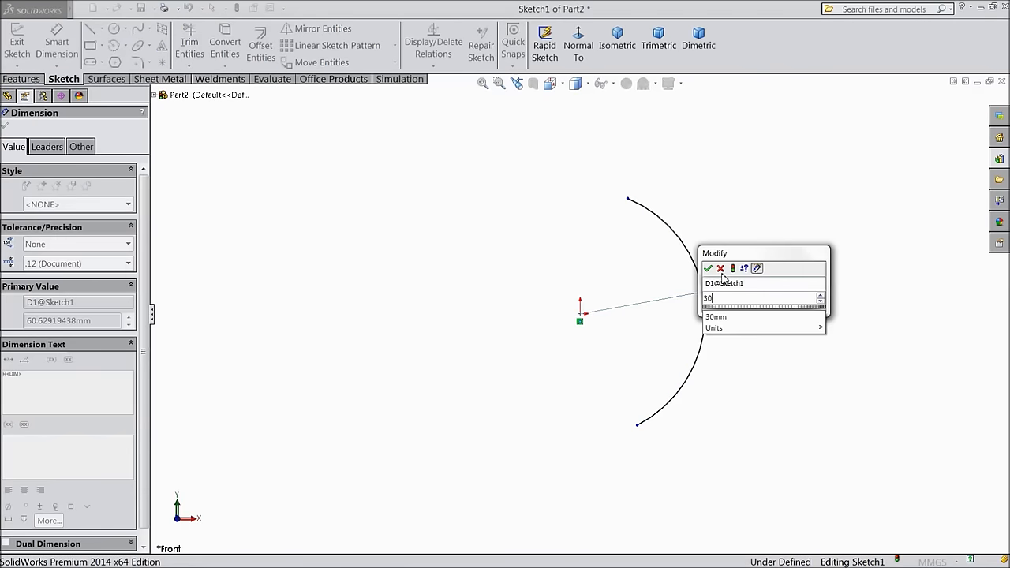
Step: Dimension the arc R30 and both horizontal ends 15 mm above and below the origin
left_click(707, 268)
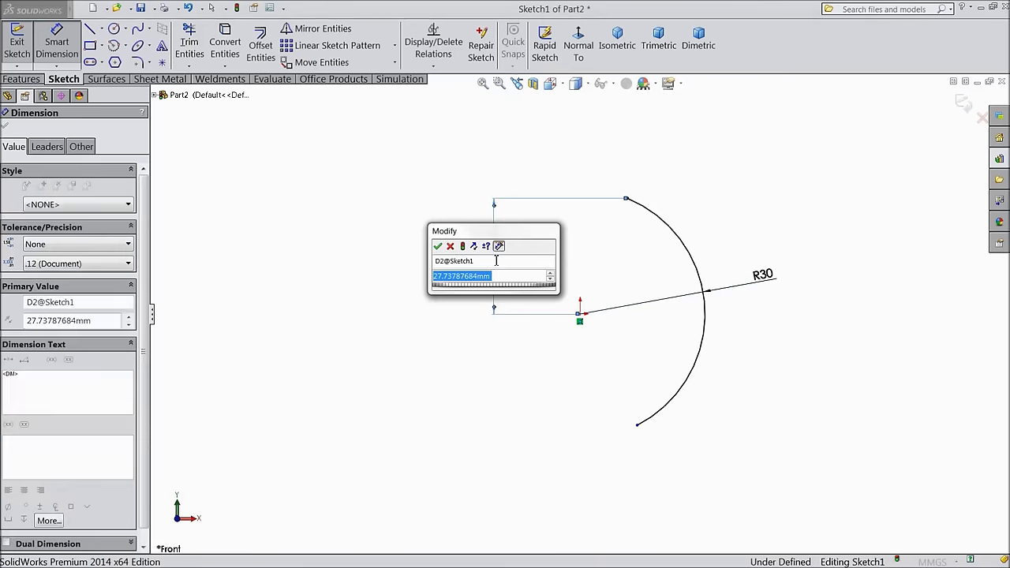
type("15")
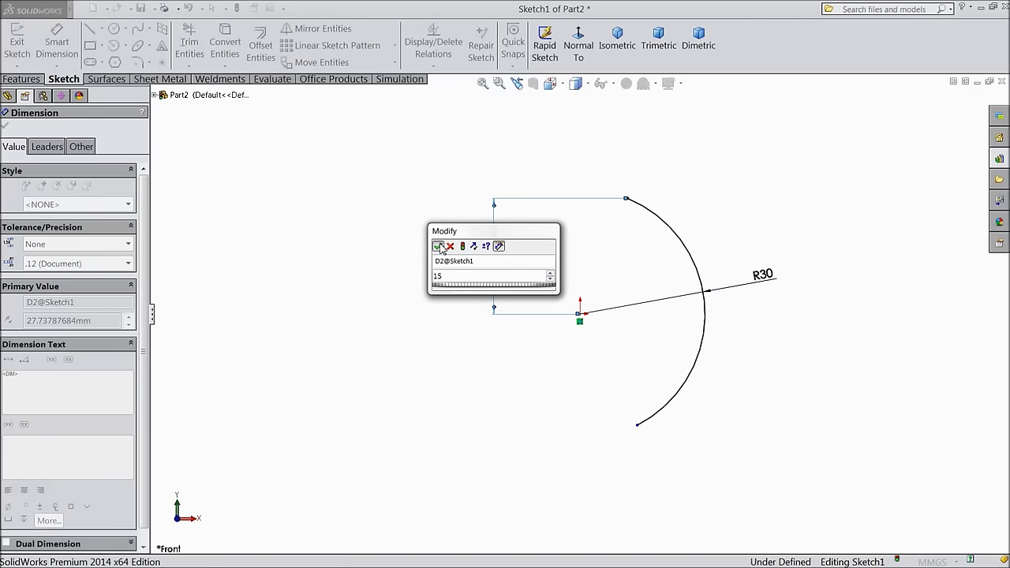
left_click(438, 246)
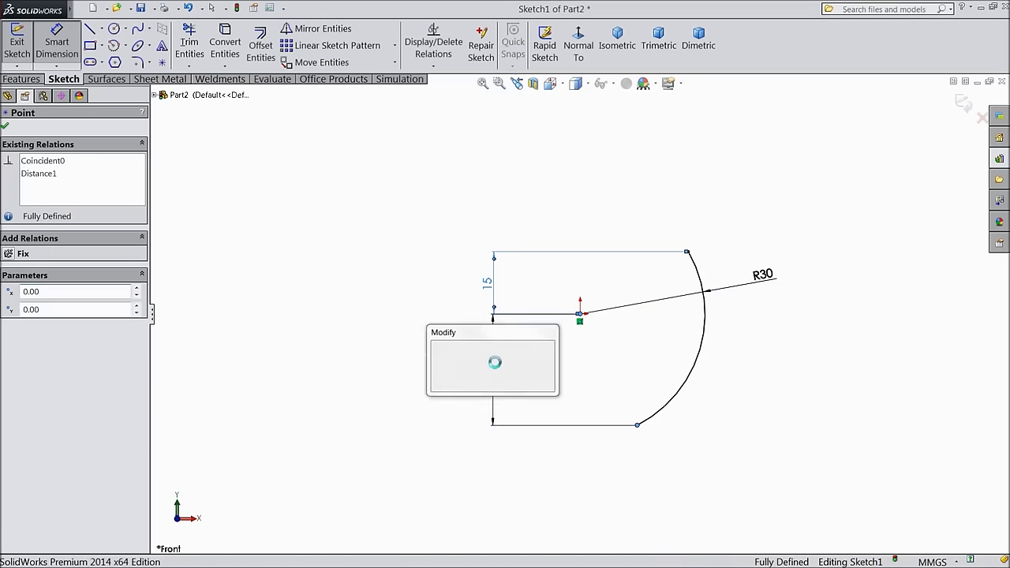
left_click(495, 362)
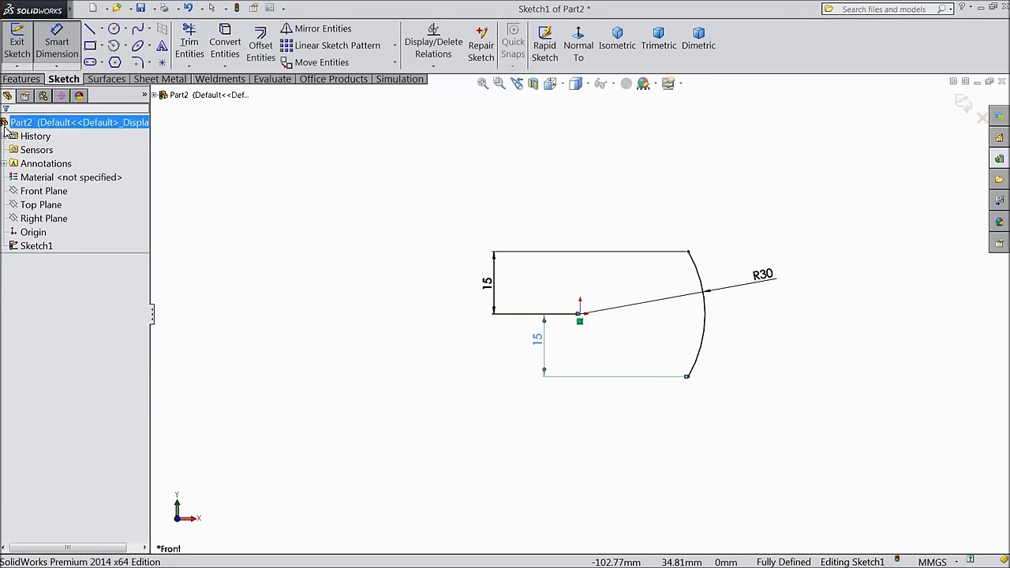
Step: Offset the R30 arc by 3 mm and close both ends into a thin wall
left_click(260, 45)
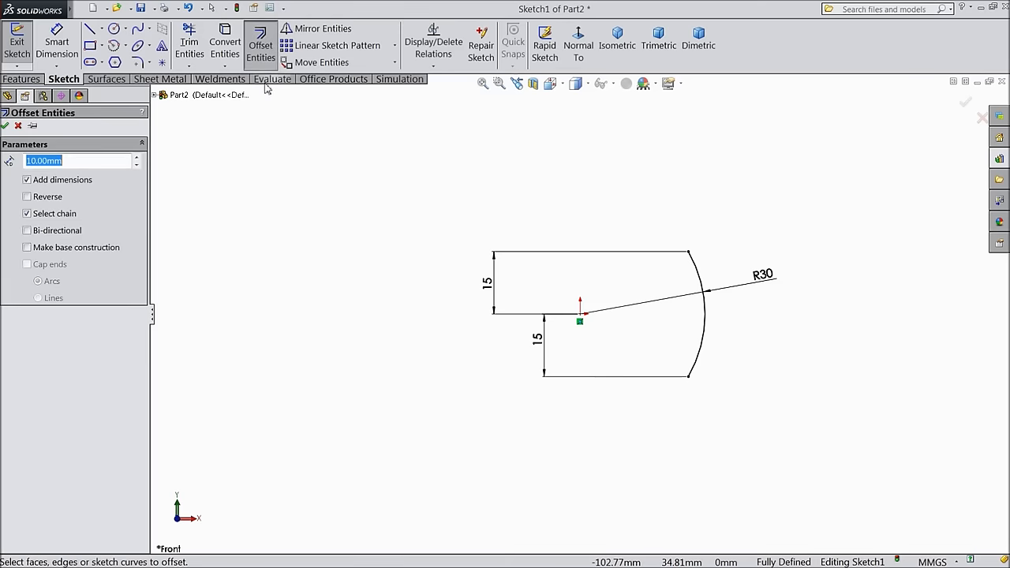
mouse_move(420, 280)
type("3")
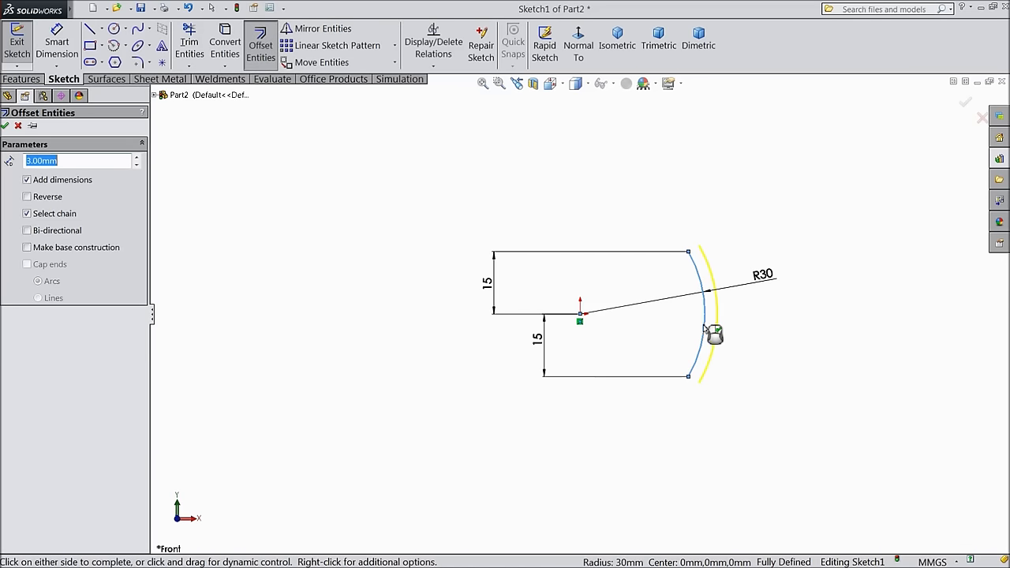
left_click(27, 196)
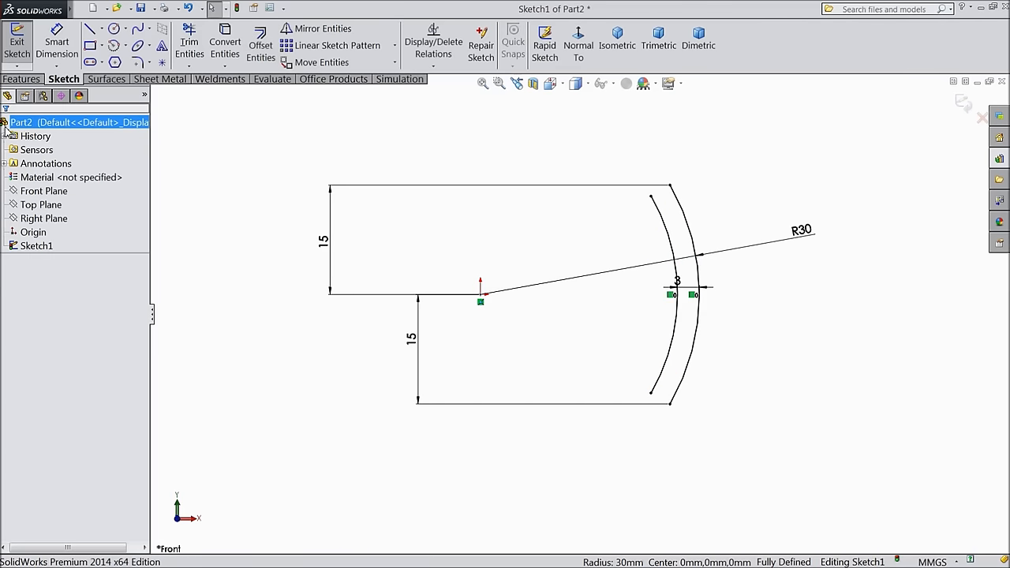
left_click(682, 197)
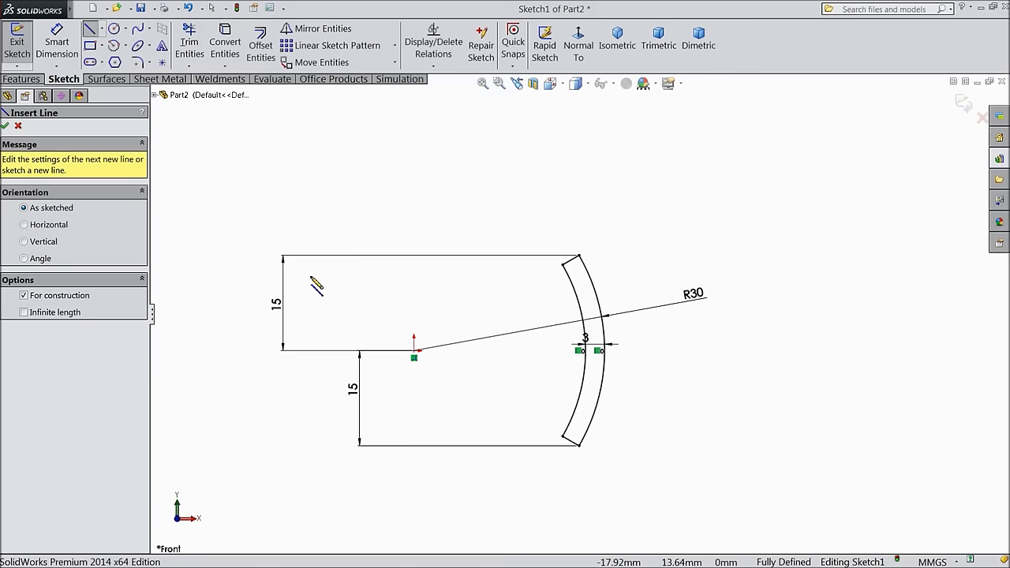
Step: Draw the centerline axis and revolve the wall profile into the hollow Revolve1 cup
left_click_drag(414, 350, 416, 183)
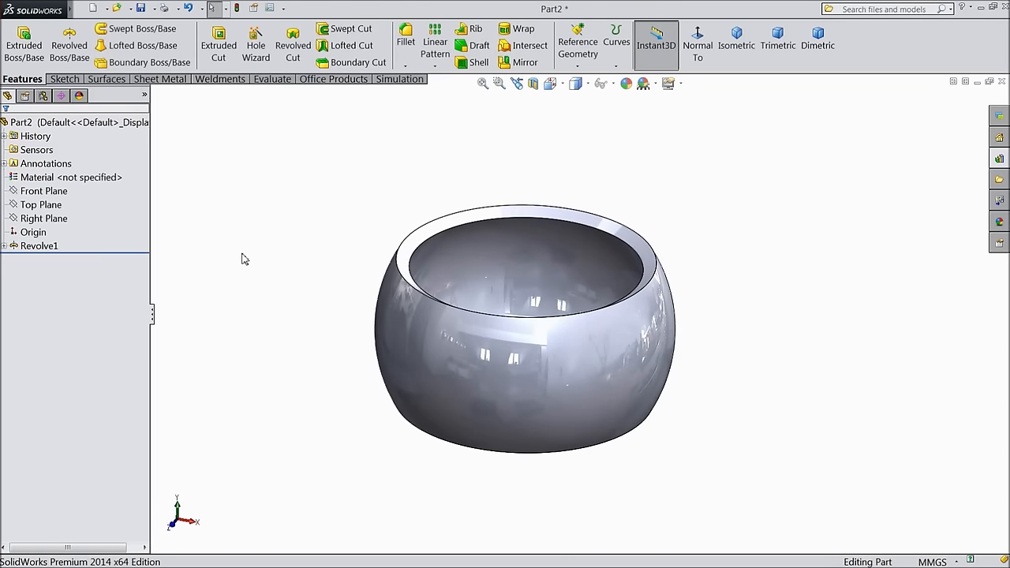
Step: Cut a round hole through the cup's side wall as Cut-Extrude1
left_click(43, 191)
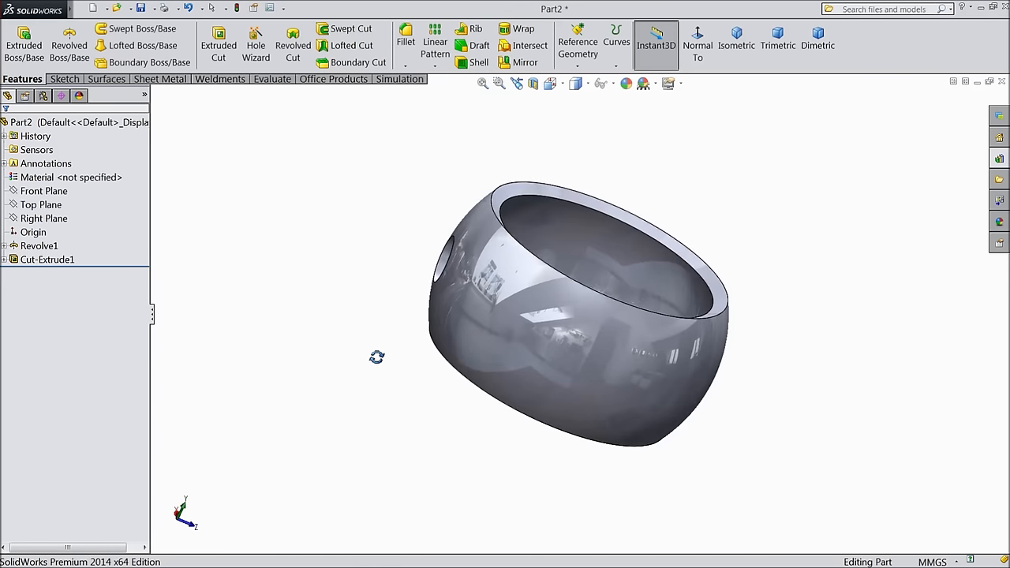
Step: Save the shell as Part2 in the pokeball folder and start new Part3
left_click(735, 44)
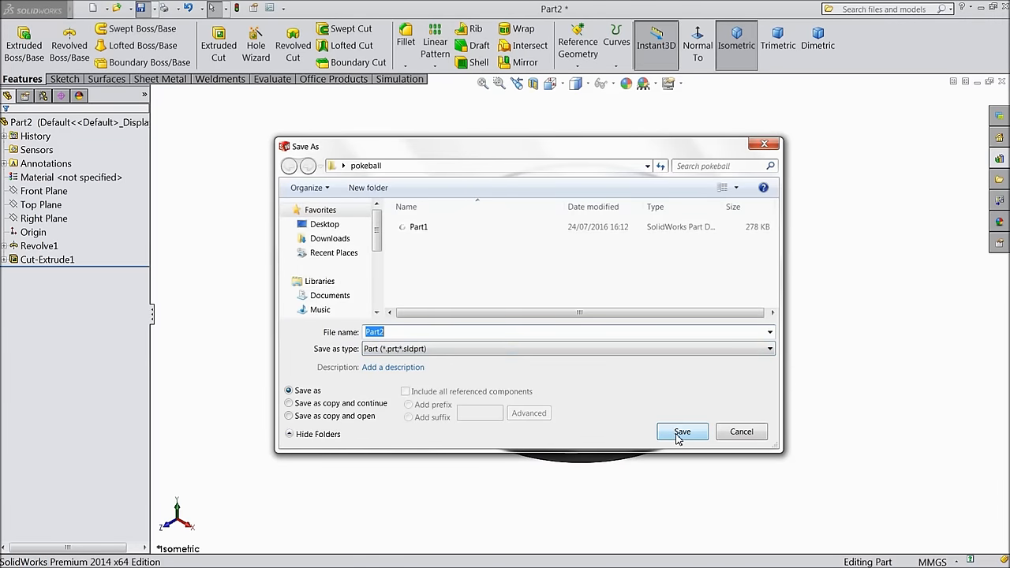
left_click(681, 431)
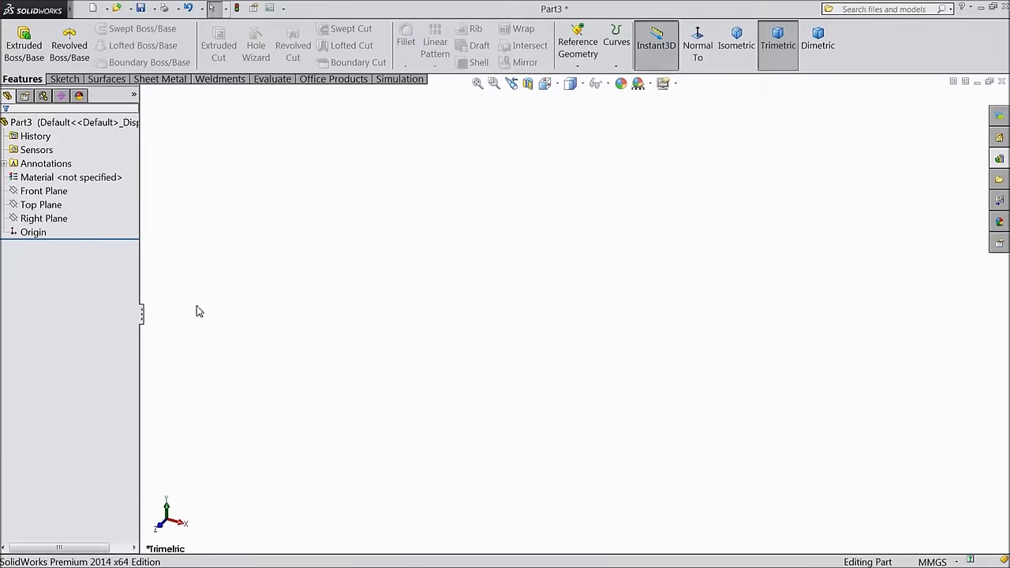
Step: Sketch a centerpoint arc on Part3's Front Plane ending at the origin
left_click(41, 205)
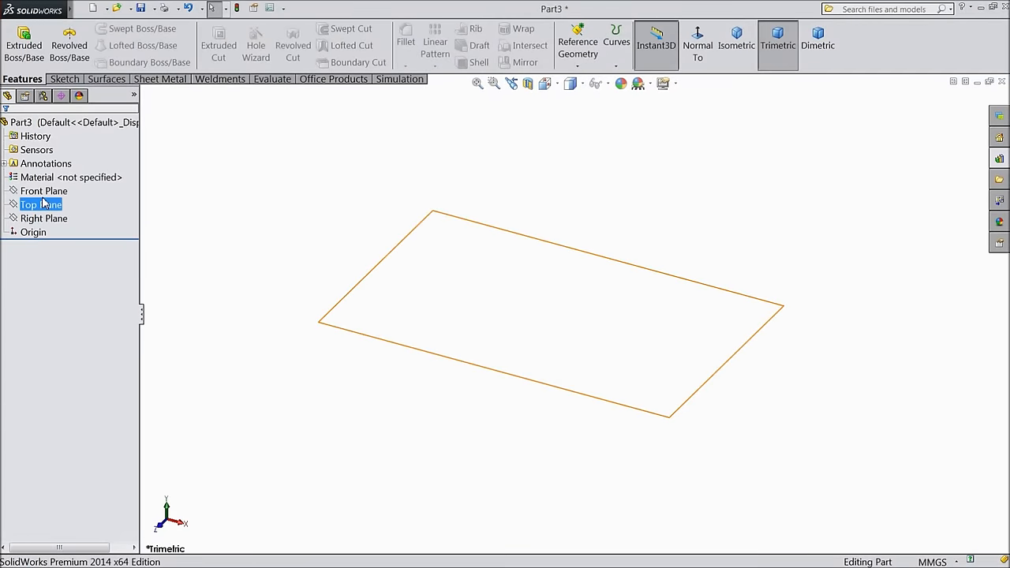
left_click(45, 190)
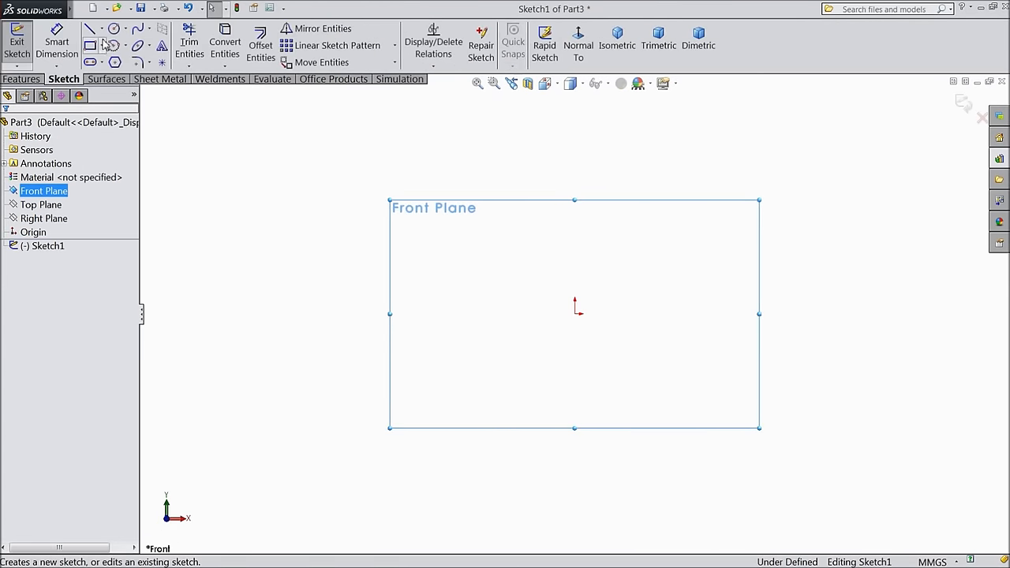
left_click(115, 45)
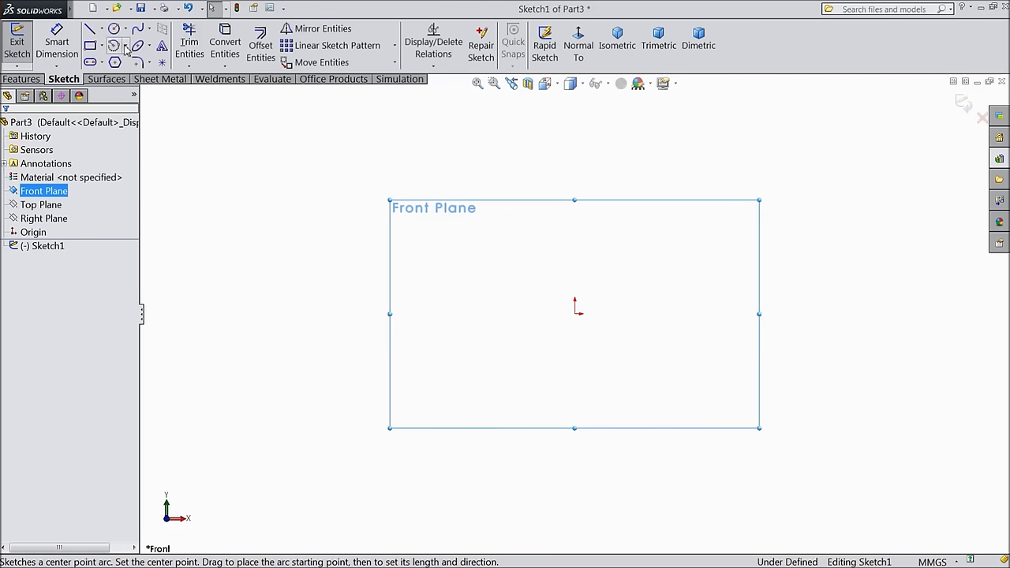
left_click(113, 44)
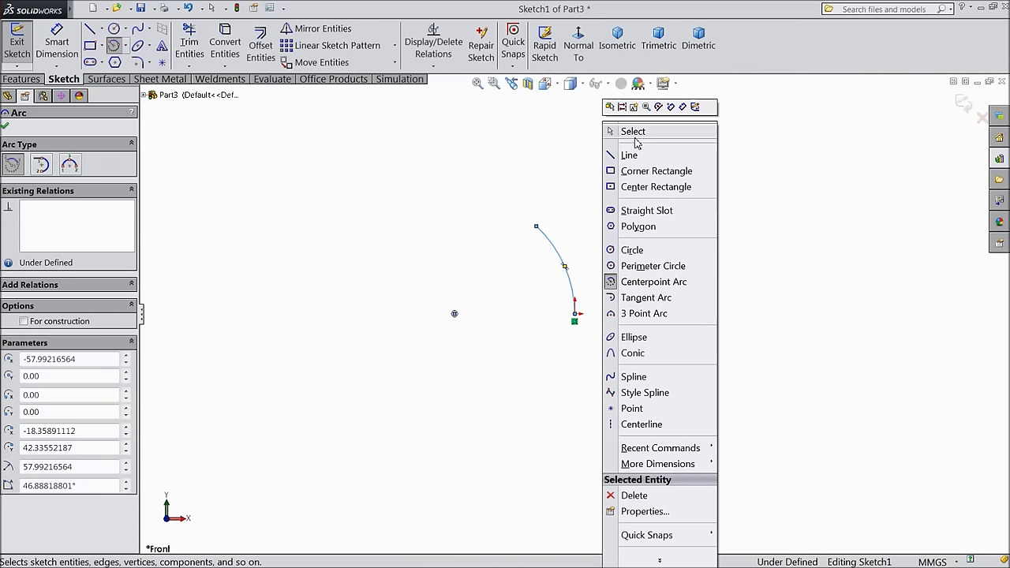
left_click(633, 131)
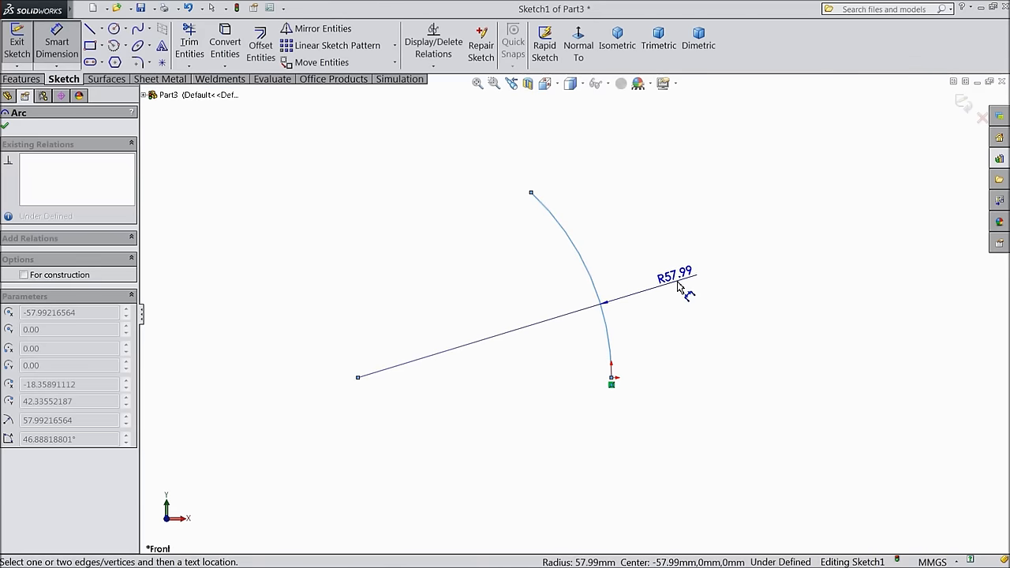
Step: Dimension the R24 arc and 7 mm height, and make arc centre and endpoint horizontal
left_click(675, 274)
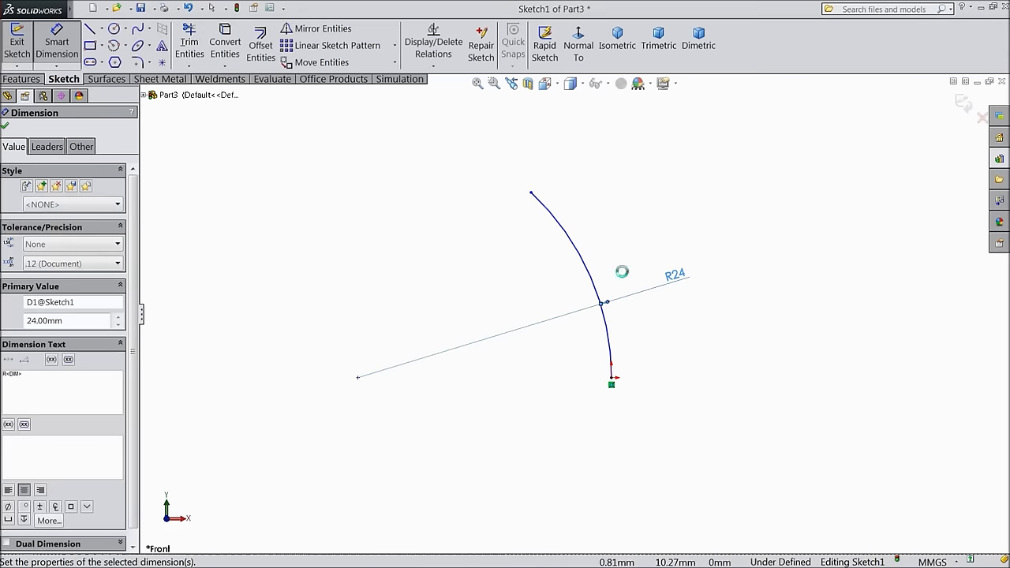
mouse_move(478, 233)
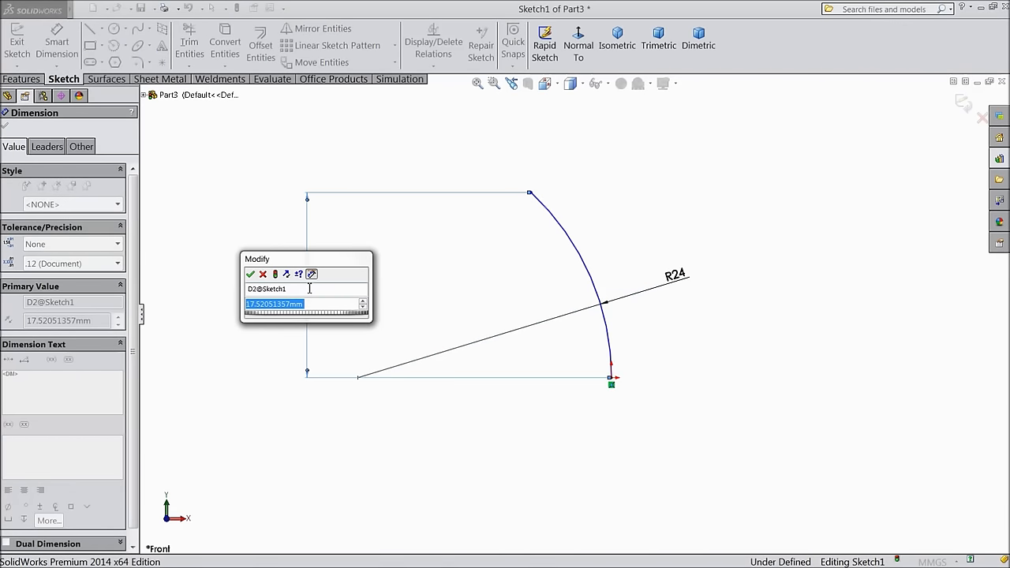
left_click(250, 274)
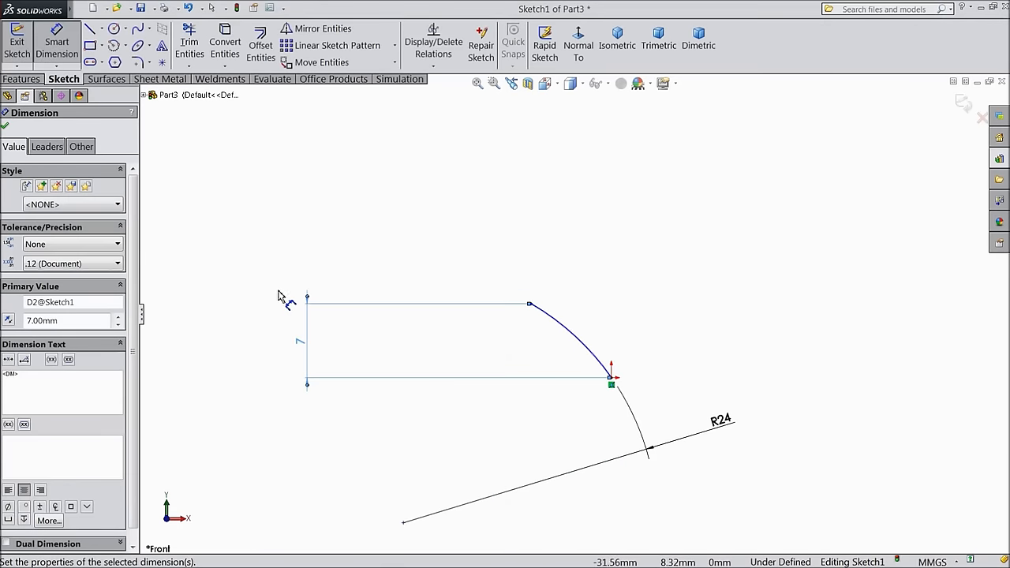
mouse_move(290, 304)
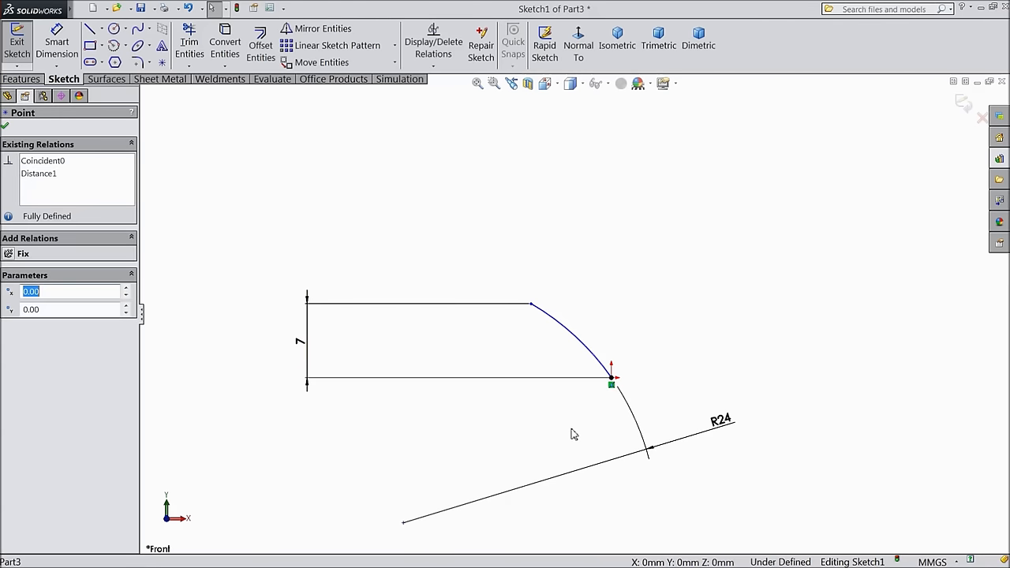
left_click(403, 523)
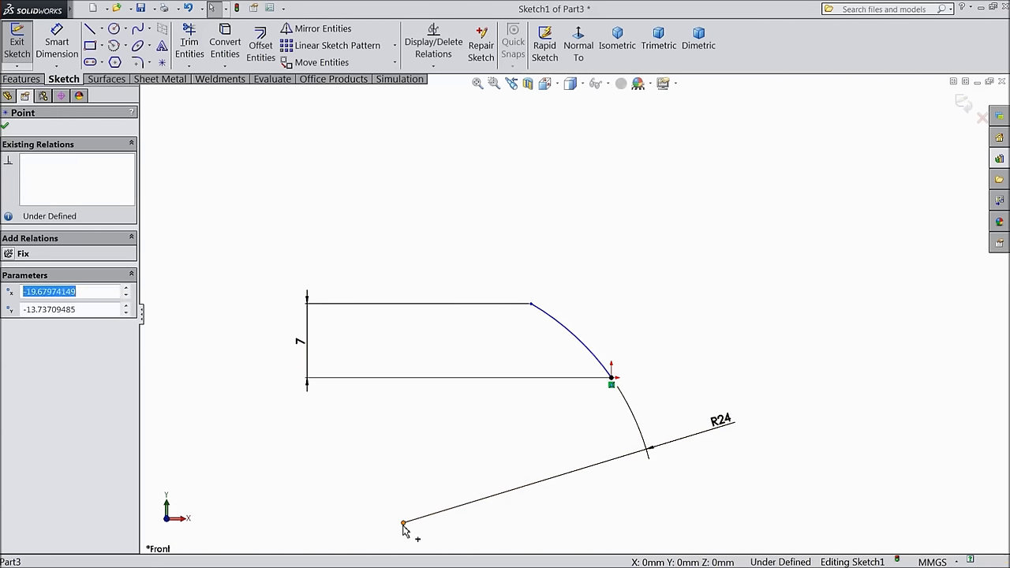
left_click(403, 523)
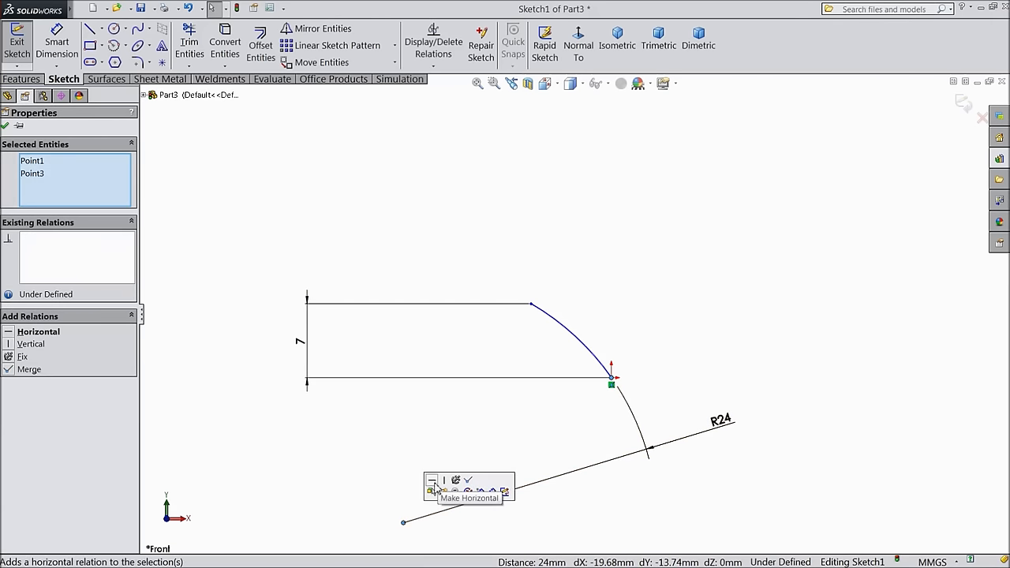
left_click(431, 479)
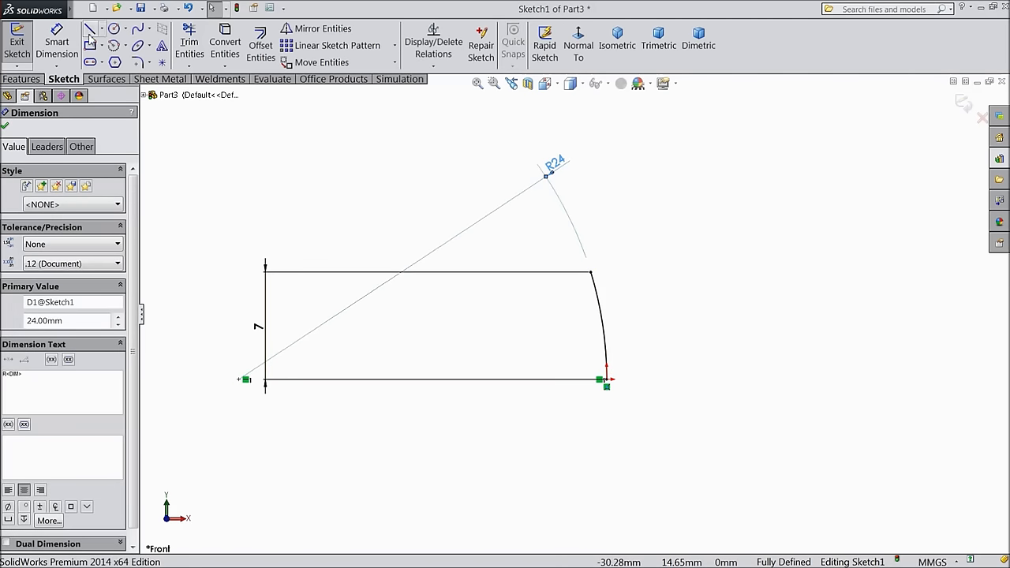
Step: Add a vertical line closing the profile and dimension the top edge 2 mm
left_click(92, 29)
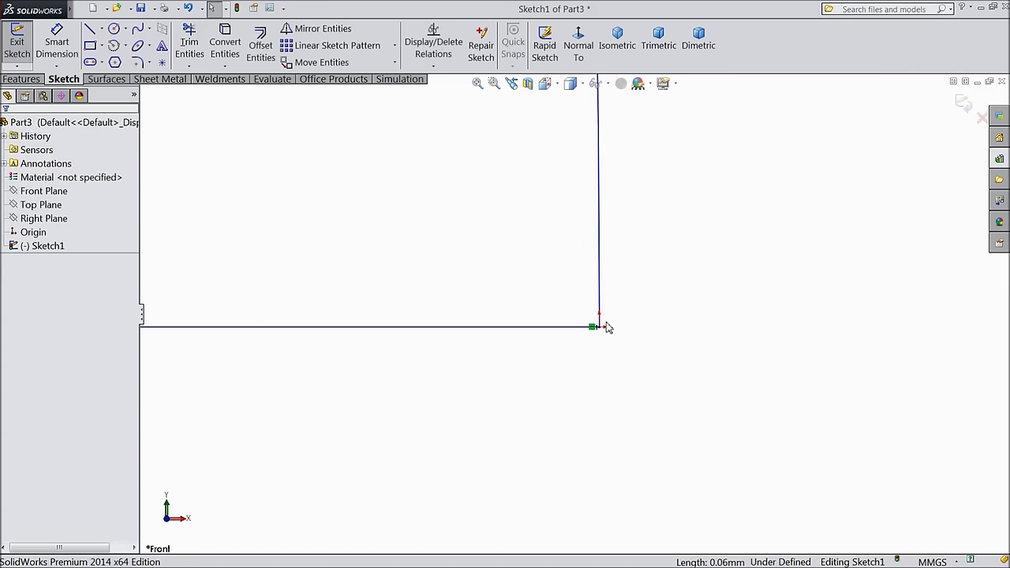
left_click(598, 327)
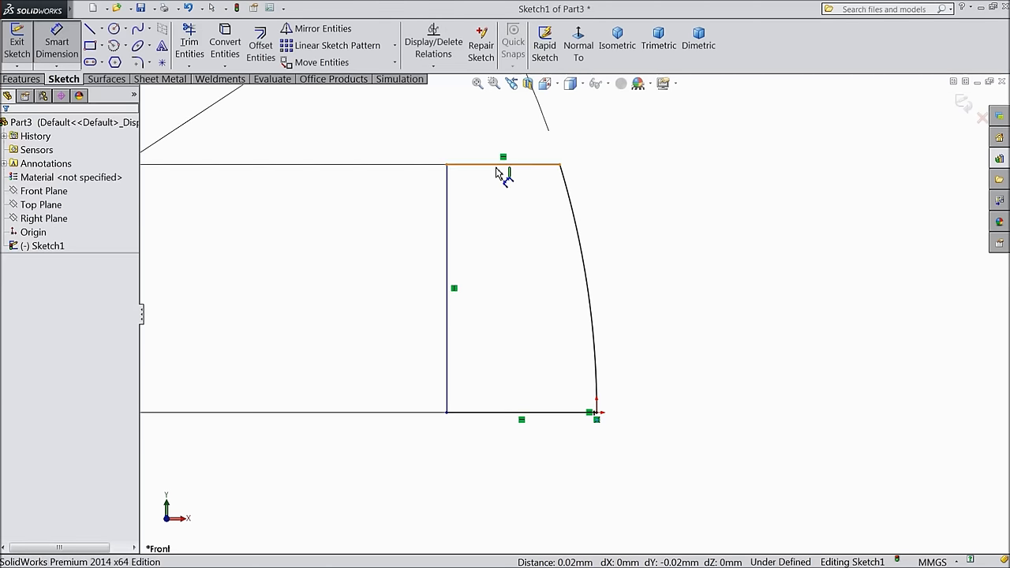
left_click(503, 156)
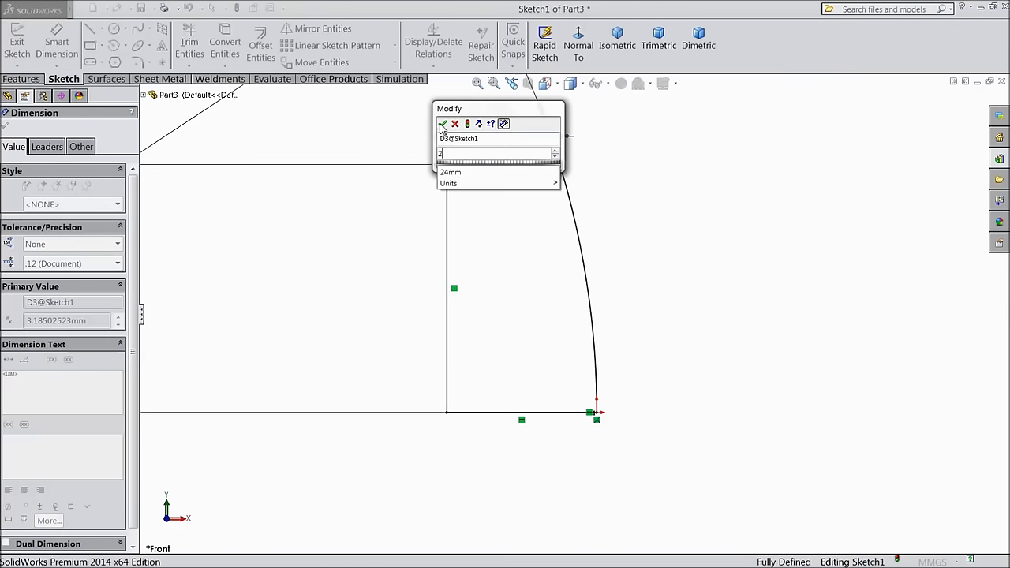
left_click(444, 124)
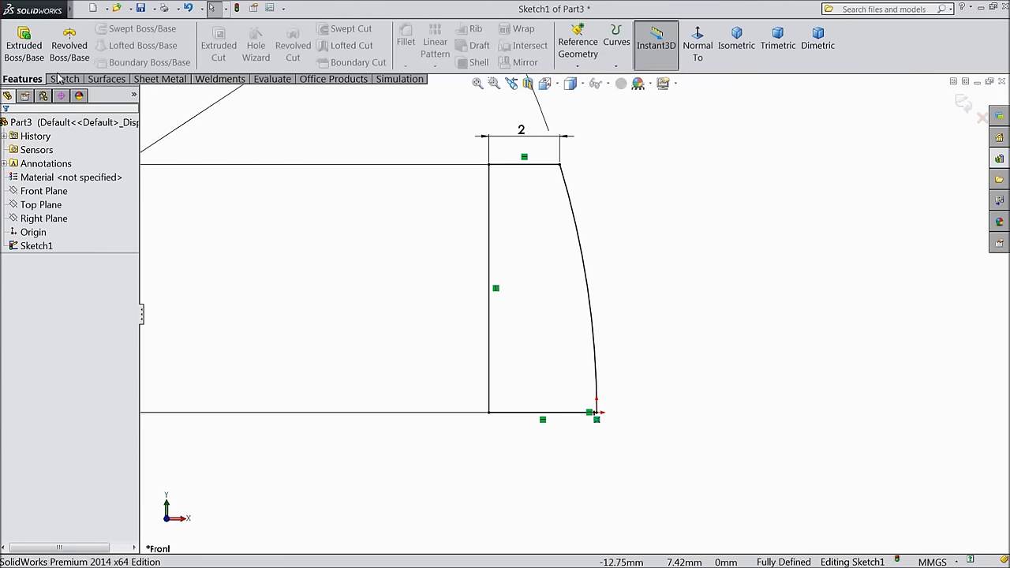
Step: Revolve the strip profile 360° about its bottom line into a disc
left_click(70, 40)
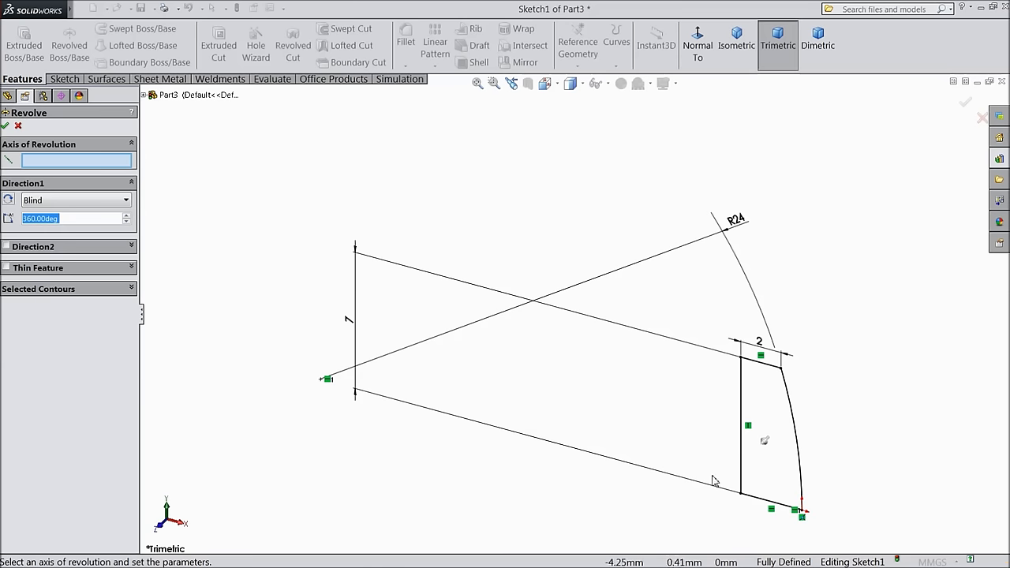
left_click(354, 320)
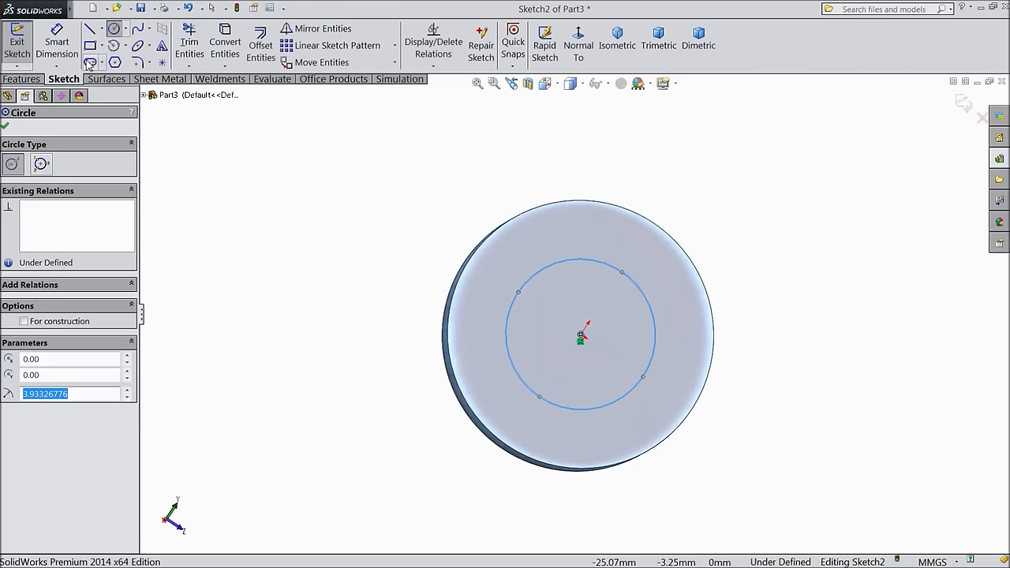
Step: Dimension the circle to 10 mm diameter and extrude it 10 mm from the disc
left_click(56, 41)
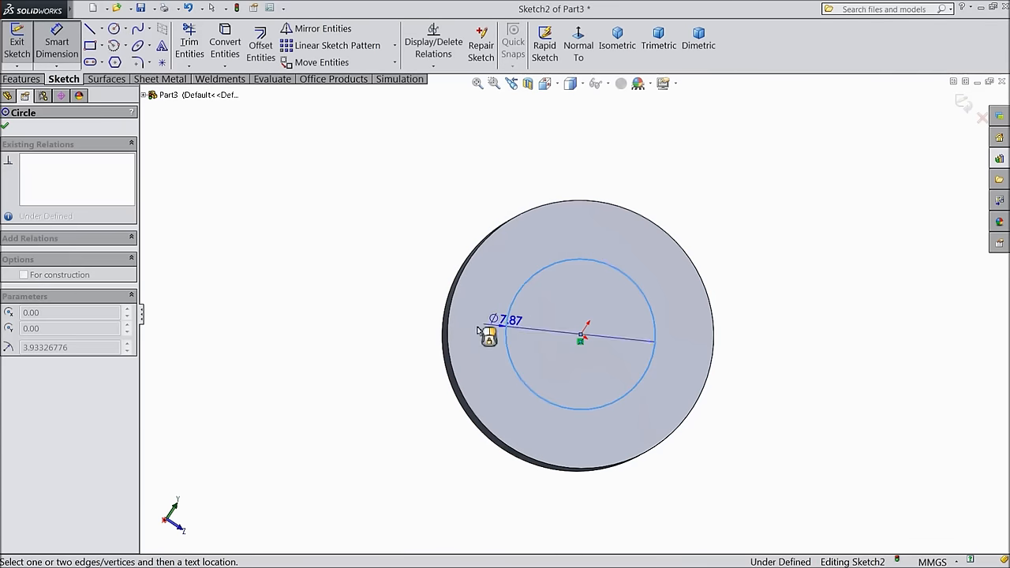
left_click(483, 329)
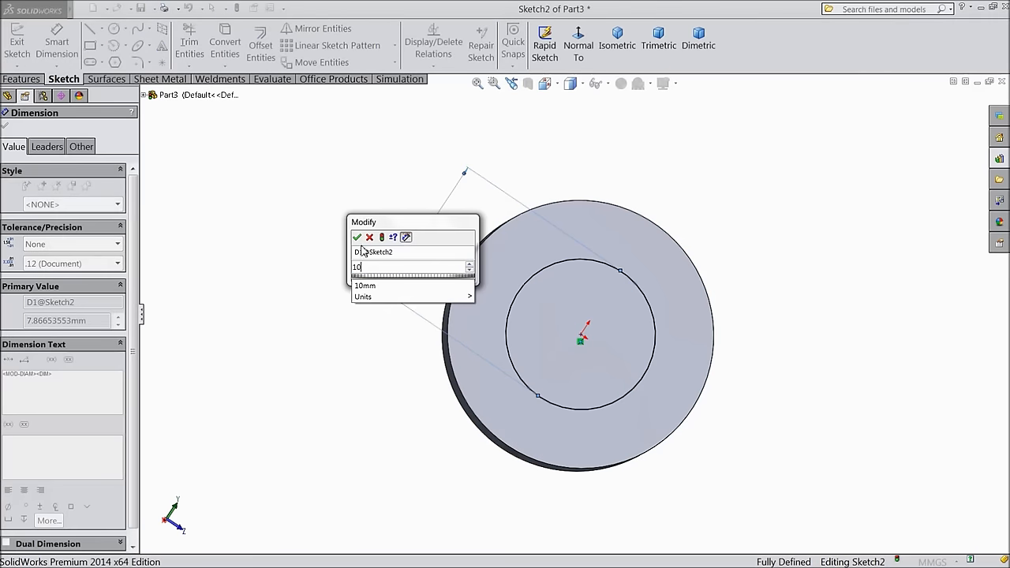
left_click(357, 238)
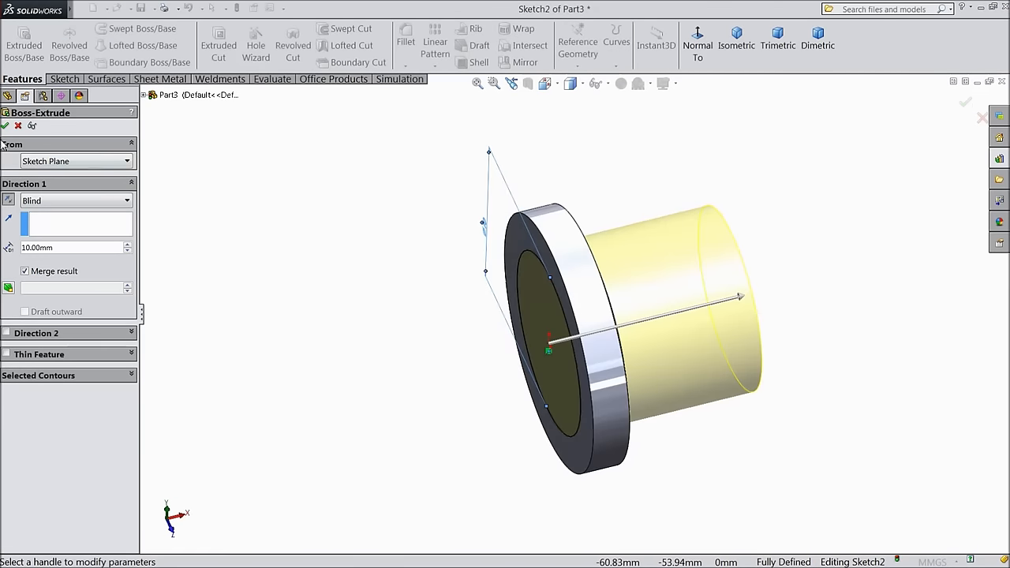
left_click(5, 126)
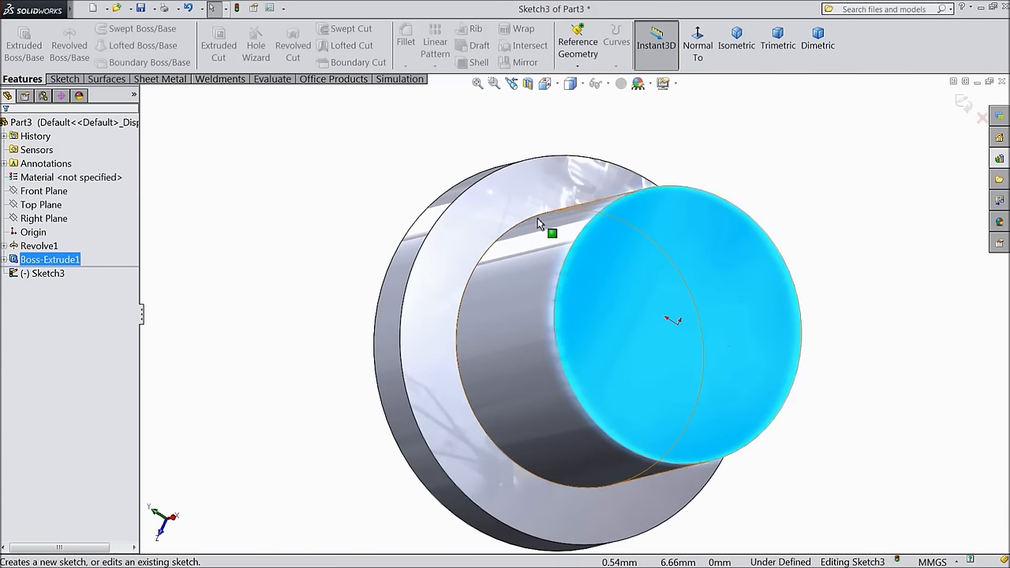
Step: Offset the cylinder's end edge by 0.5 mm and extrude it 1 mm
left_click(64, 79)
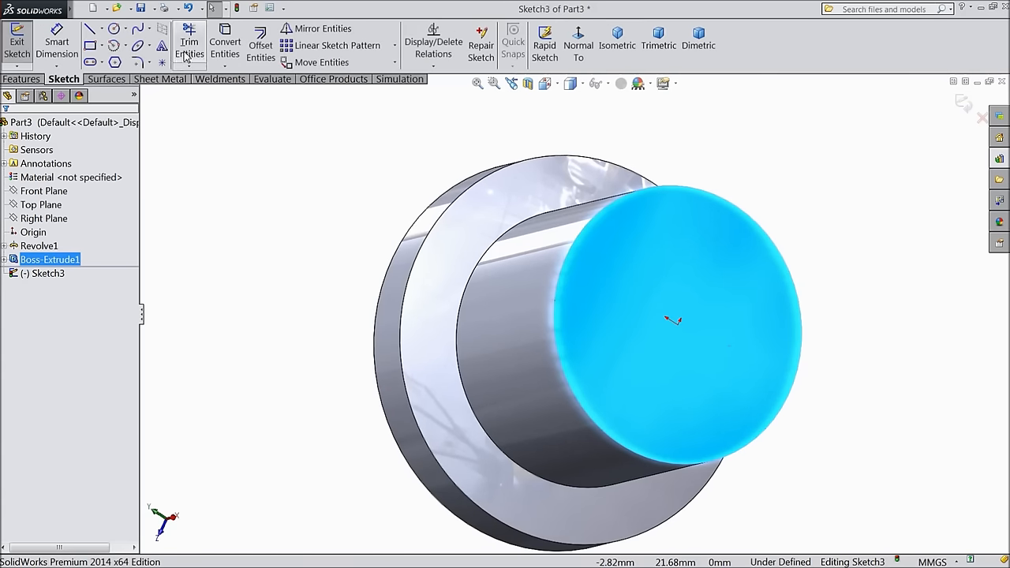
left_click(260, 43)
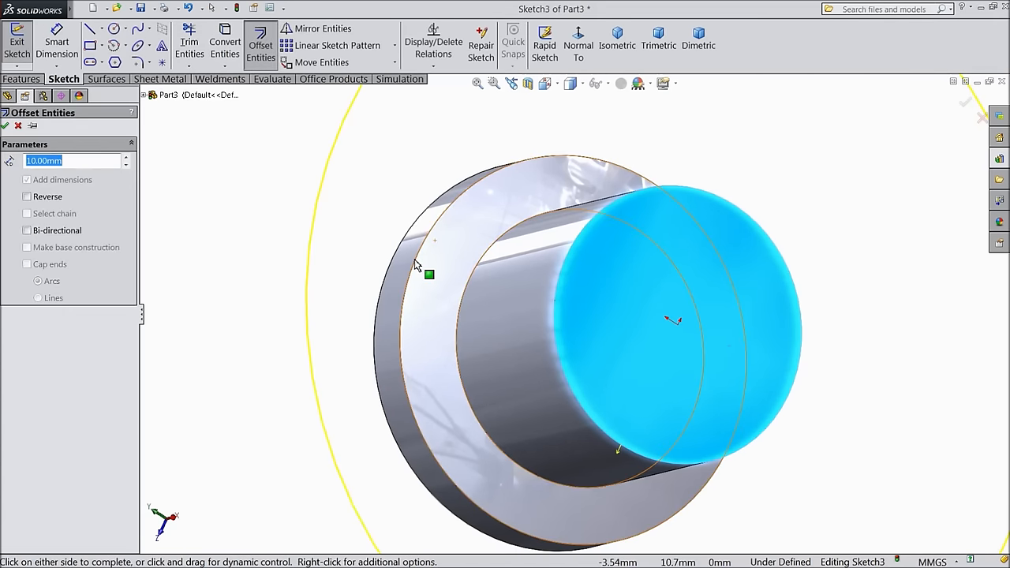
type("0.5")
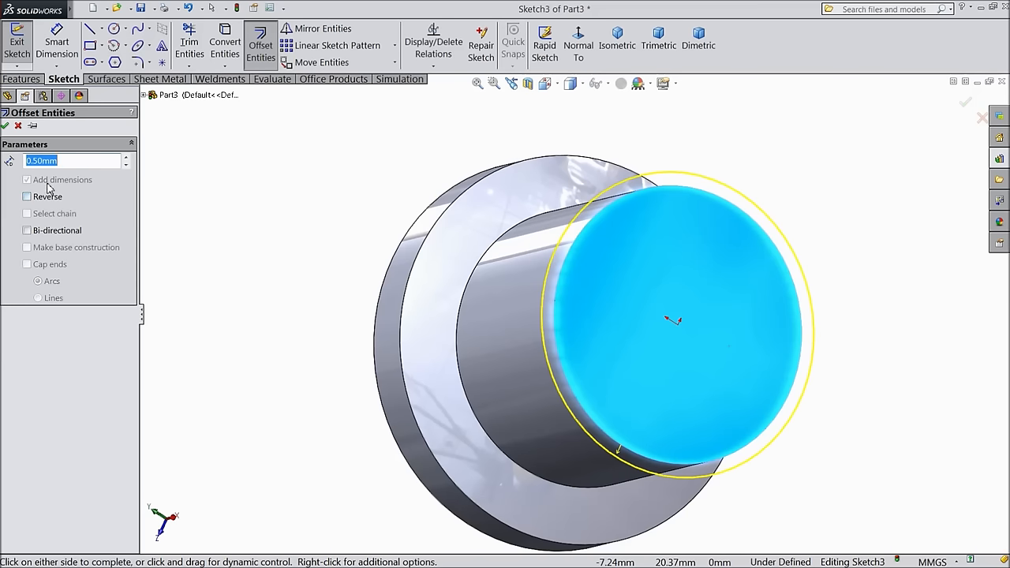
left_click(26, 197)
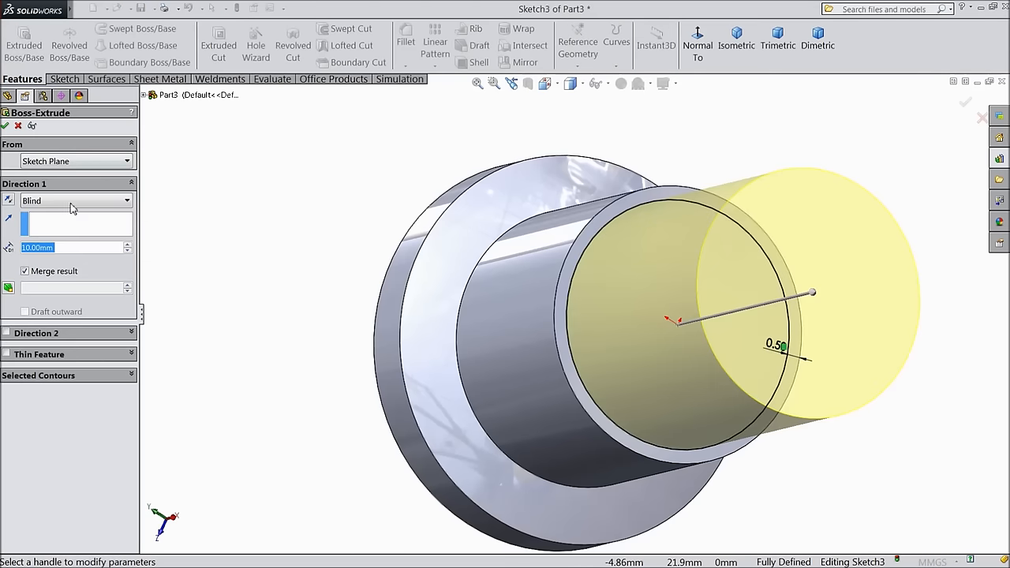
type("1.00mm")
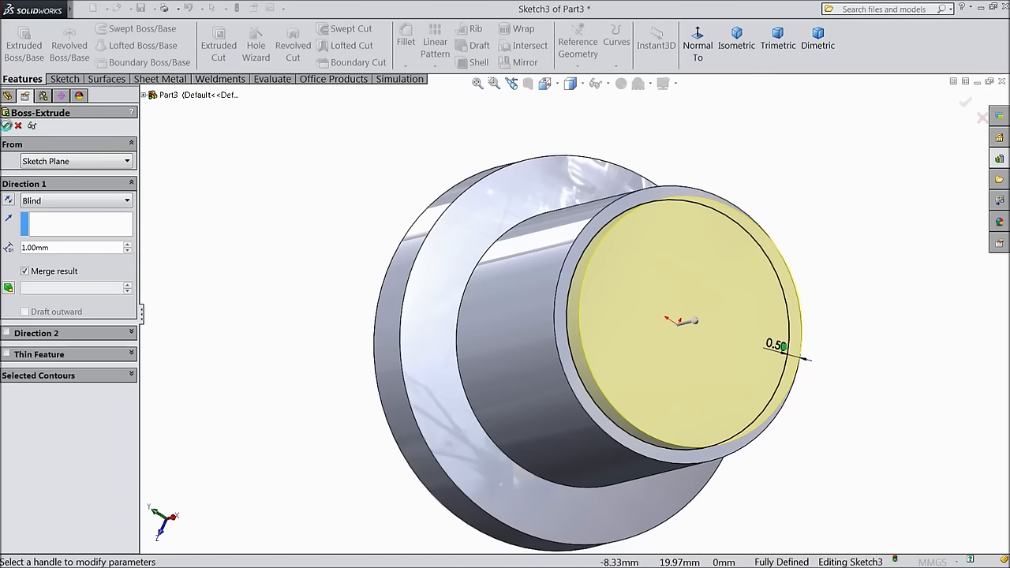
left_click(7, 125)
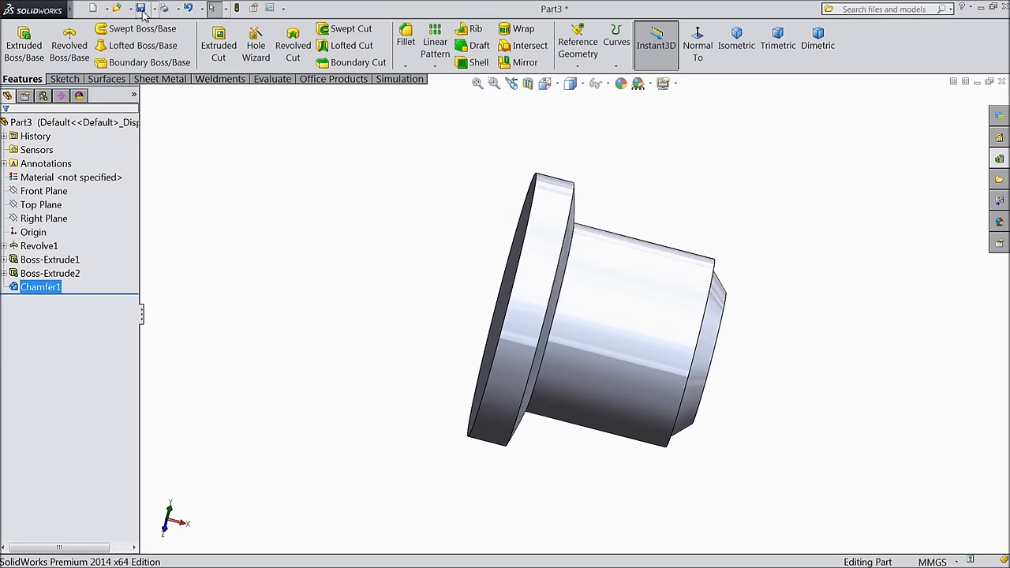
Step: Save the button part as Part3 in the pokeball folder
left_click(140, 8)
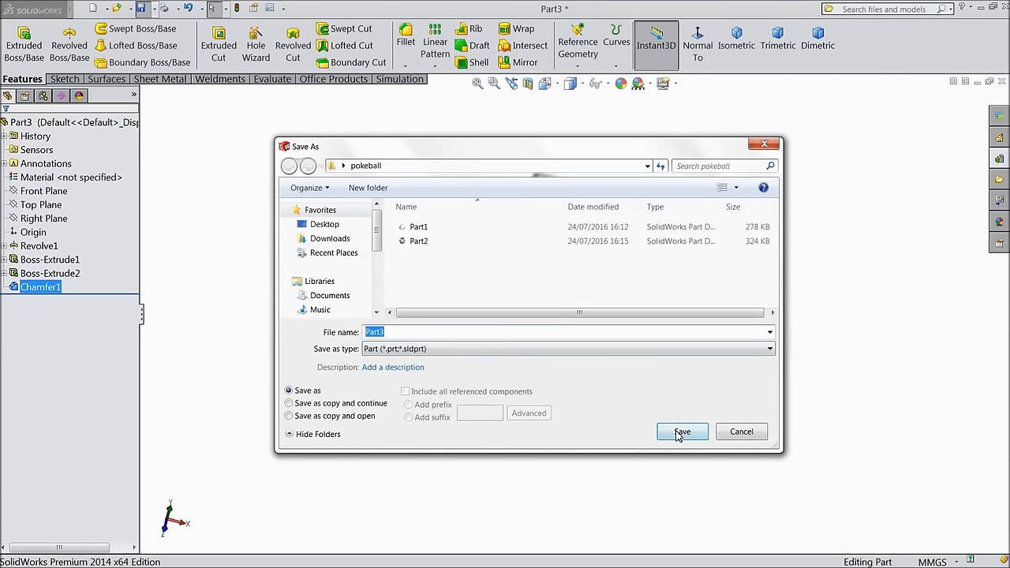
left_click(680, 432)
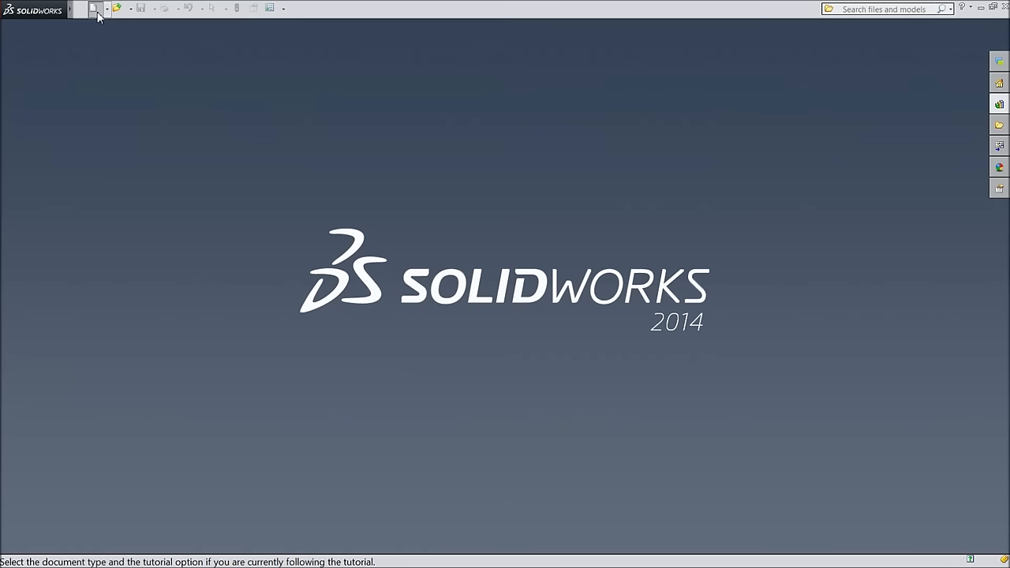
Step: Create a new assembly and insert and place Part1, Part2 and Part3
left_click(93, 8)
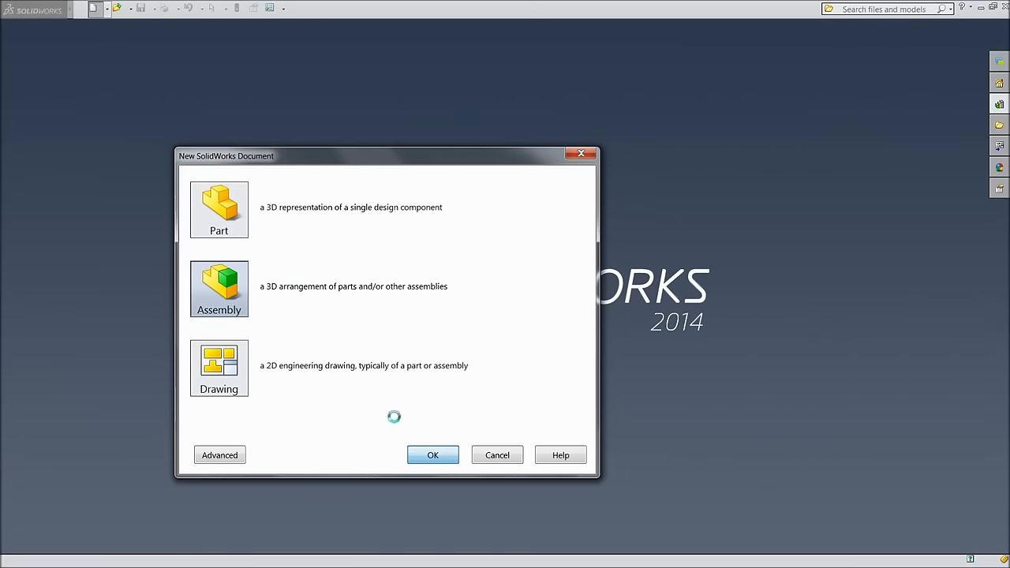
left_click(432, 455)
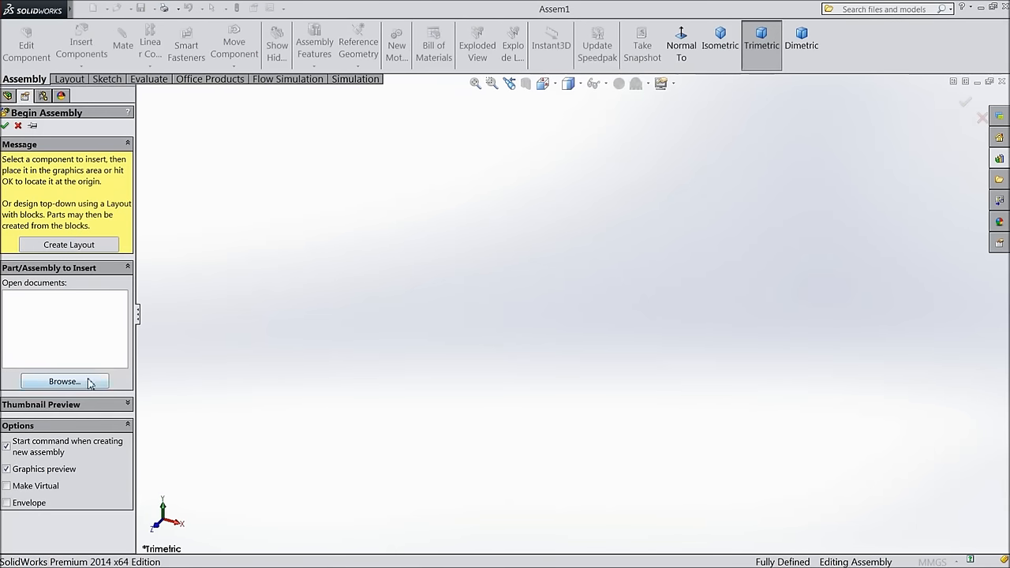
left_click(64, 381)
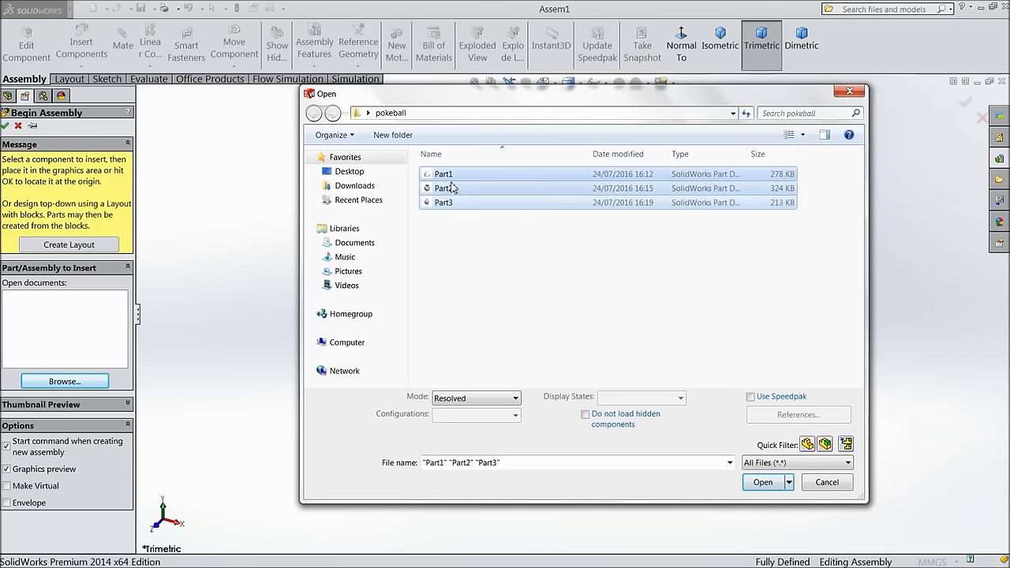
left_click(762, 482)
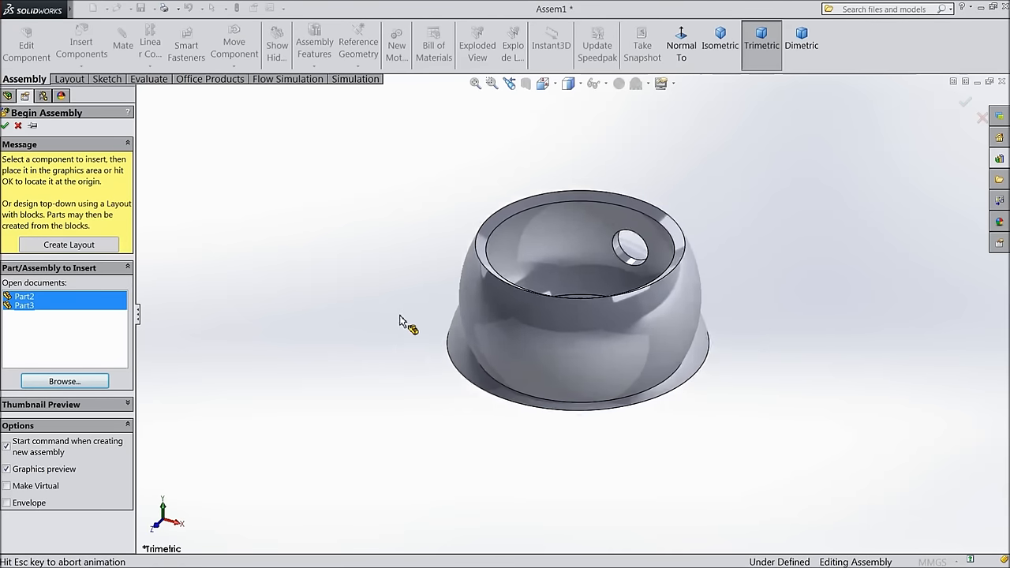
left_click(24, 296)
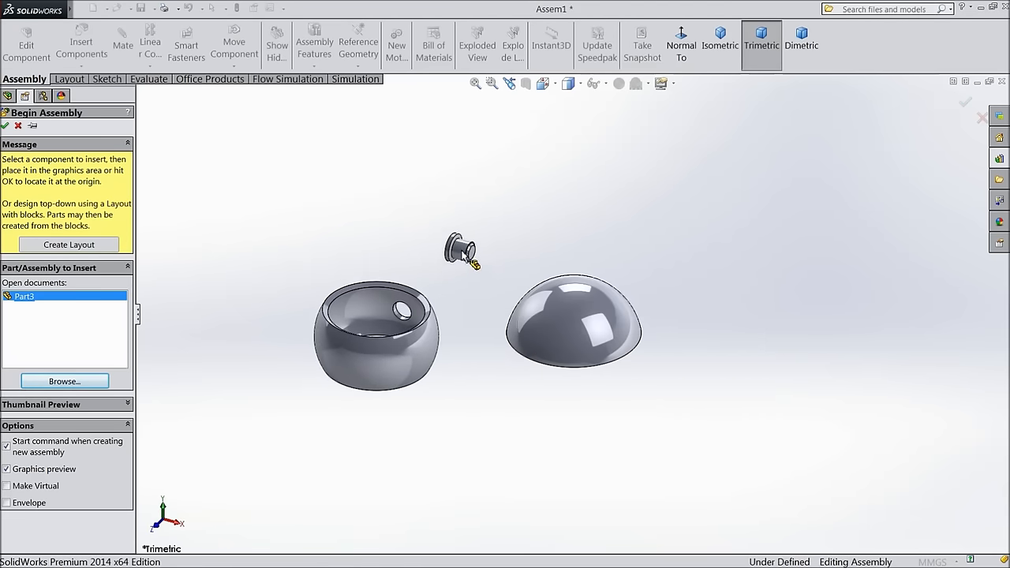
left_click(5, 126)
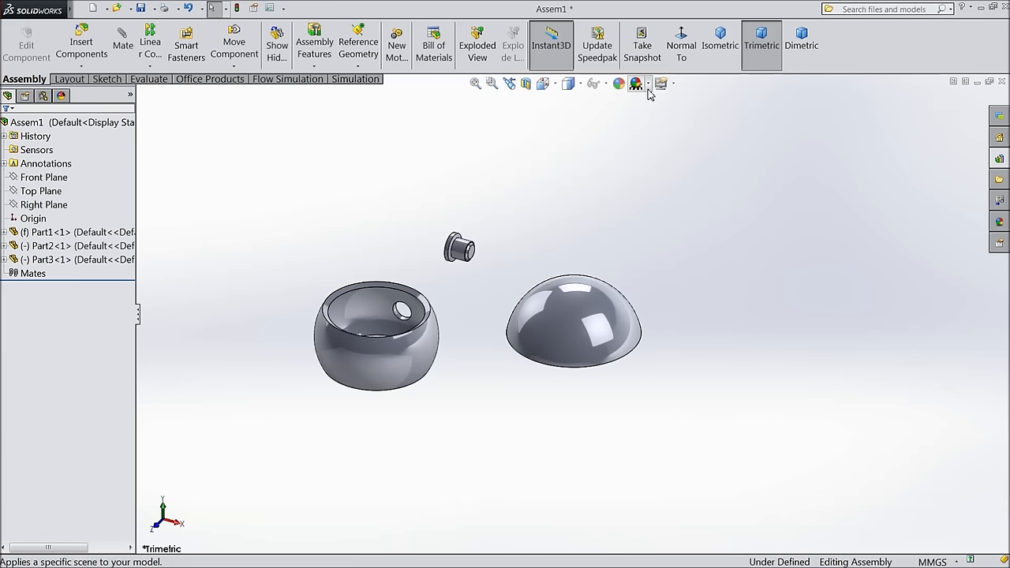
Step: Fix Part2, the shell with the hole, and let Part1 float
left_click(636, 84)
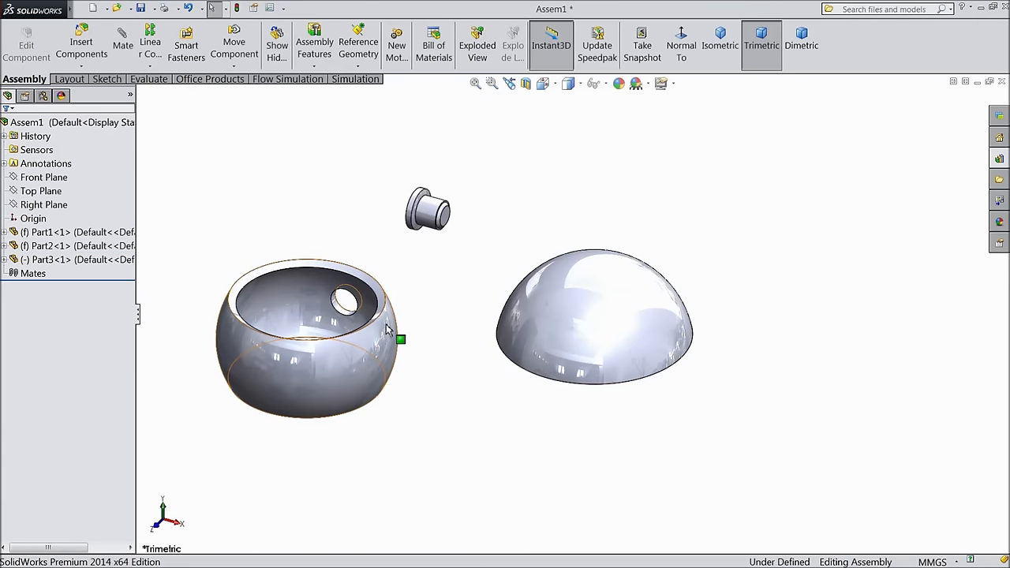
right_click(596, 316)
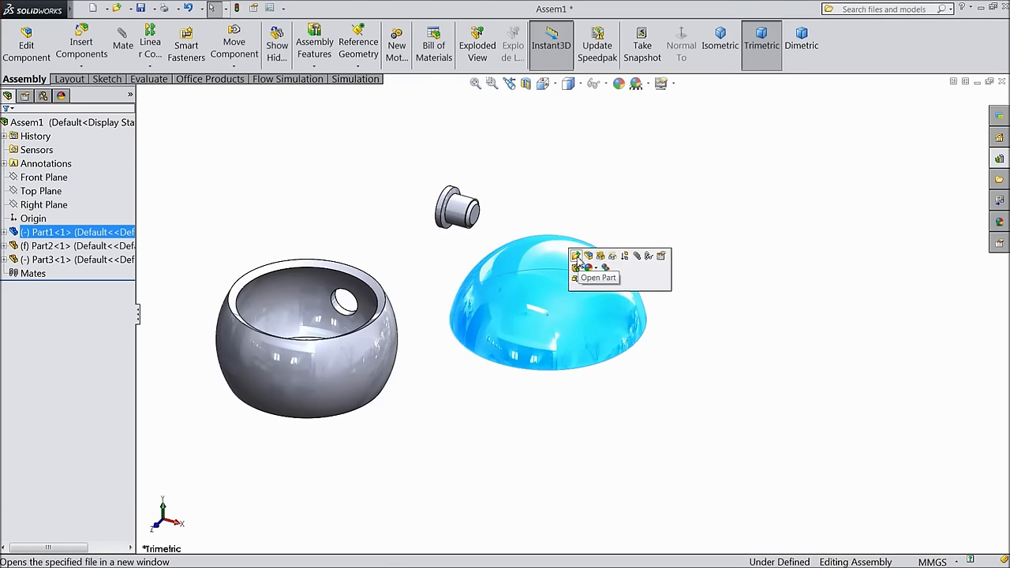
left_click(578, 255)
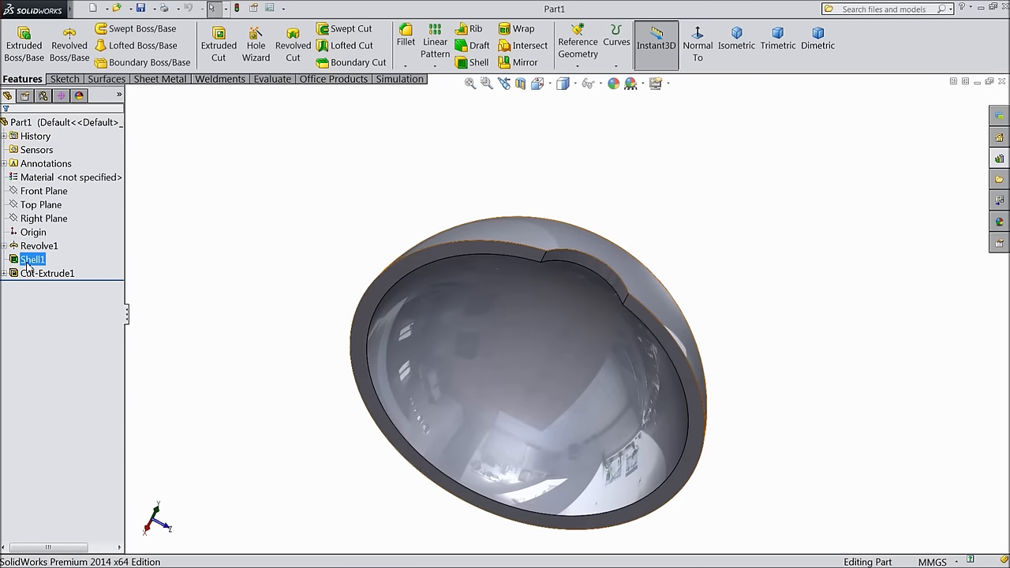
double_click(32, 259)
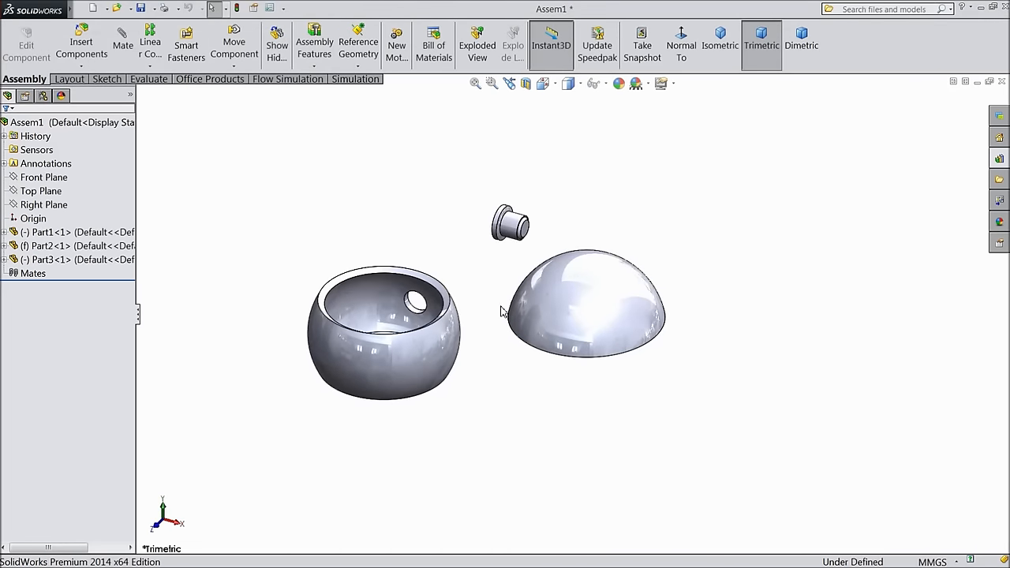
mouse_move(550, 336)
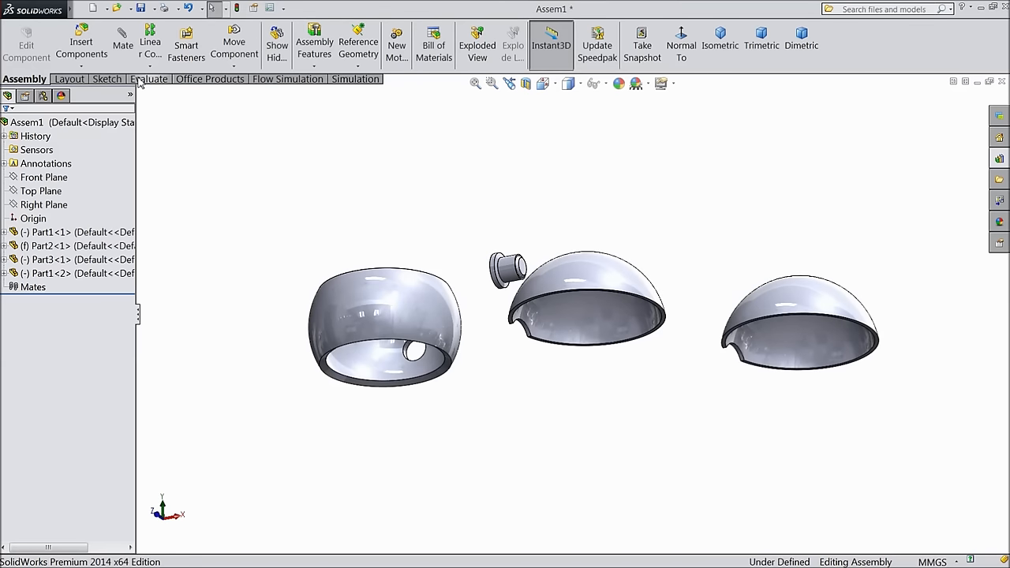
Step: Move a hemispherical shell so it rests against the band
left_click(122, 43)
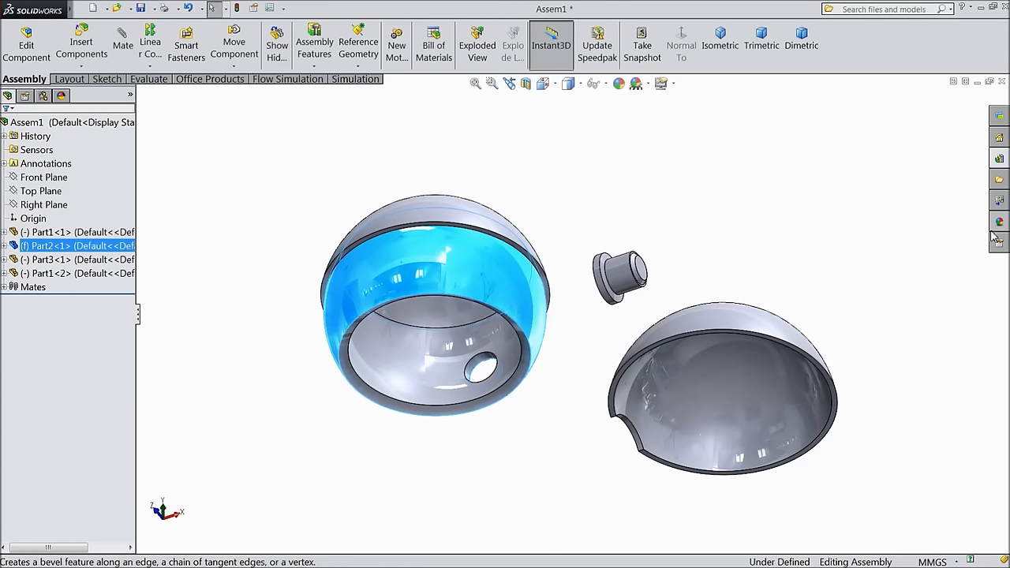
Step: Apply high-gloss plastic: black on the band, red and white on the shells
left_click(998, 220)
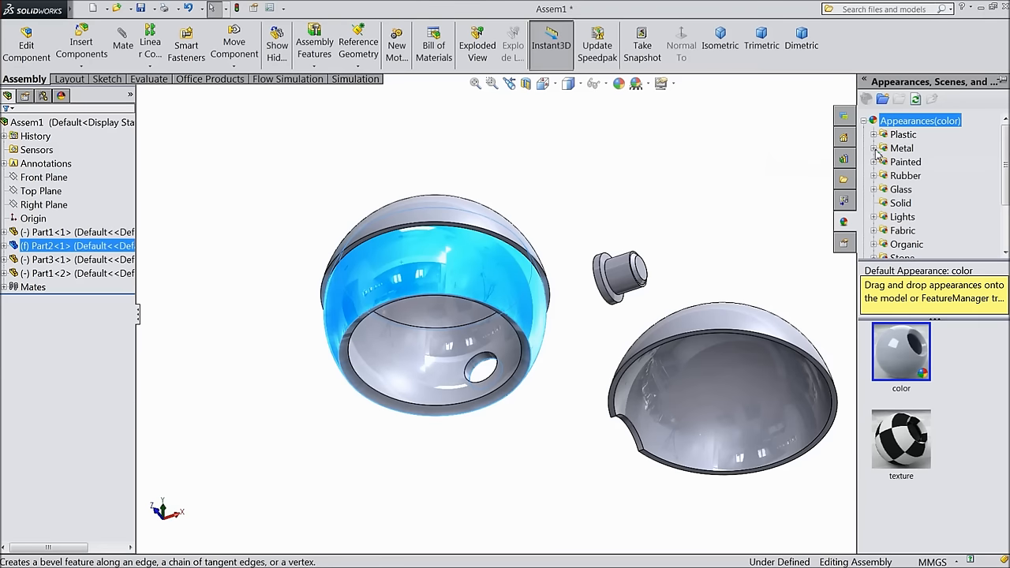
left_click(902, 134)
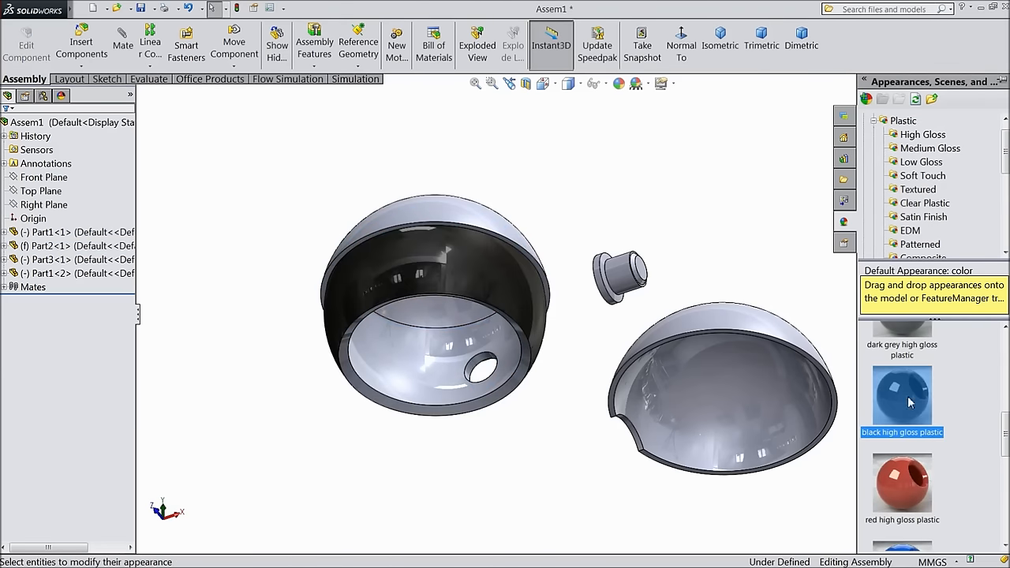
mouse_move(275, 335)
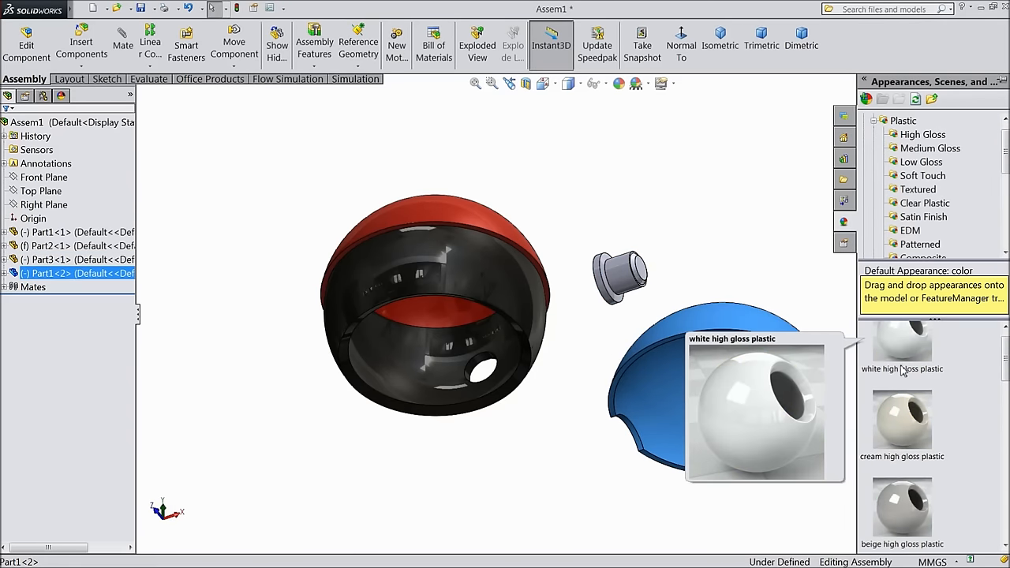
left_click(900, 347)
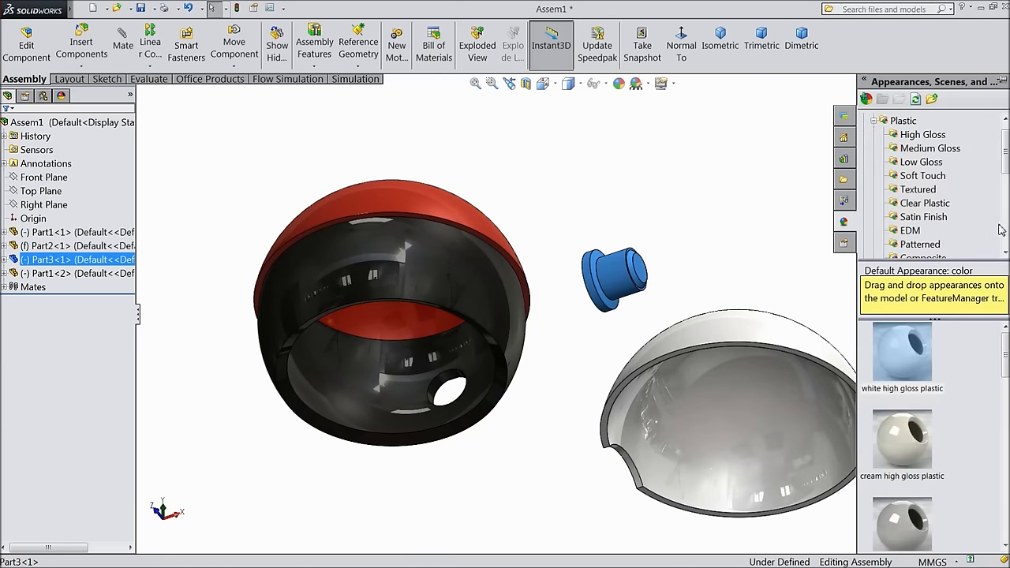
scroll("down", 3)
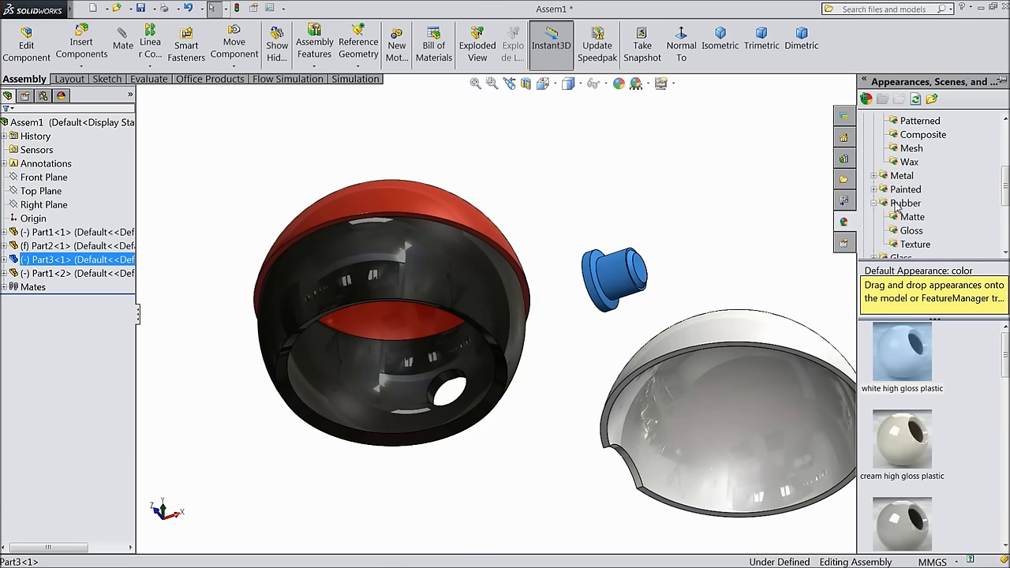
mouse_move(913, 216)
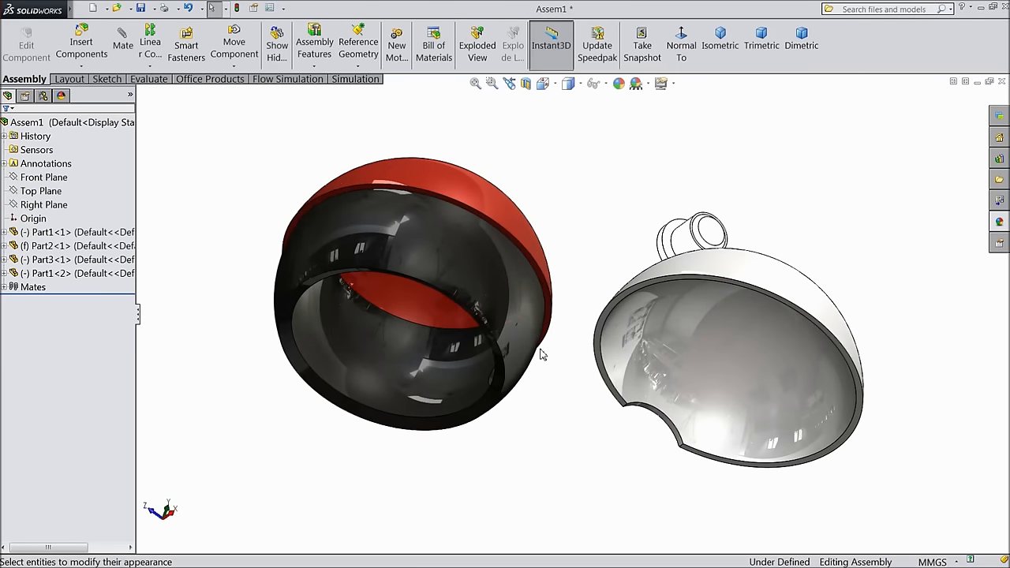
Step: Mate a shell rim to the band edge with Parallel and Concentric mates
left_click(123, 39)
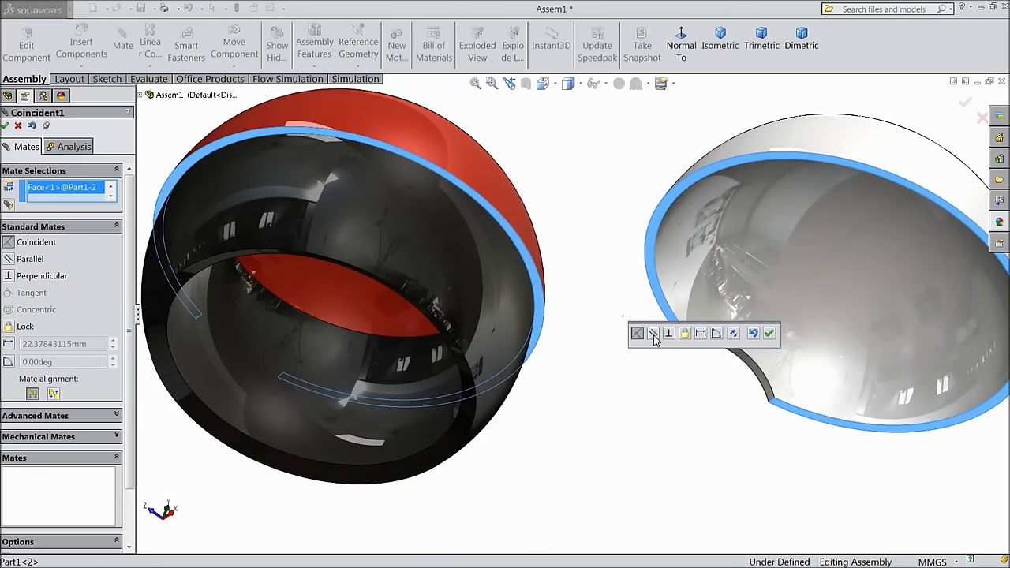
left_click(652, 332)
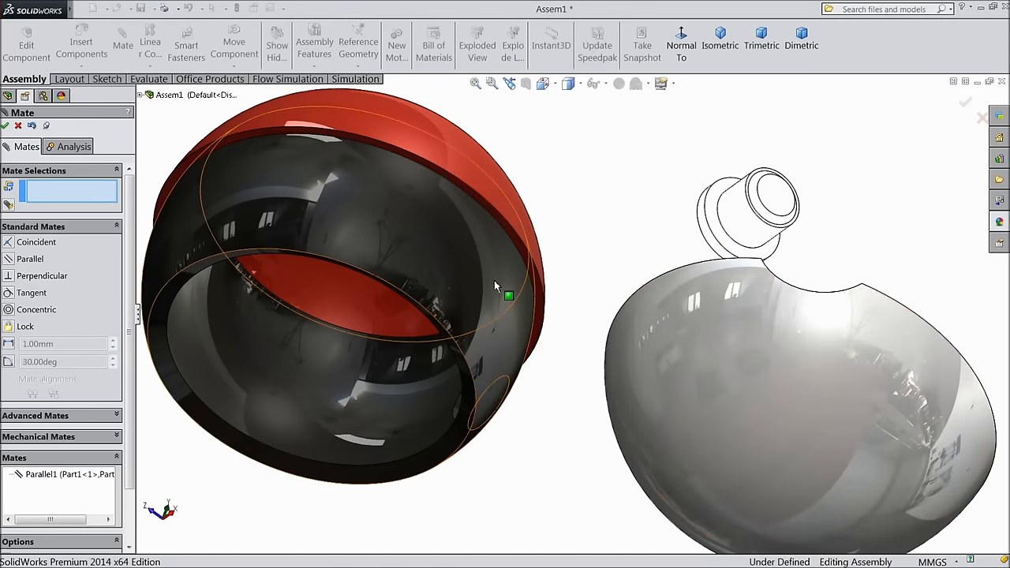
left_click(494, 294)
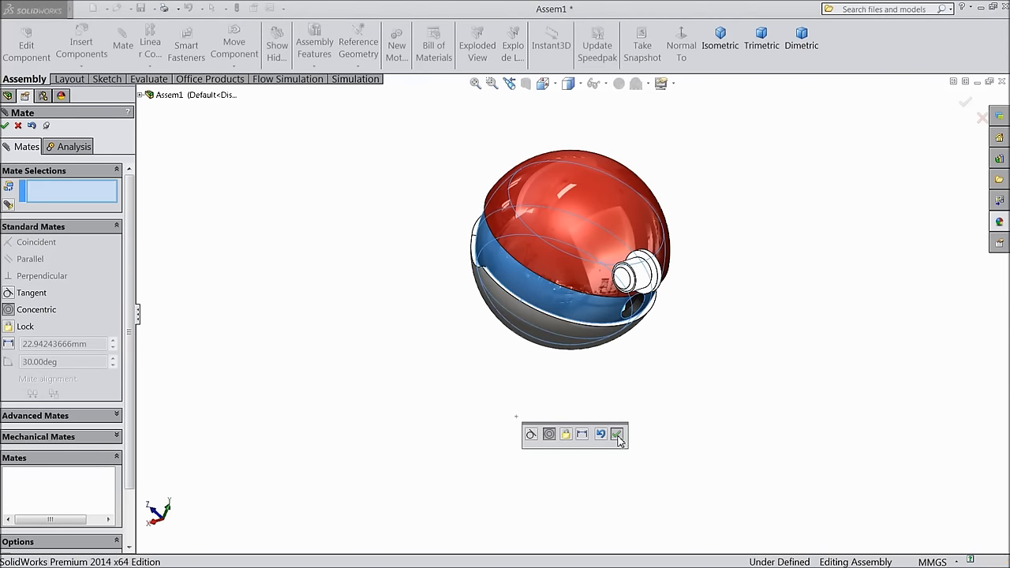
left_click(617, 433)
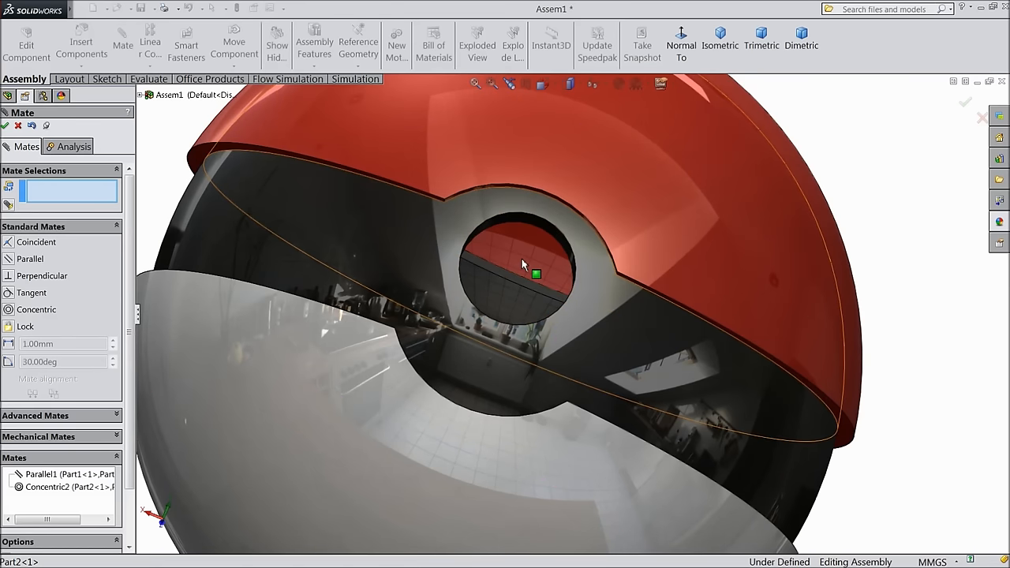
mouse_move(473, 195)
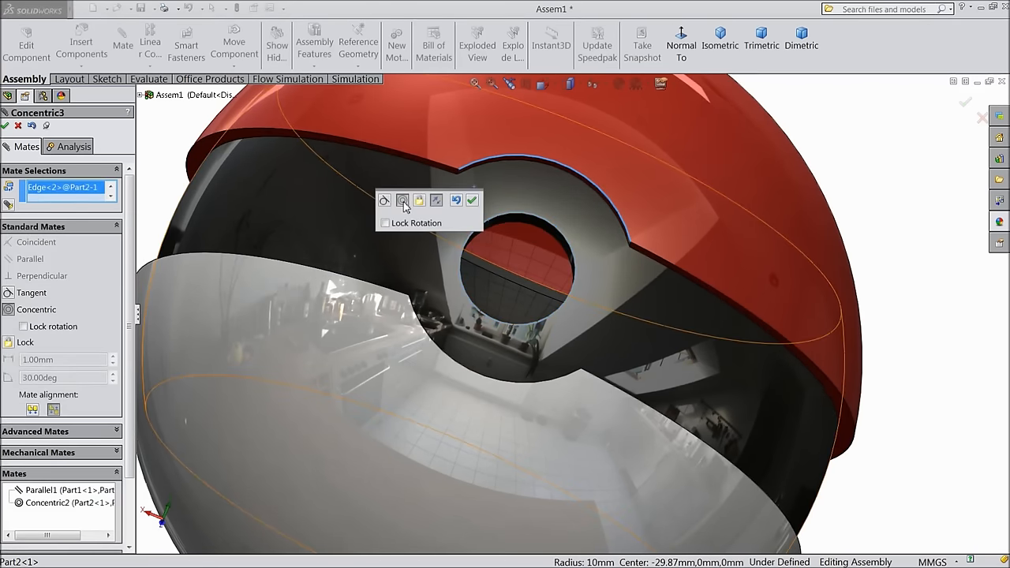
Step: Make the hole edges concentric and mate the red shell, then close mating
left_click(472, 199)
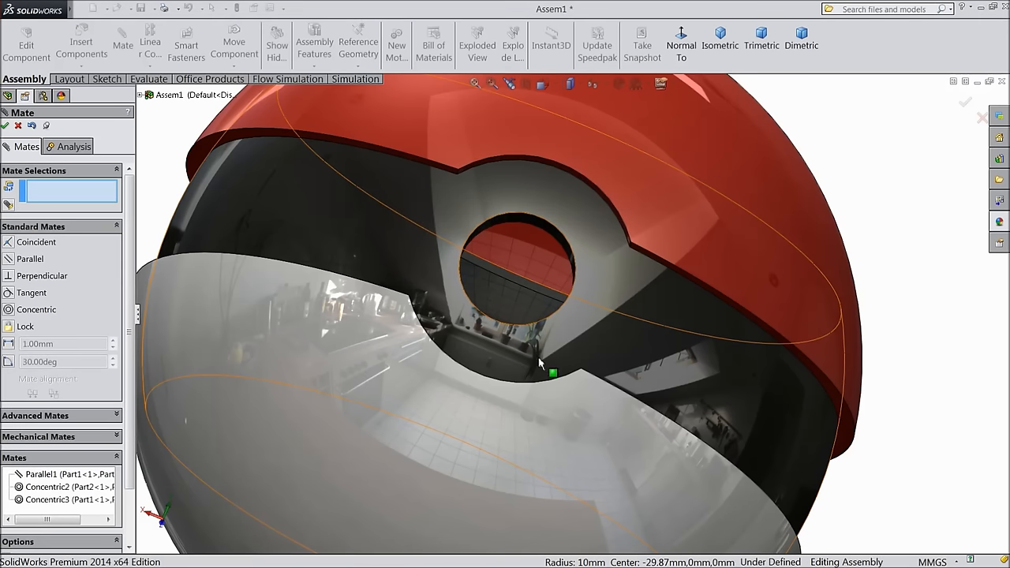
left_click(526, 331)
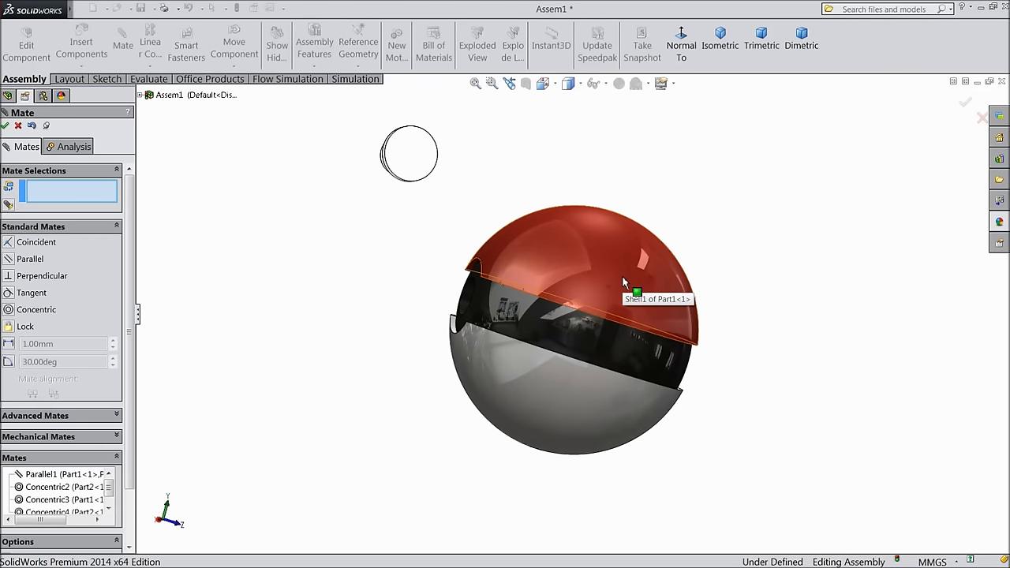
left_click(636, 292)
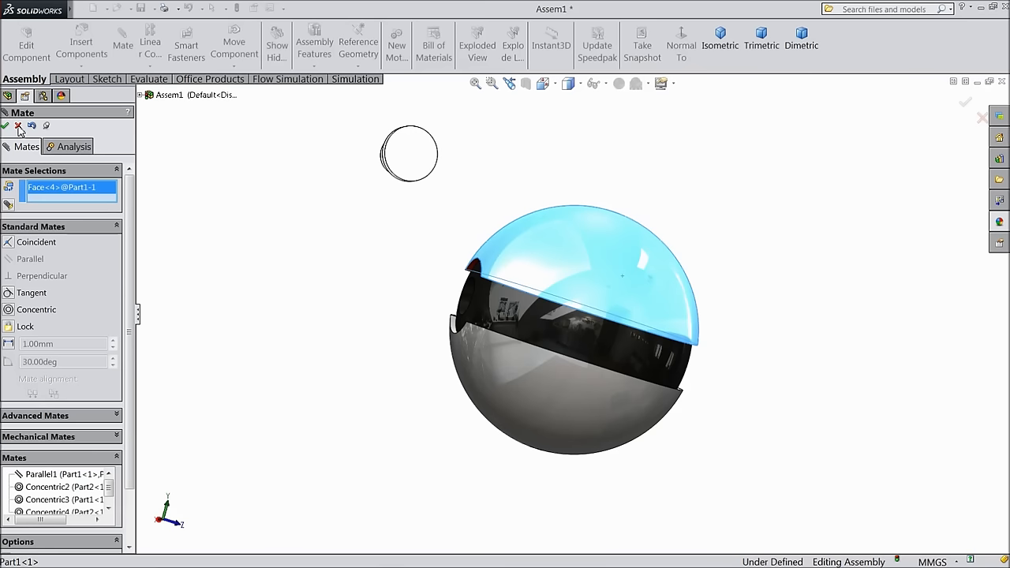
left_click(6, 127)
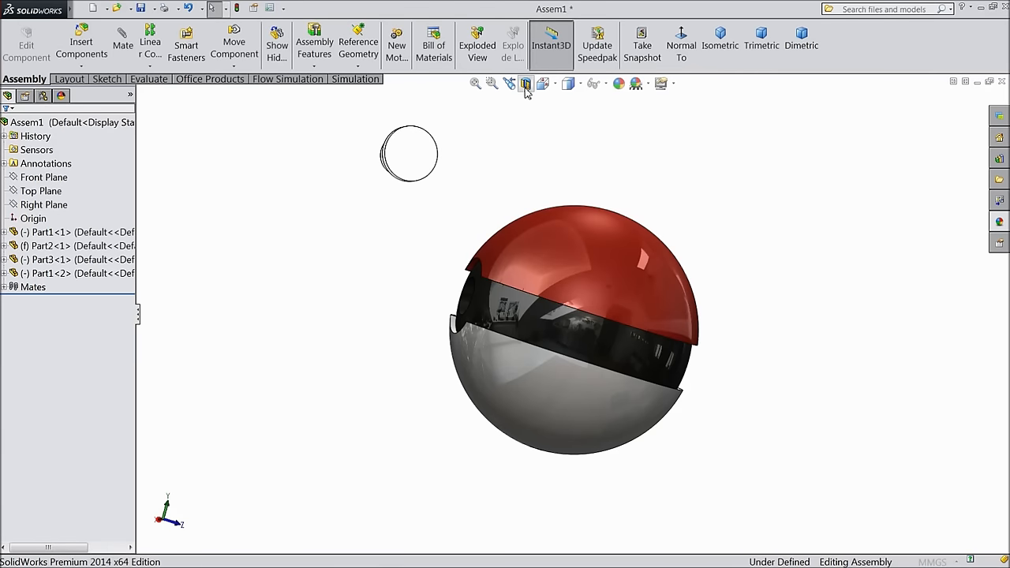
Step: Section the ball and concentric-mate the bottom shell notch to the band hole
left_click(526, 84)
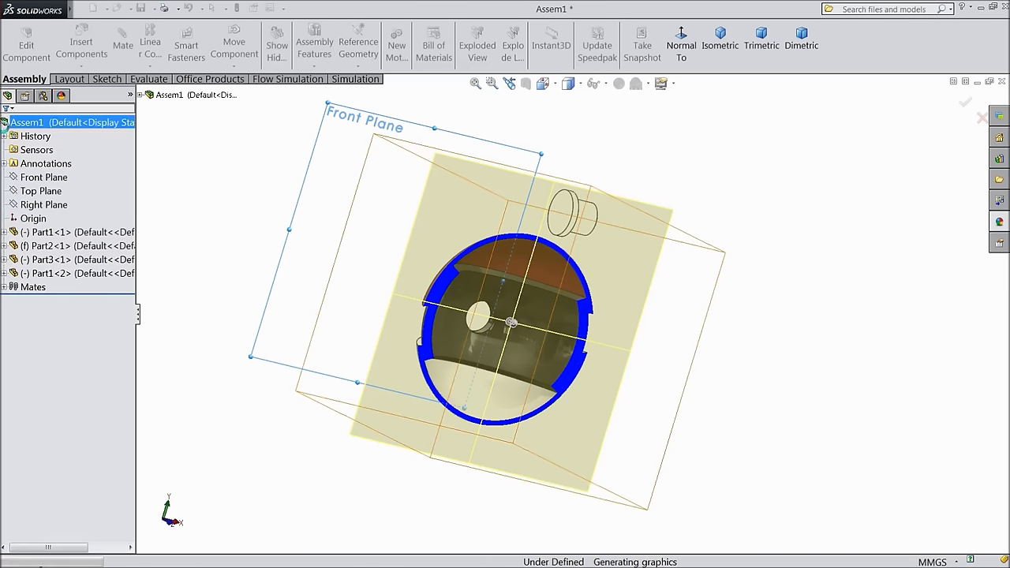
left_click(551, 44)
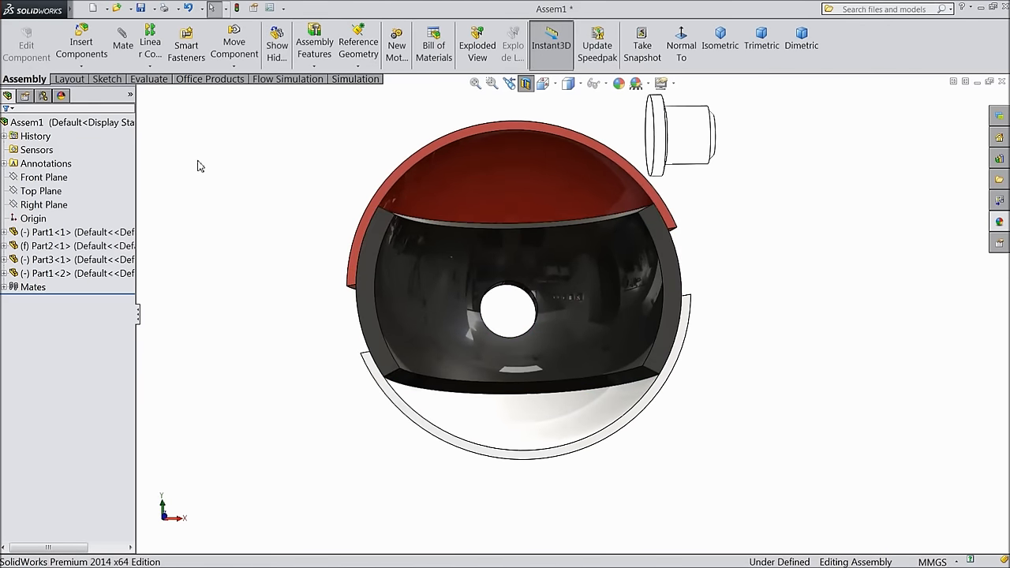
left_click(122, 39)
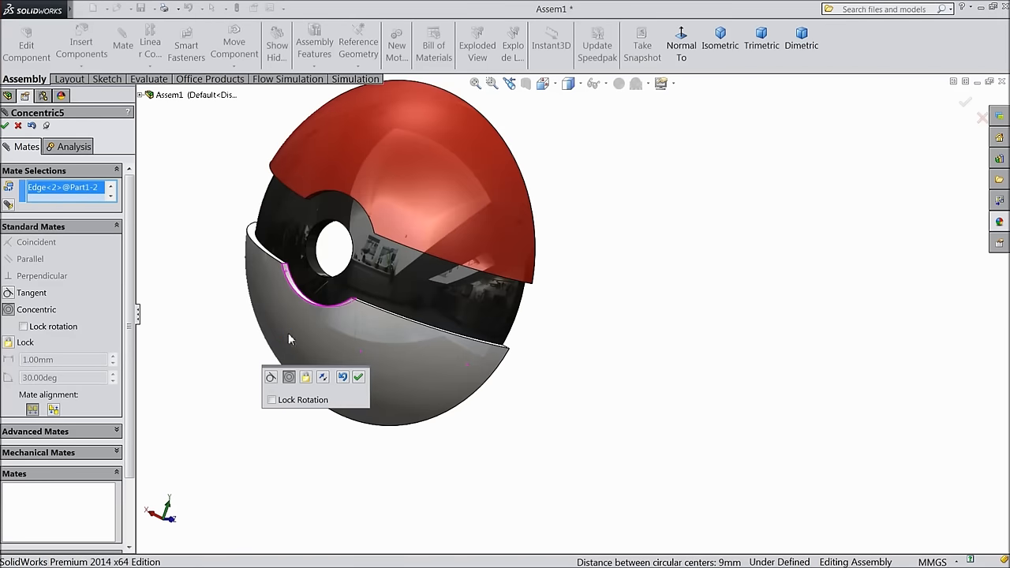
left_click(358, 376)
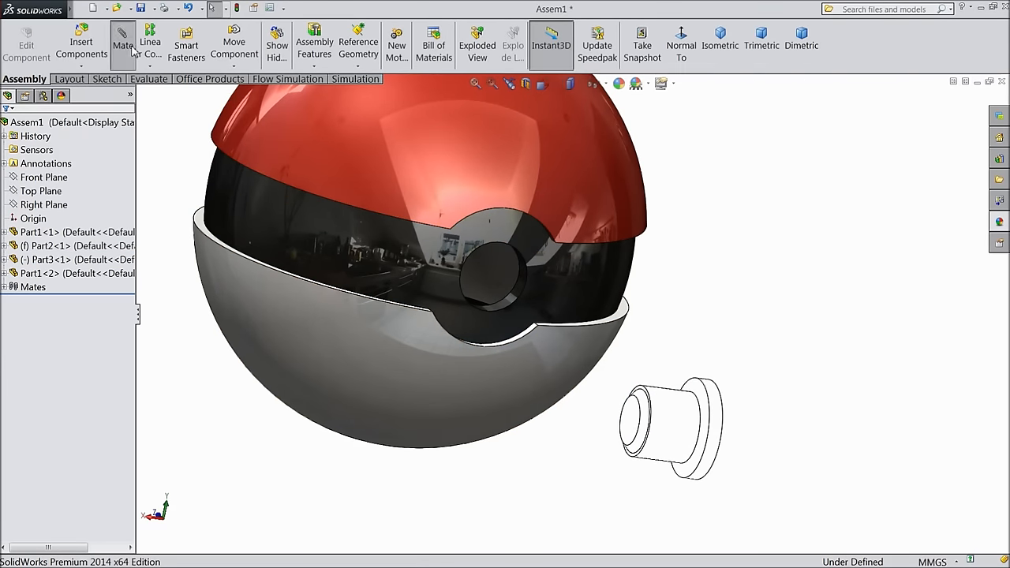
Step: Concentric-mate the button's ring face to the band's hole
left_click(122, 43)
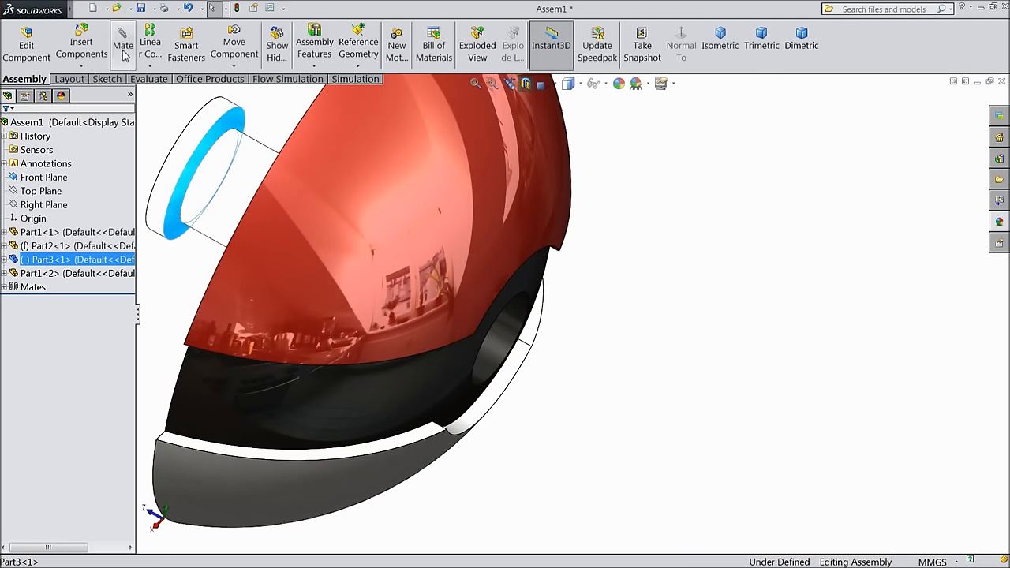
left_click(122, 39)
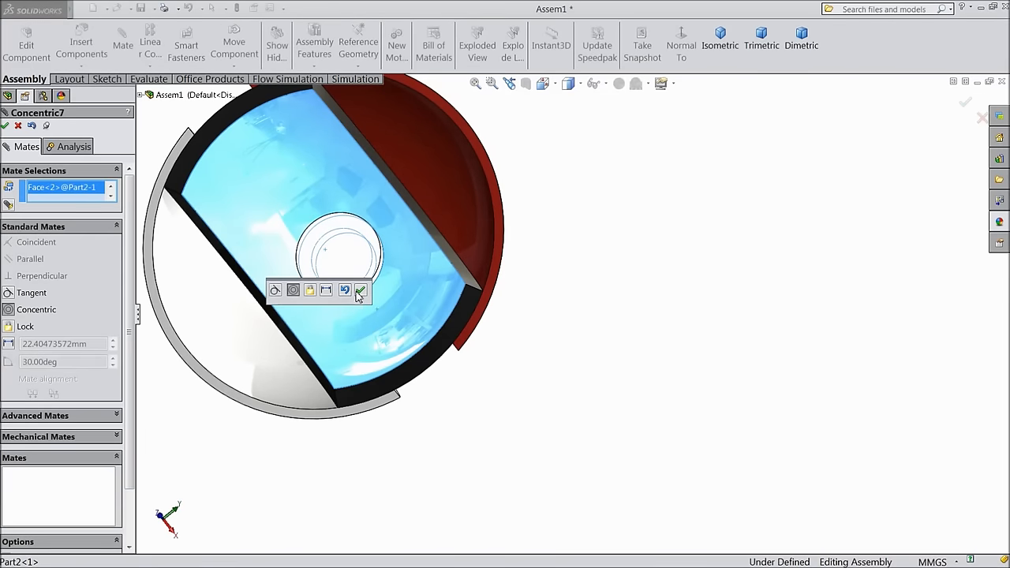
left_click(360, 289)
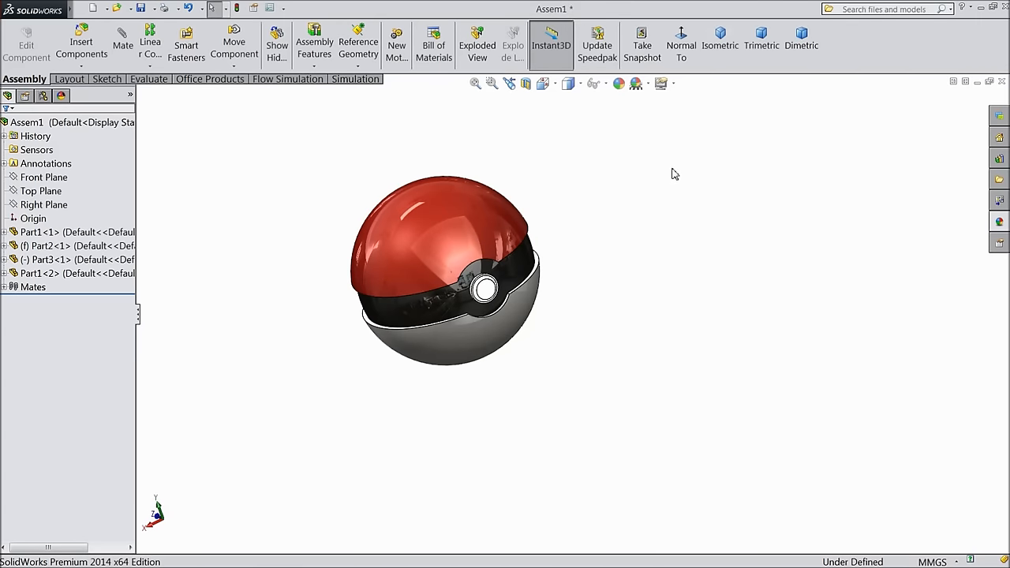
Step: Save all documents, naming the assembly 'Assembly' in the pokeball folder
left_click(718, 44)
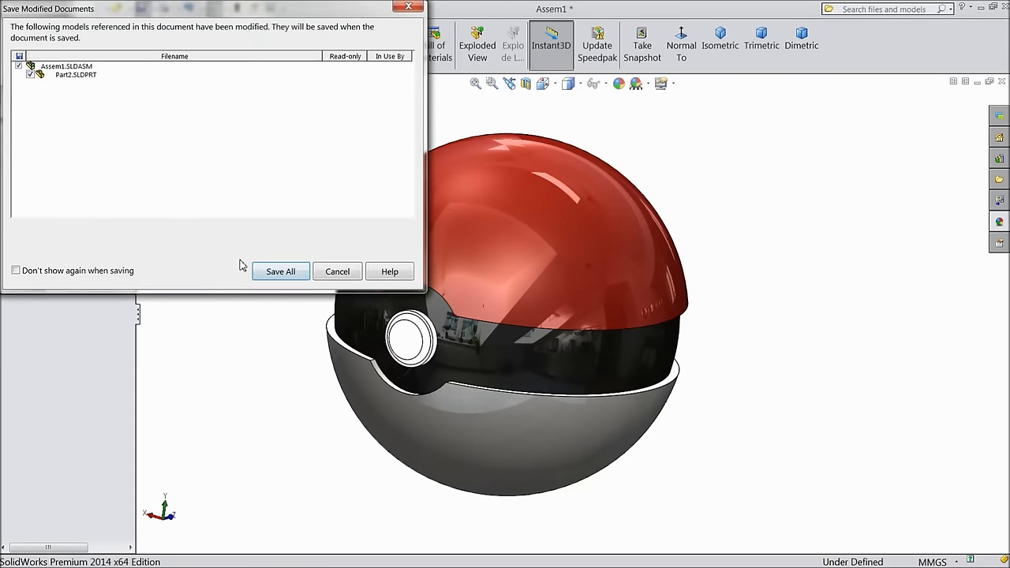
left_click(280, 271)
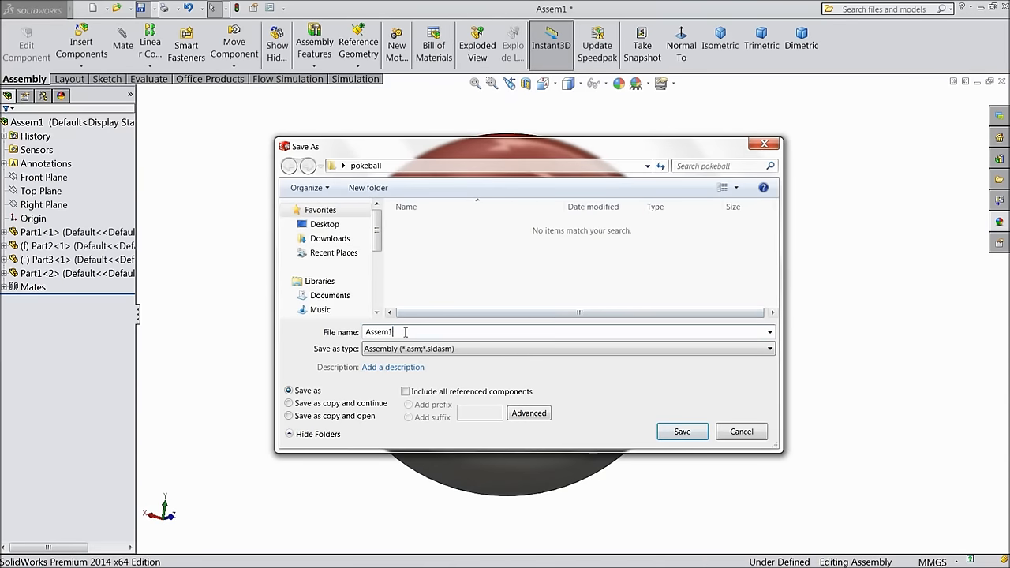
key("Backspace")
type("bly")
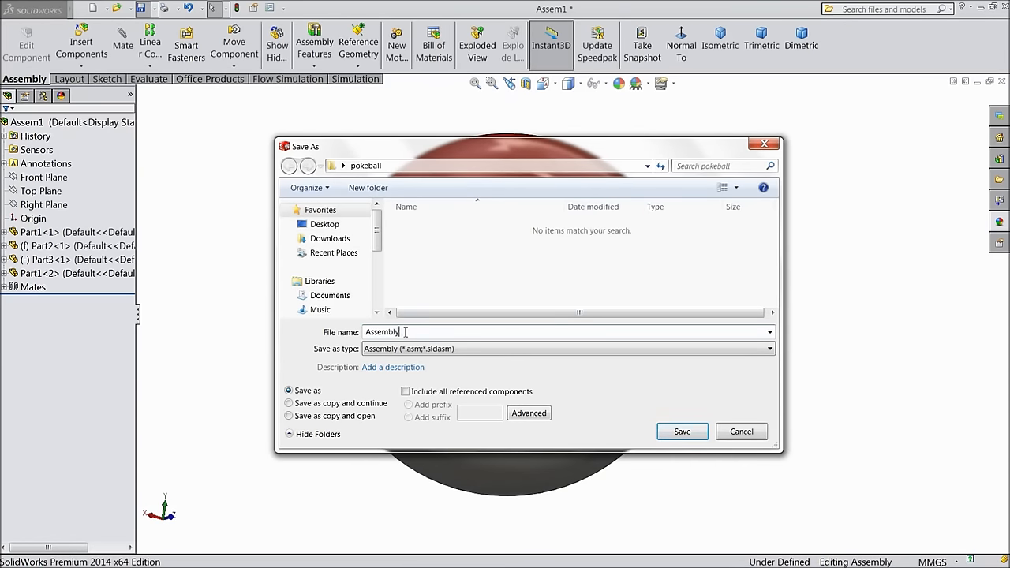
left_click(681, 432)
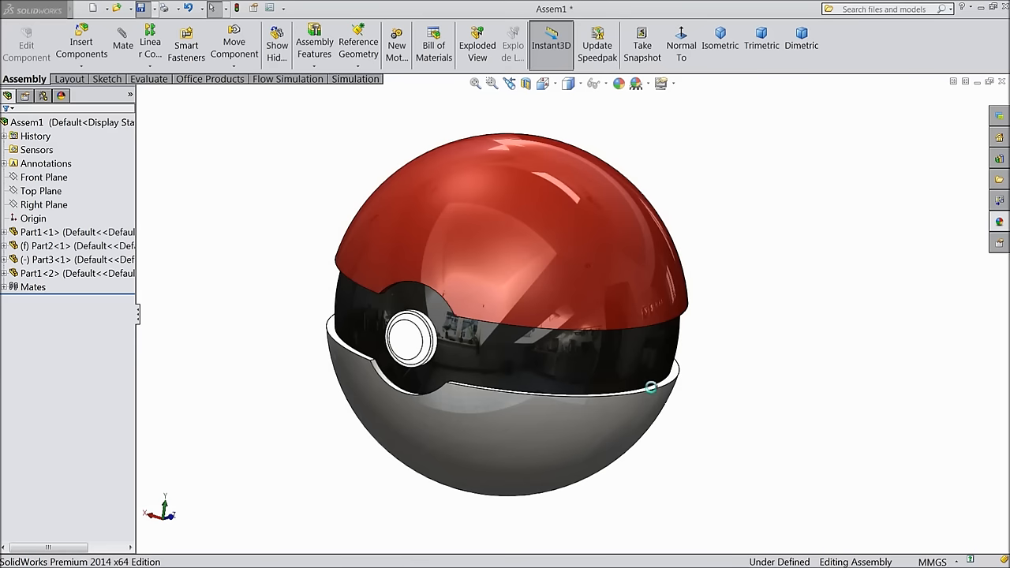